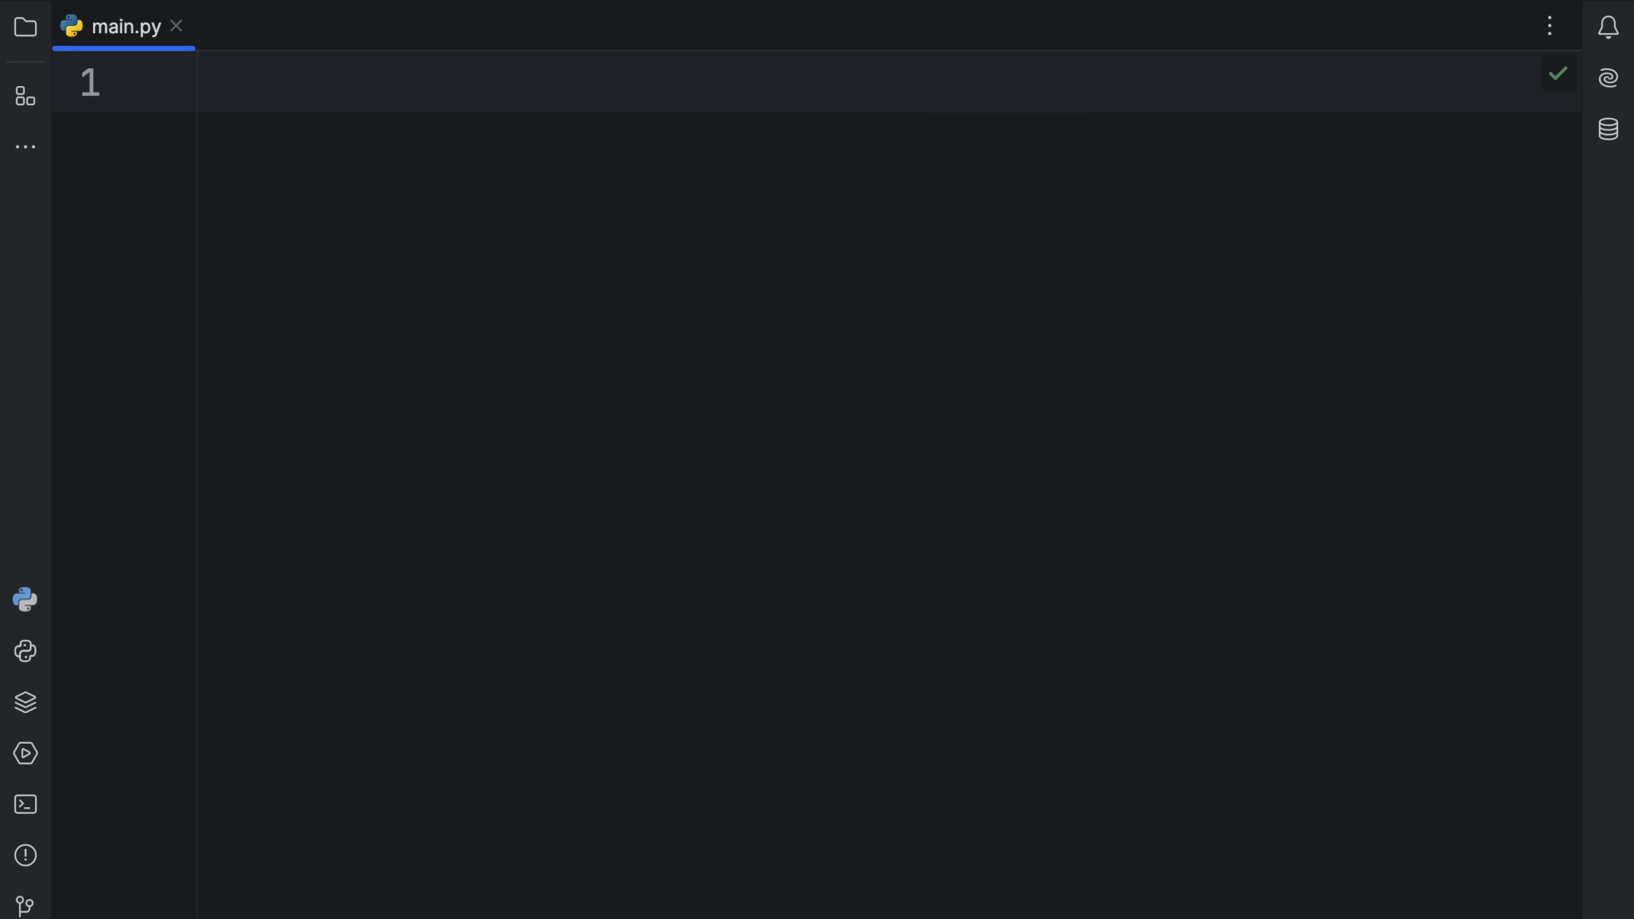
Add 'import typing as t' and begin 'import collections.abc as c' at the top of main.py.
type("import t")
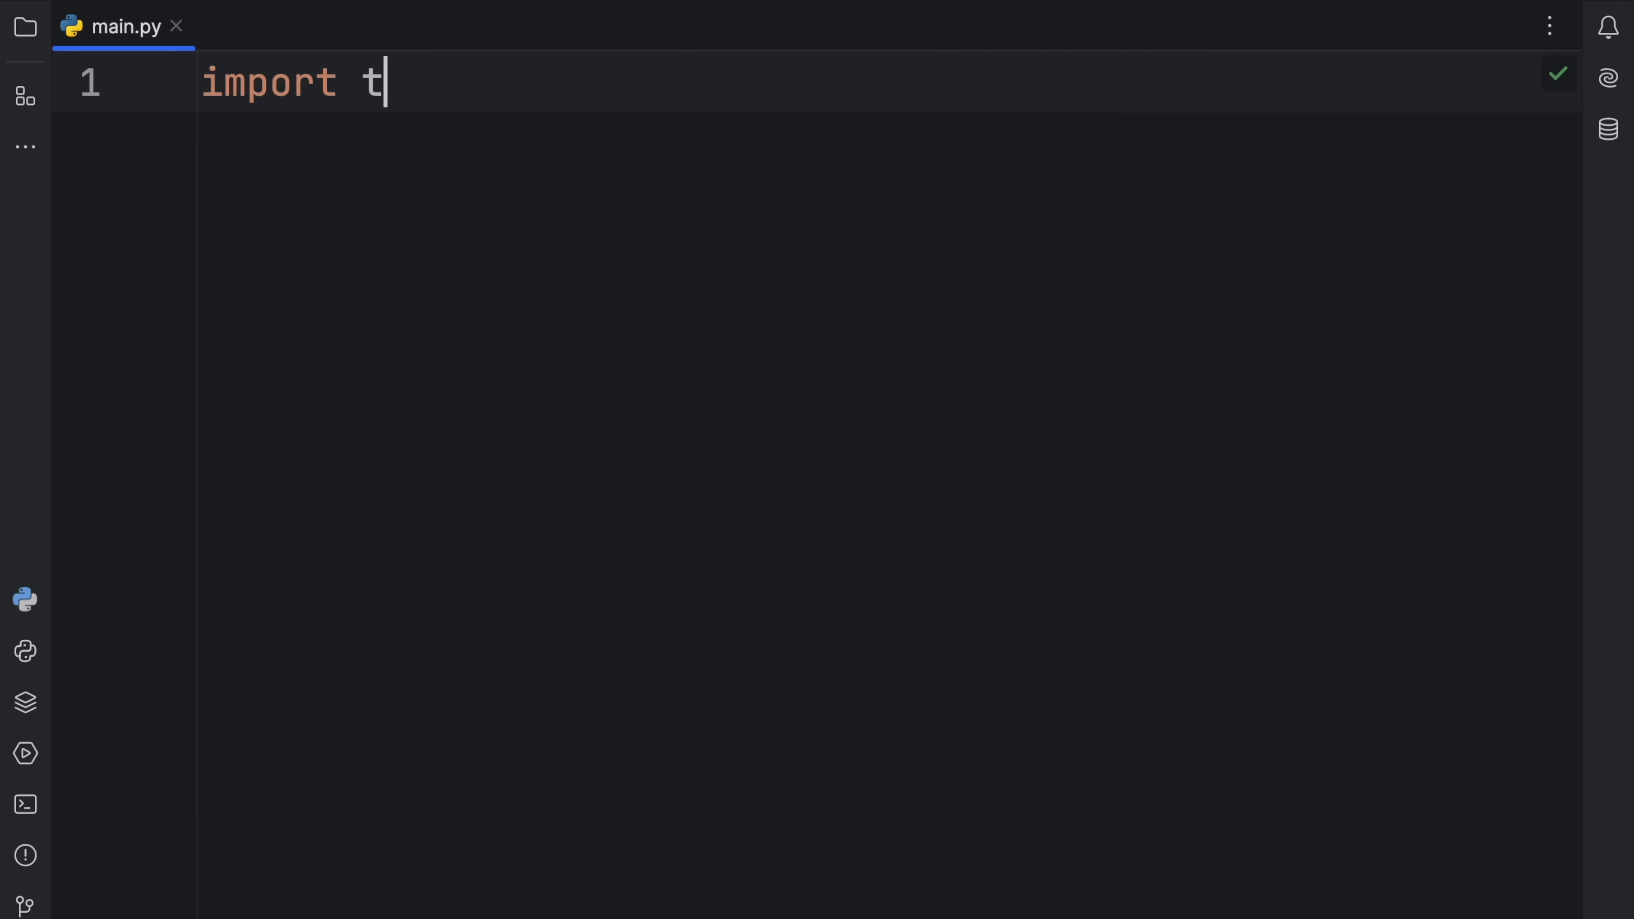
type("ypin")
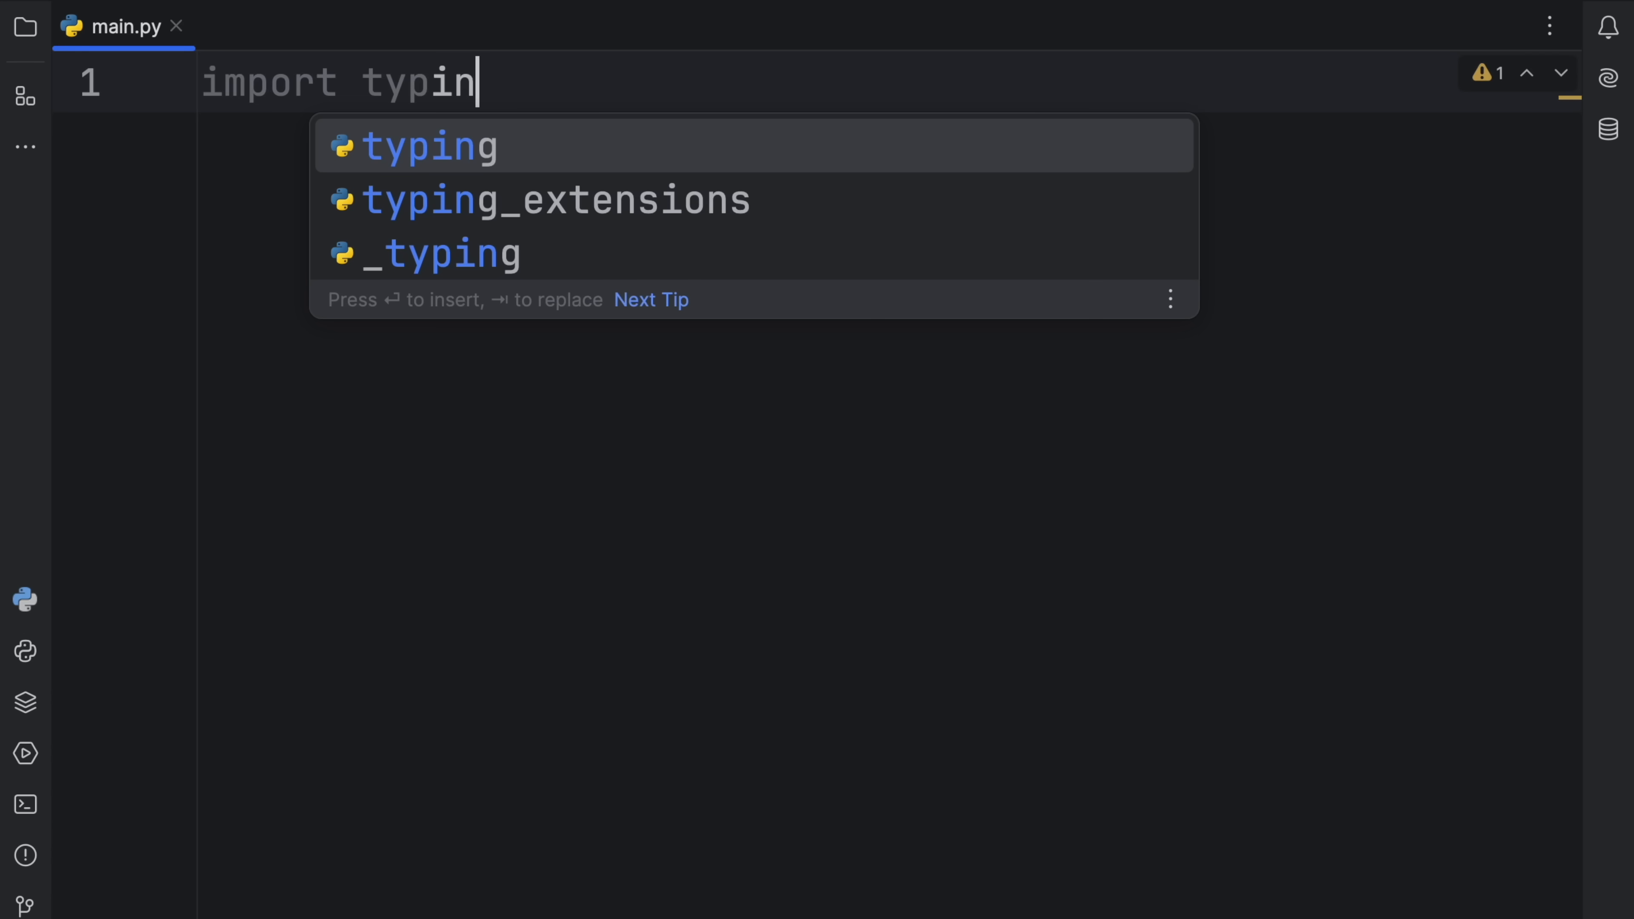
key("Enter")
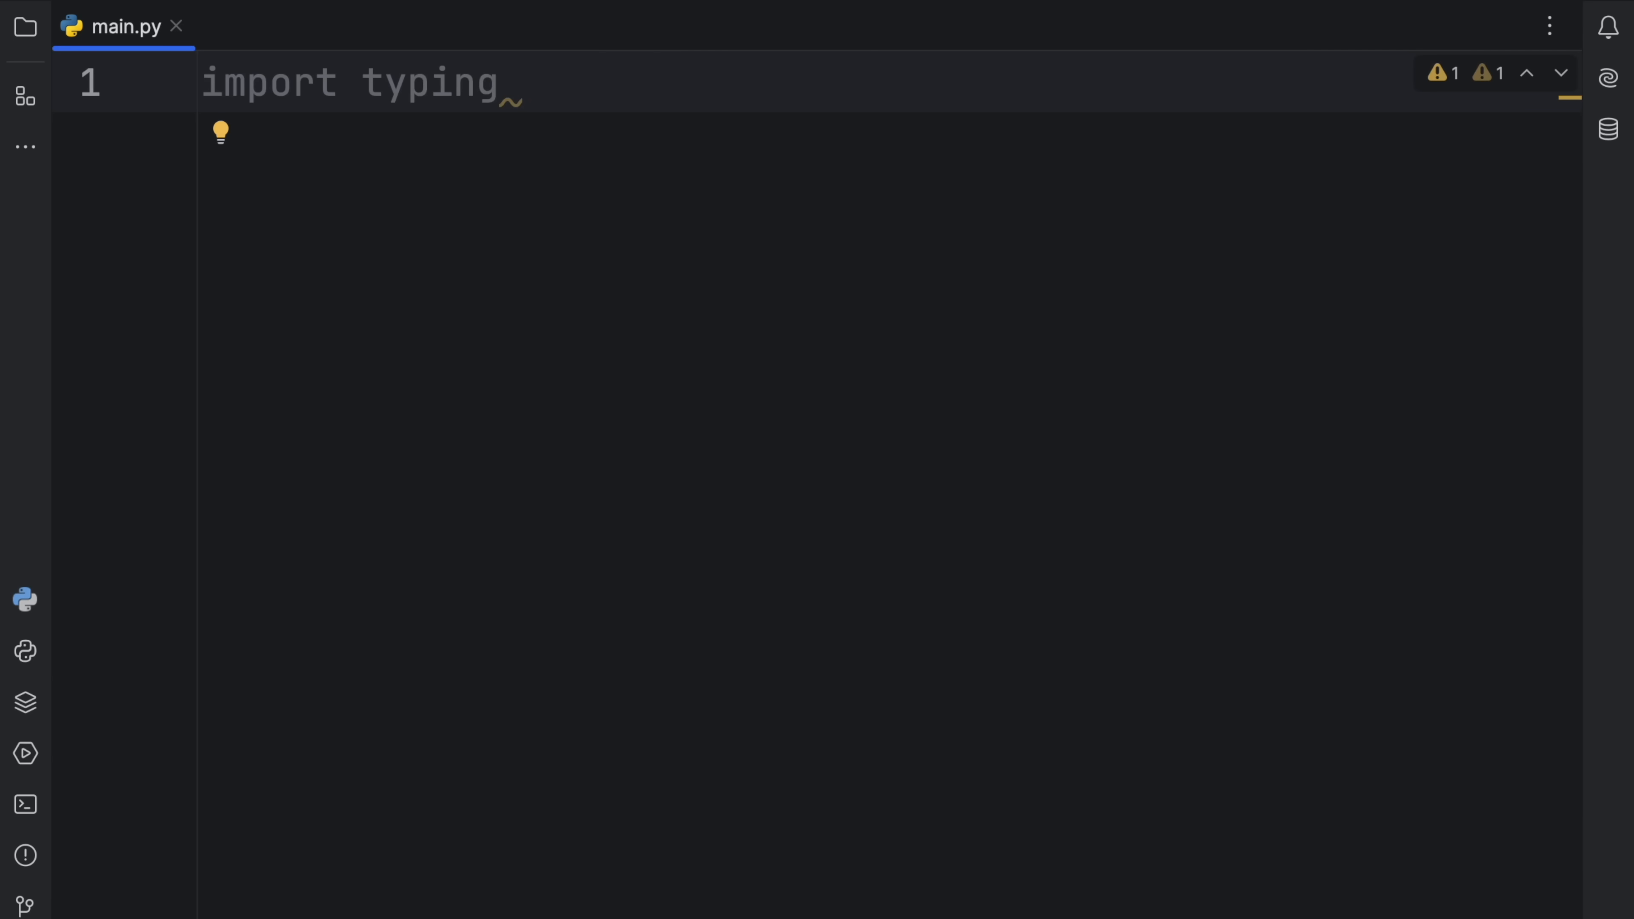
type("as t")
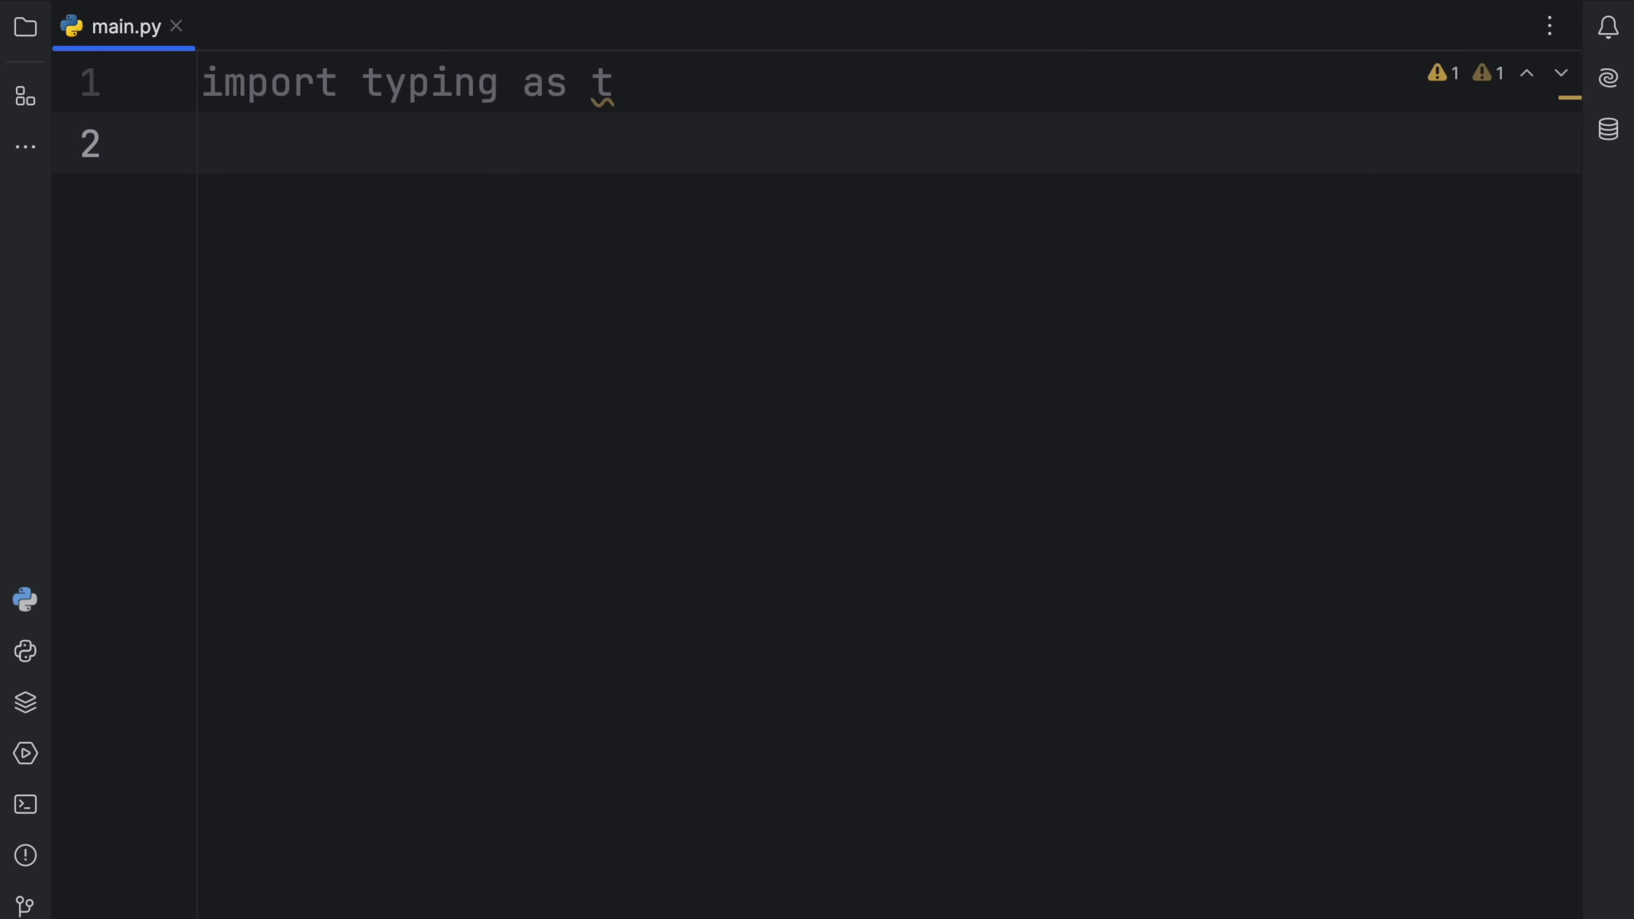
type("import collections.abc as c")
type("def")
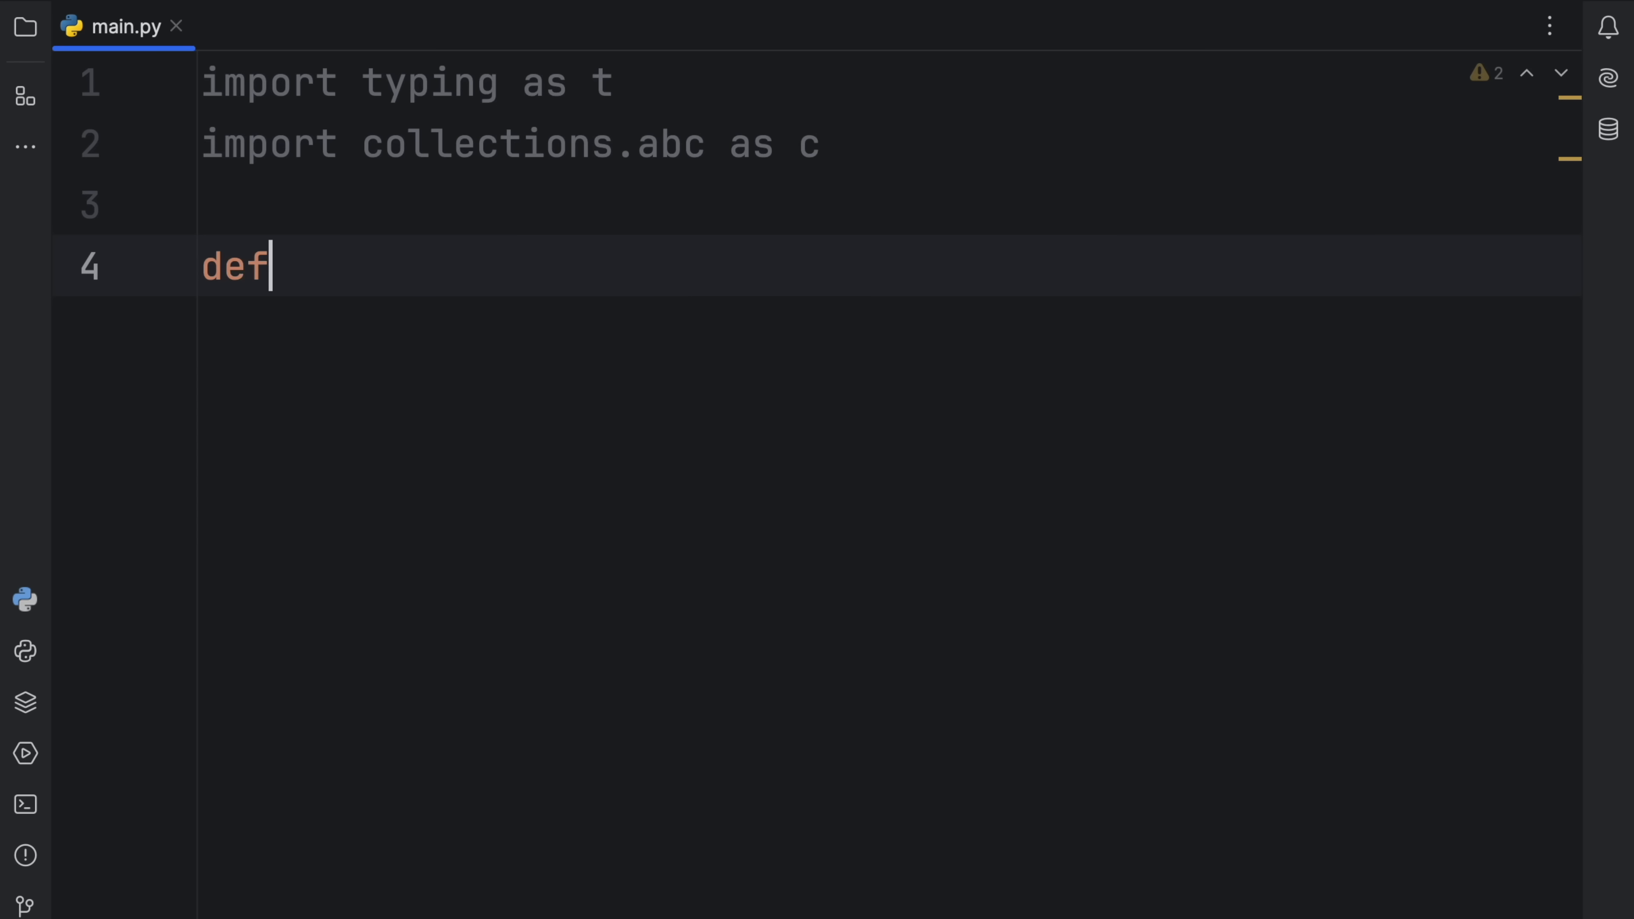
Write def say_hello(names: t.Iterable) -> None: with a for loop printing each name.
type("say_hello(names:")
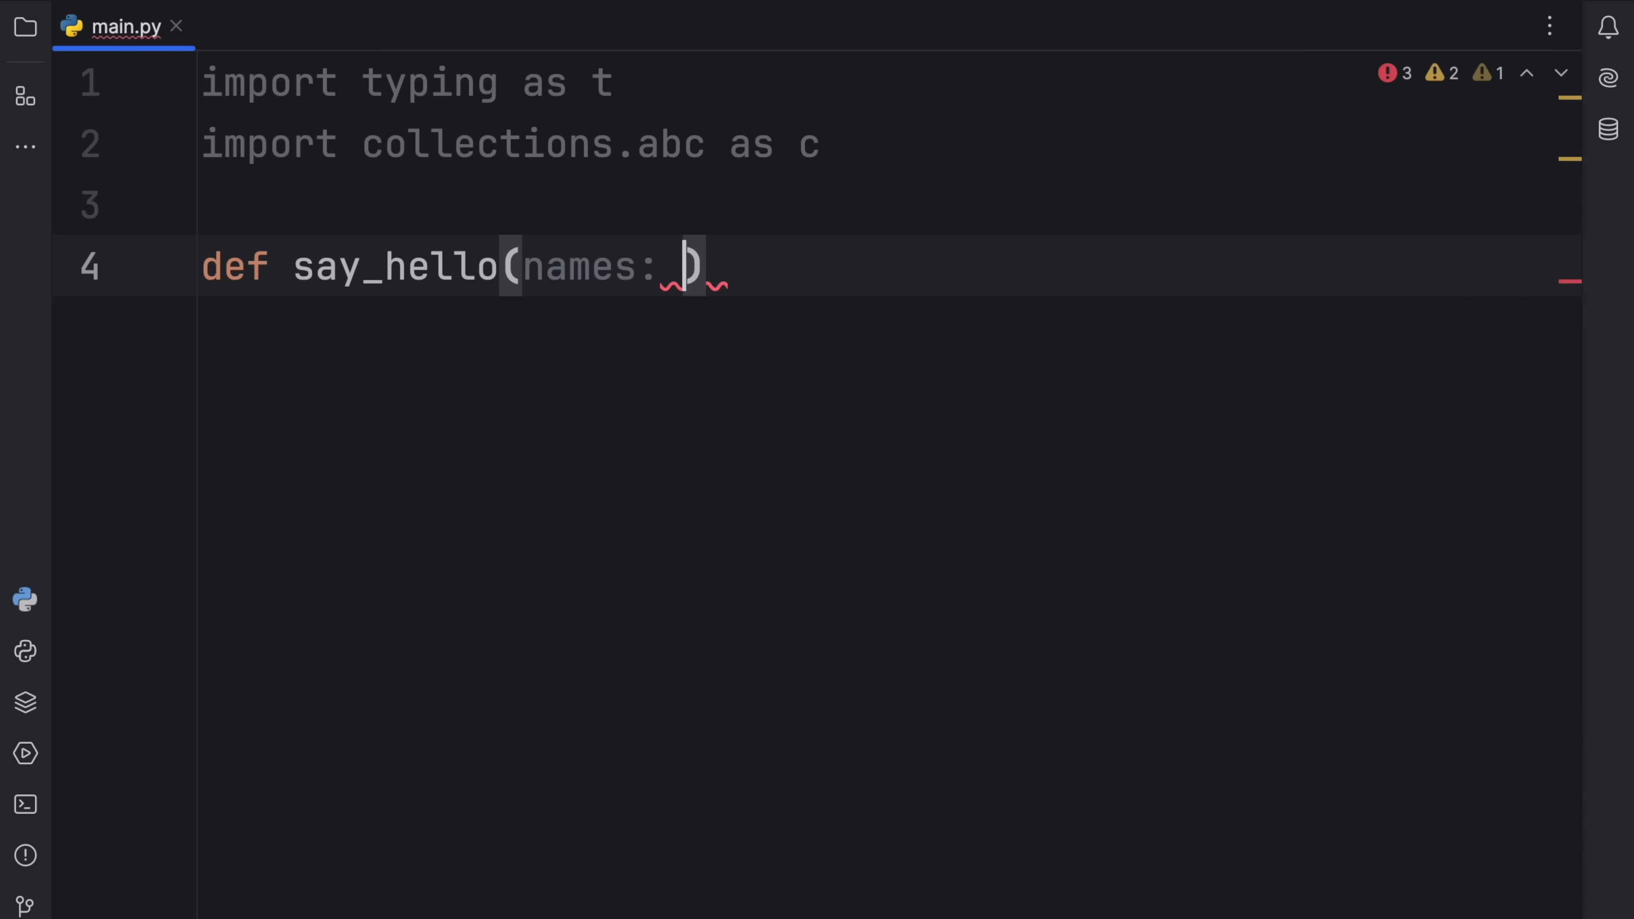
type("t.")
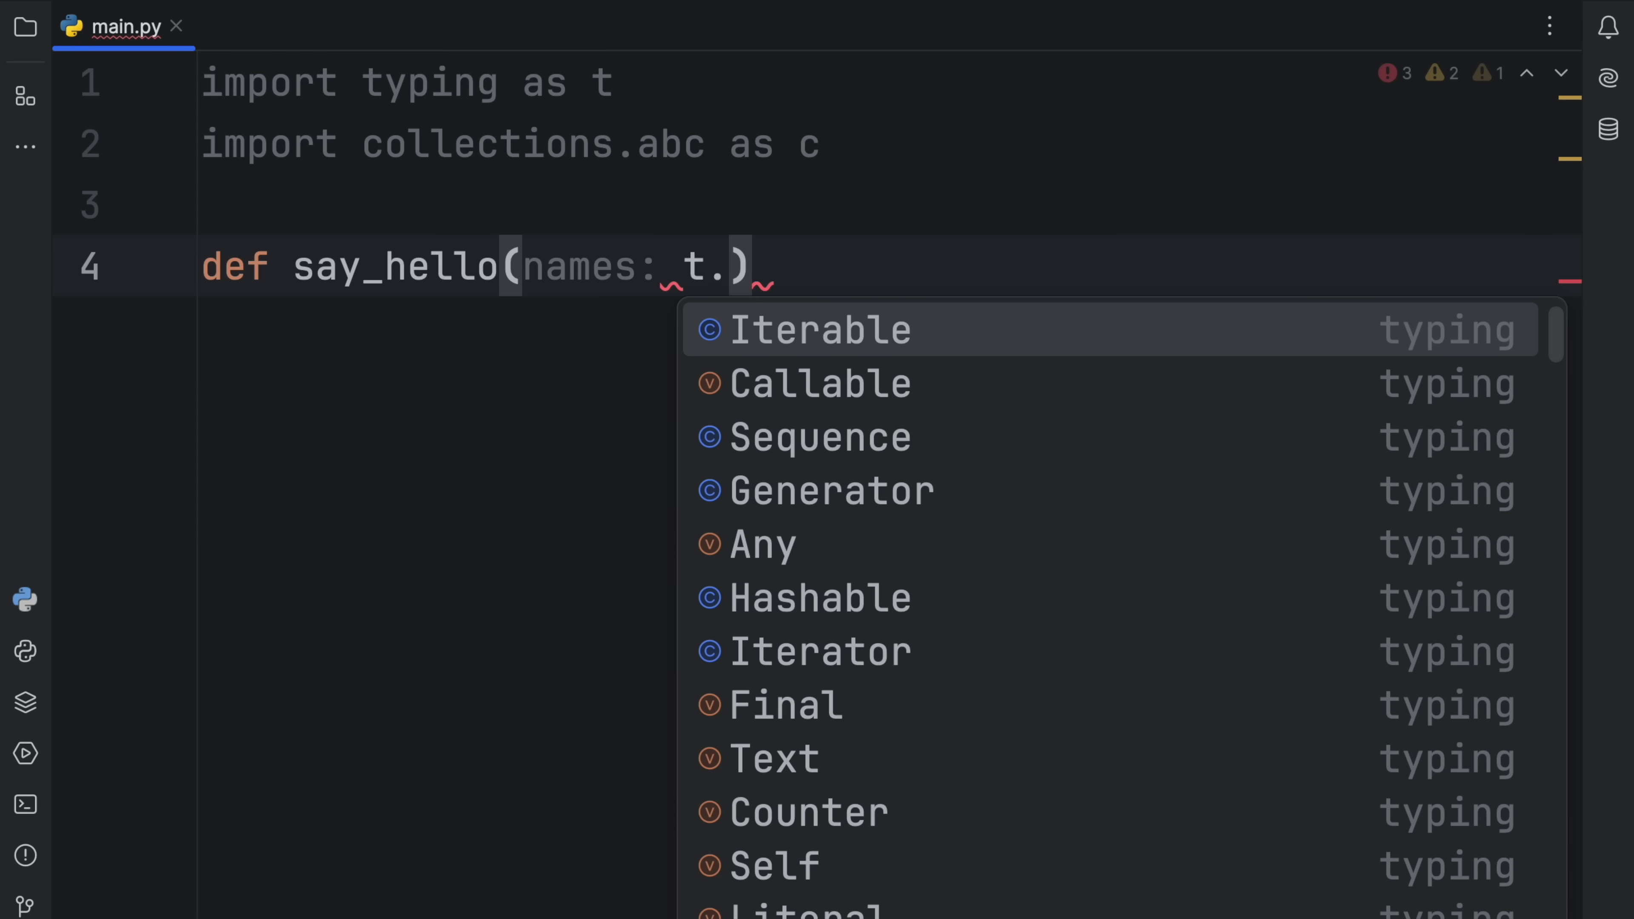
left_click(820, 329)
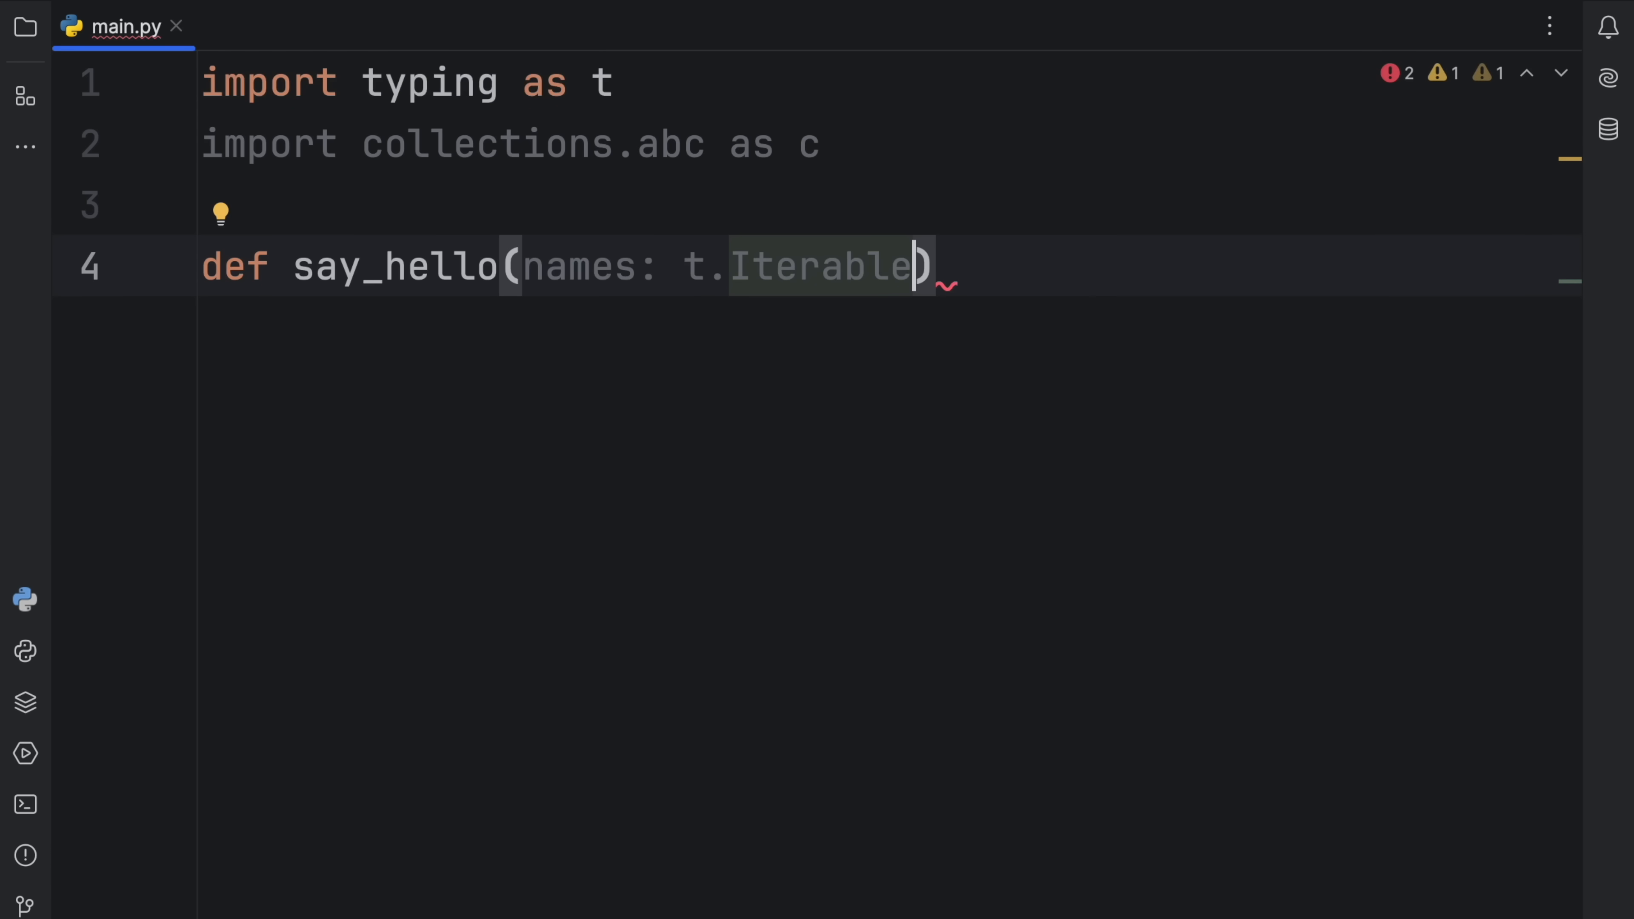
type("->")
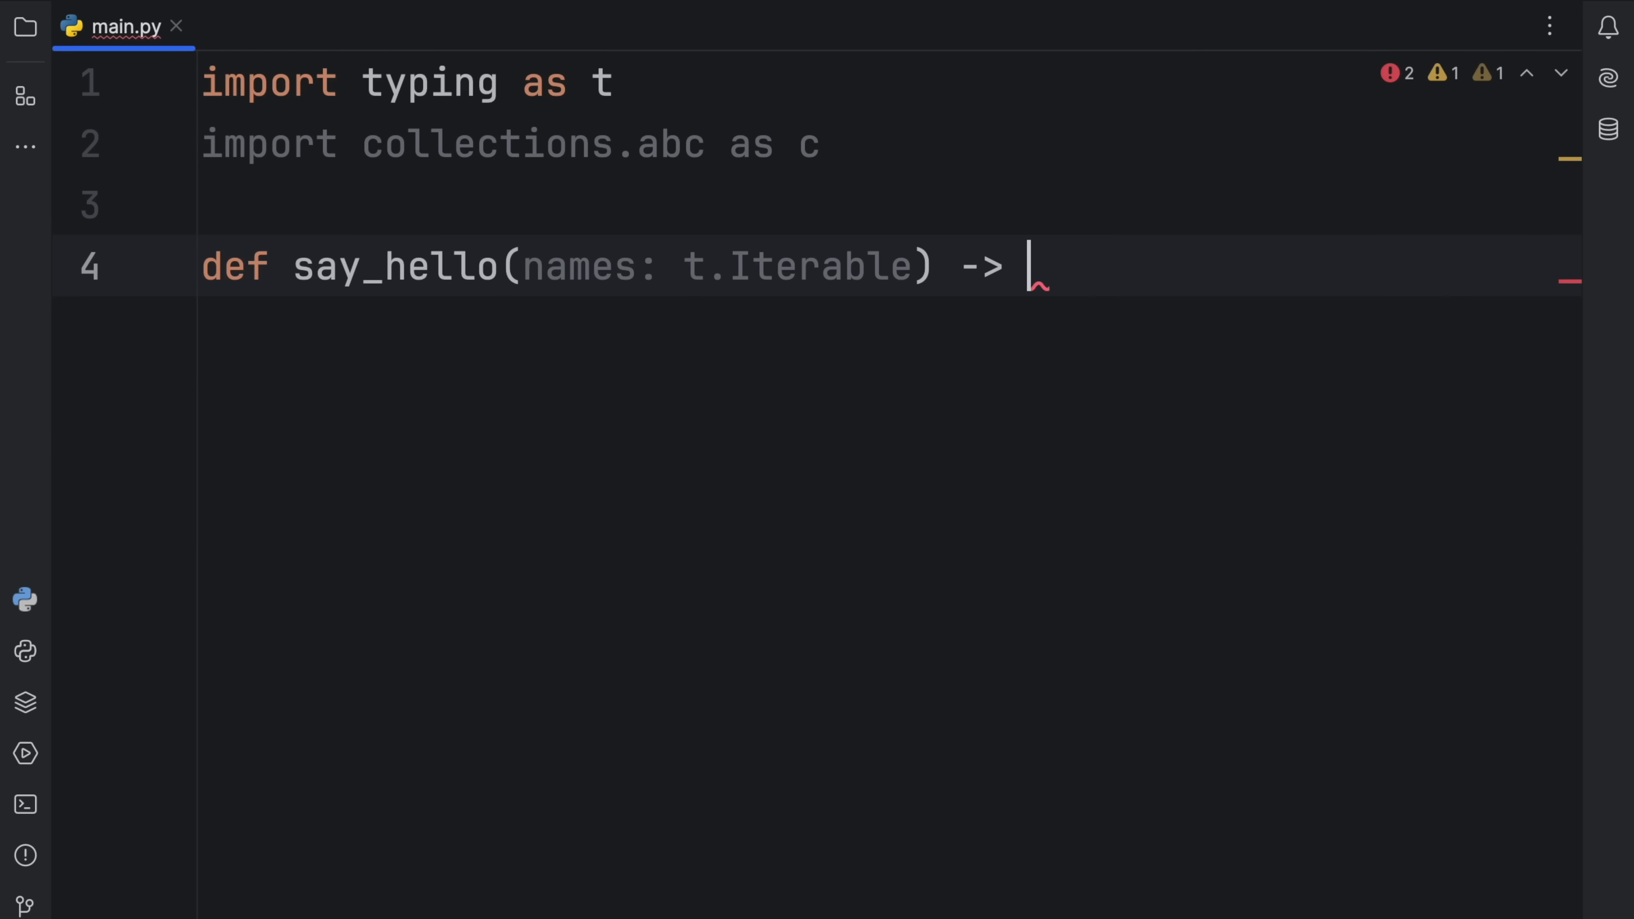
type("None:")
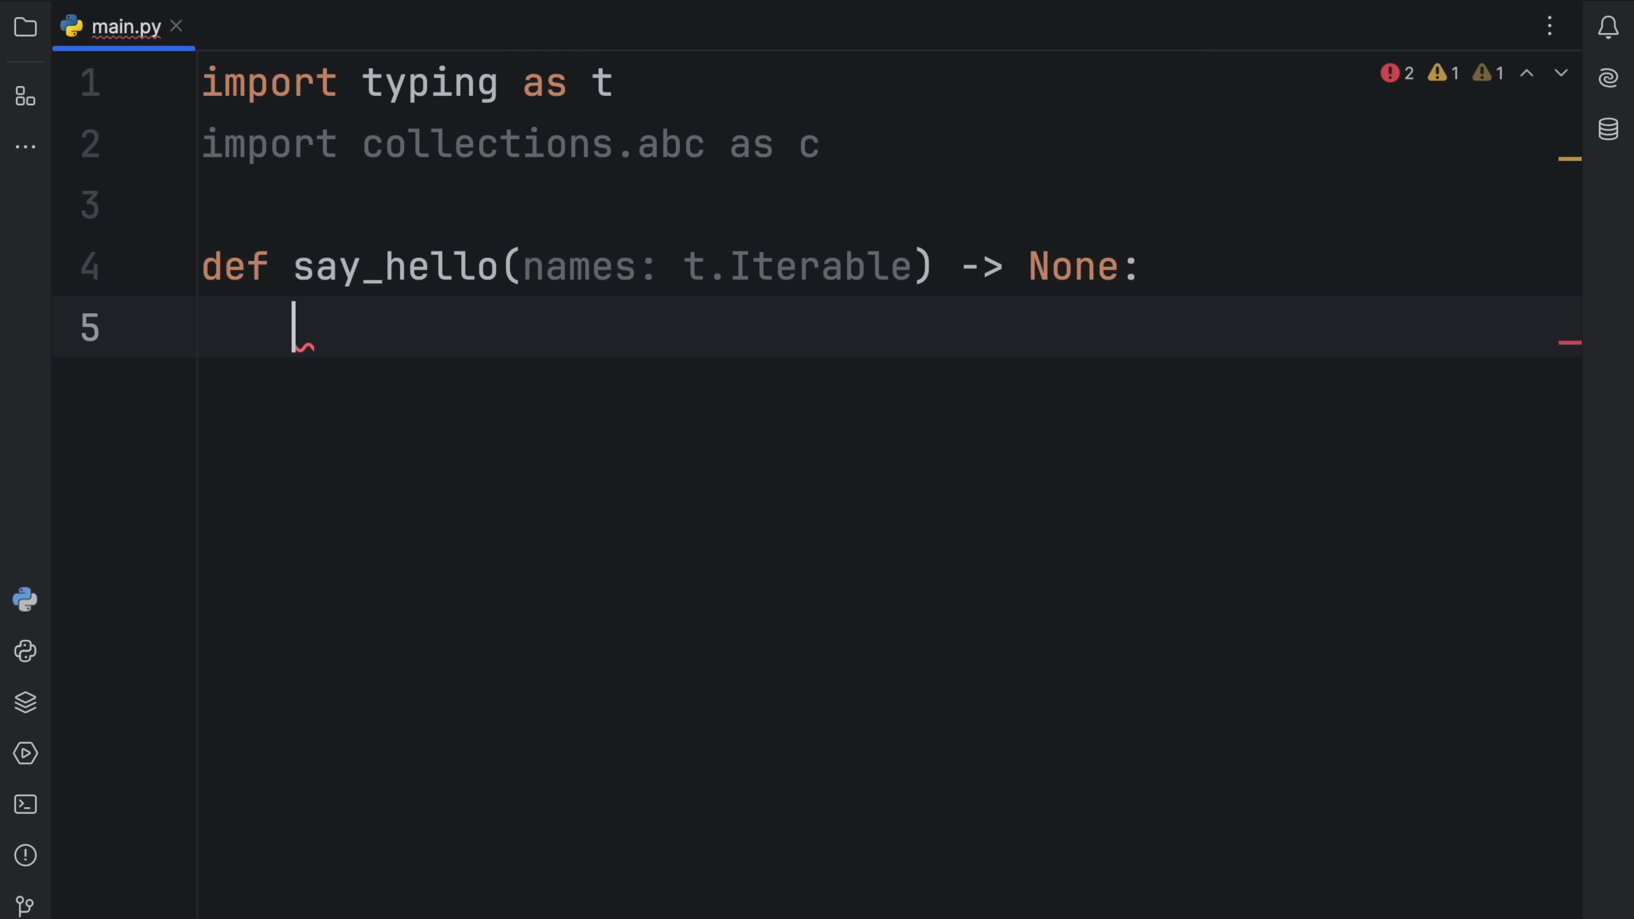
type("fp")
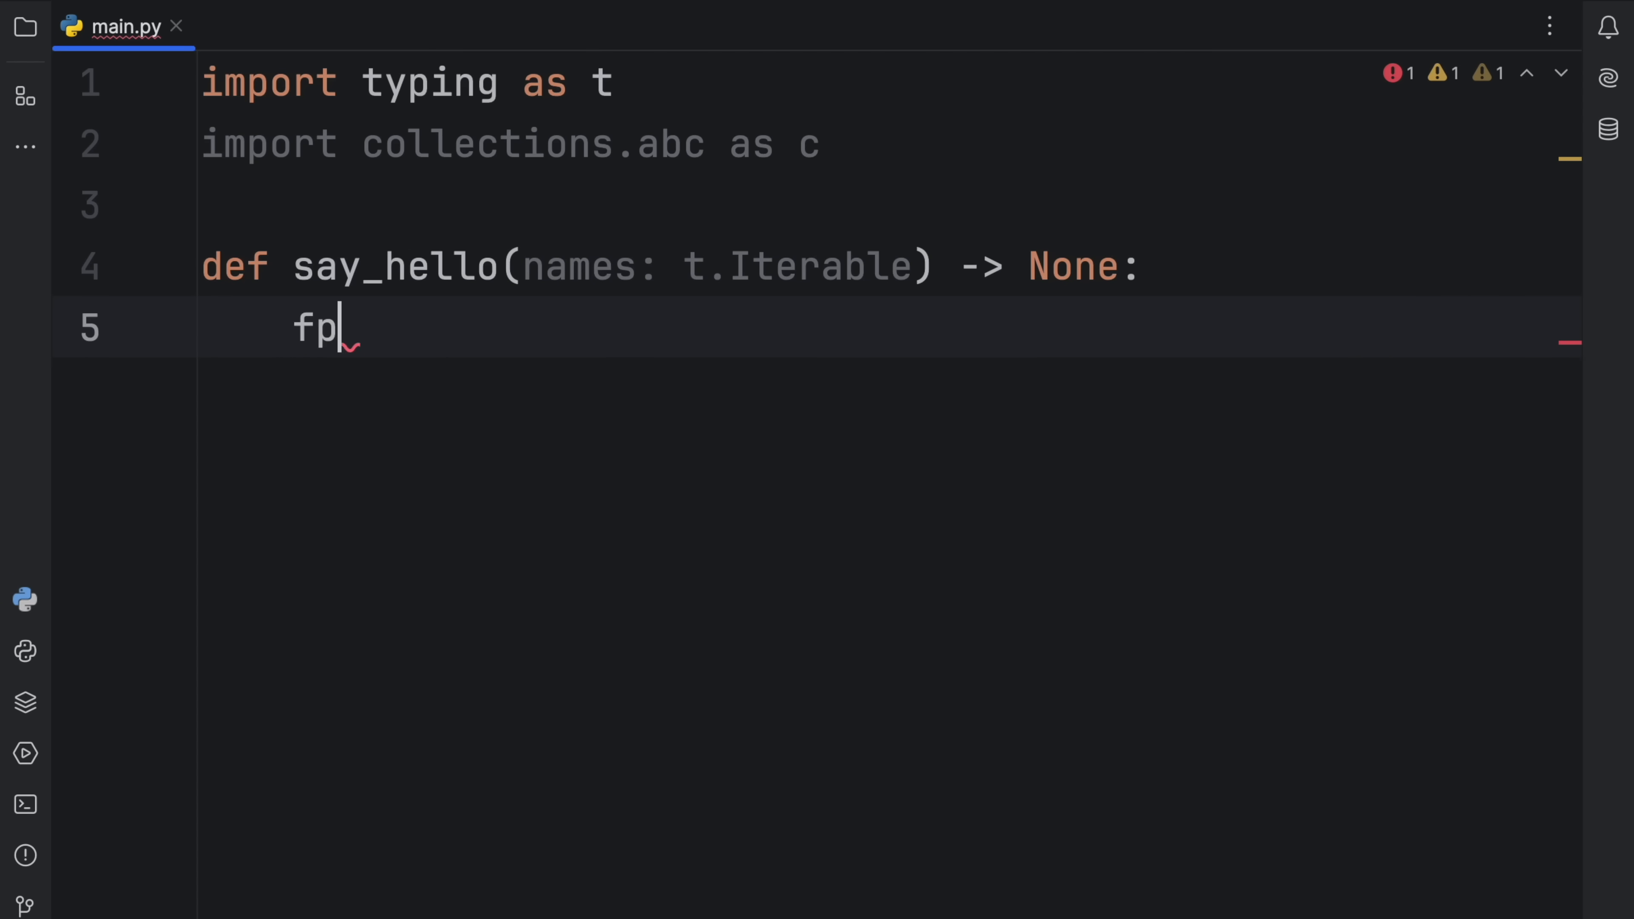
type("or name in names:")
type("print(name")
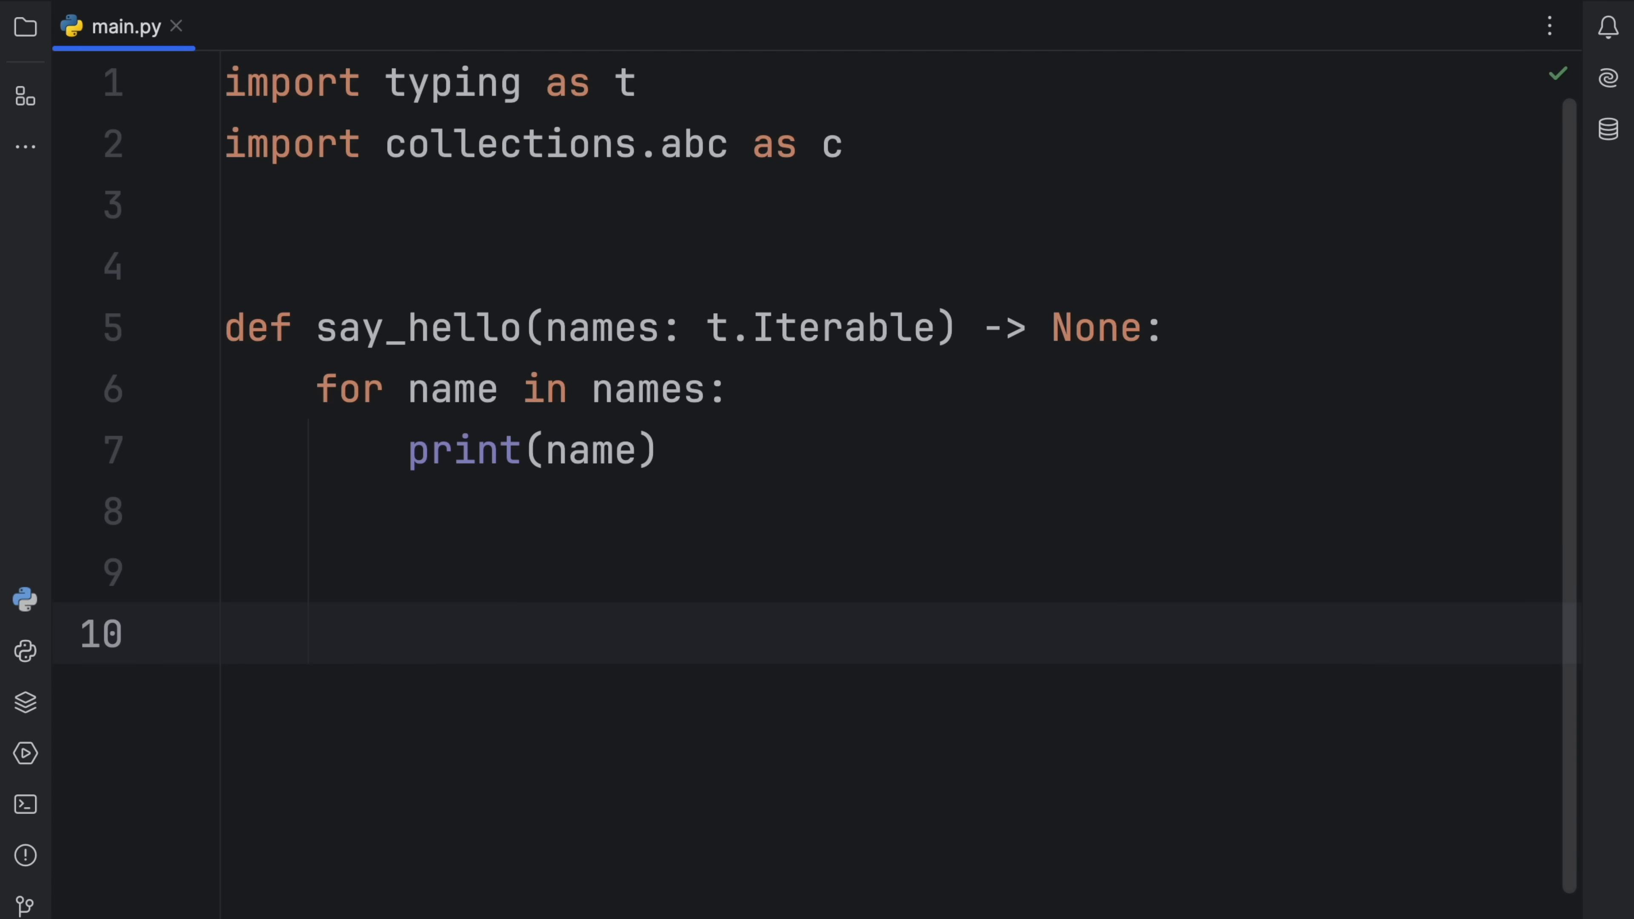
Call say_hello(['Bob', 'Luigi']) at module level in main.py.
type("say_hello([")
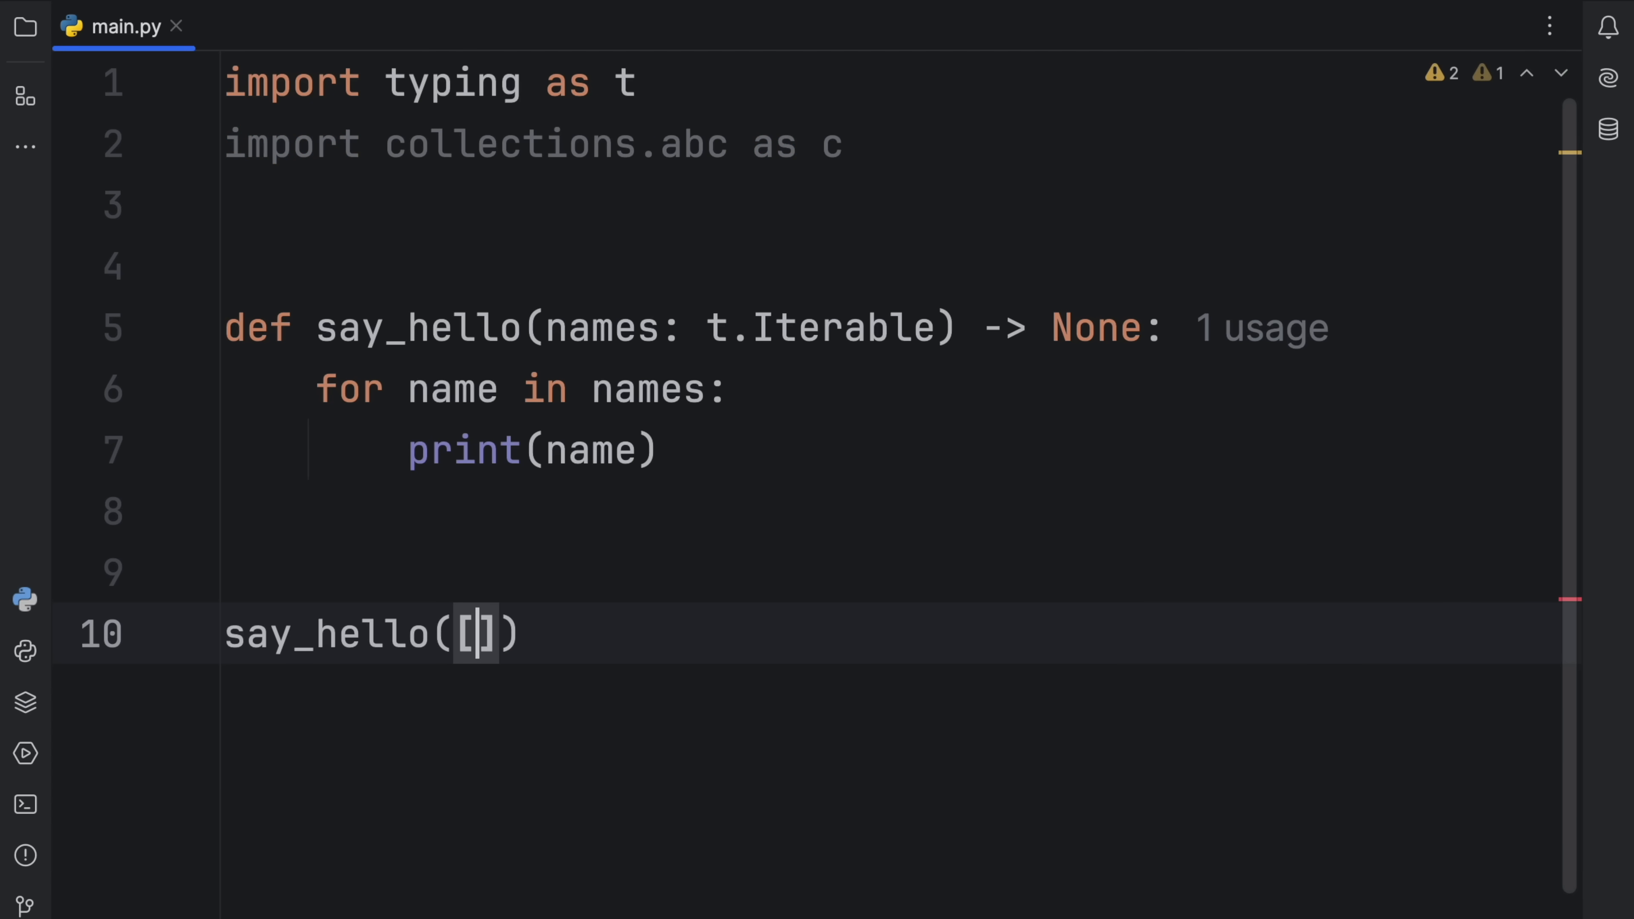
type("'Bo'")
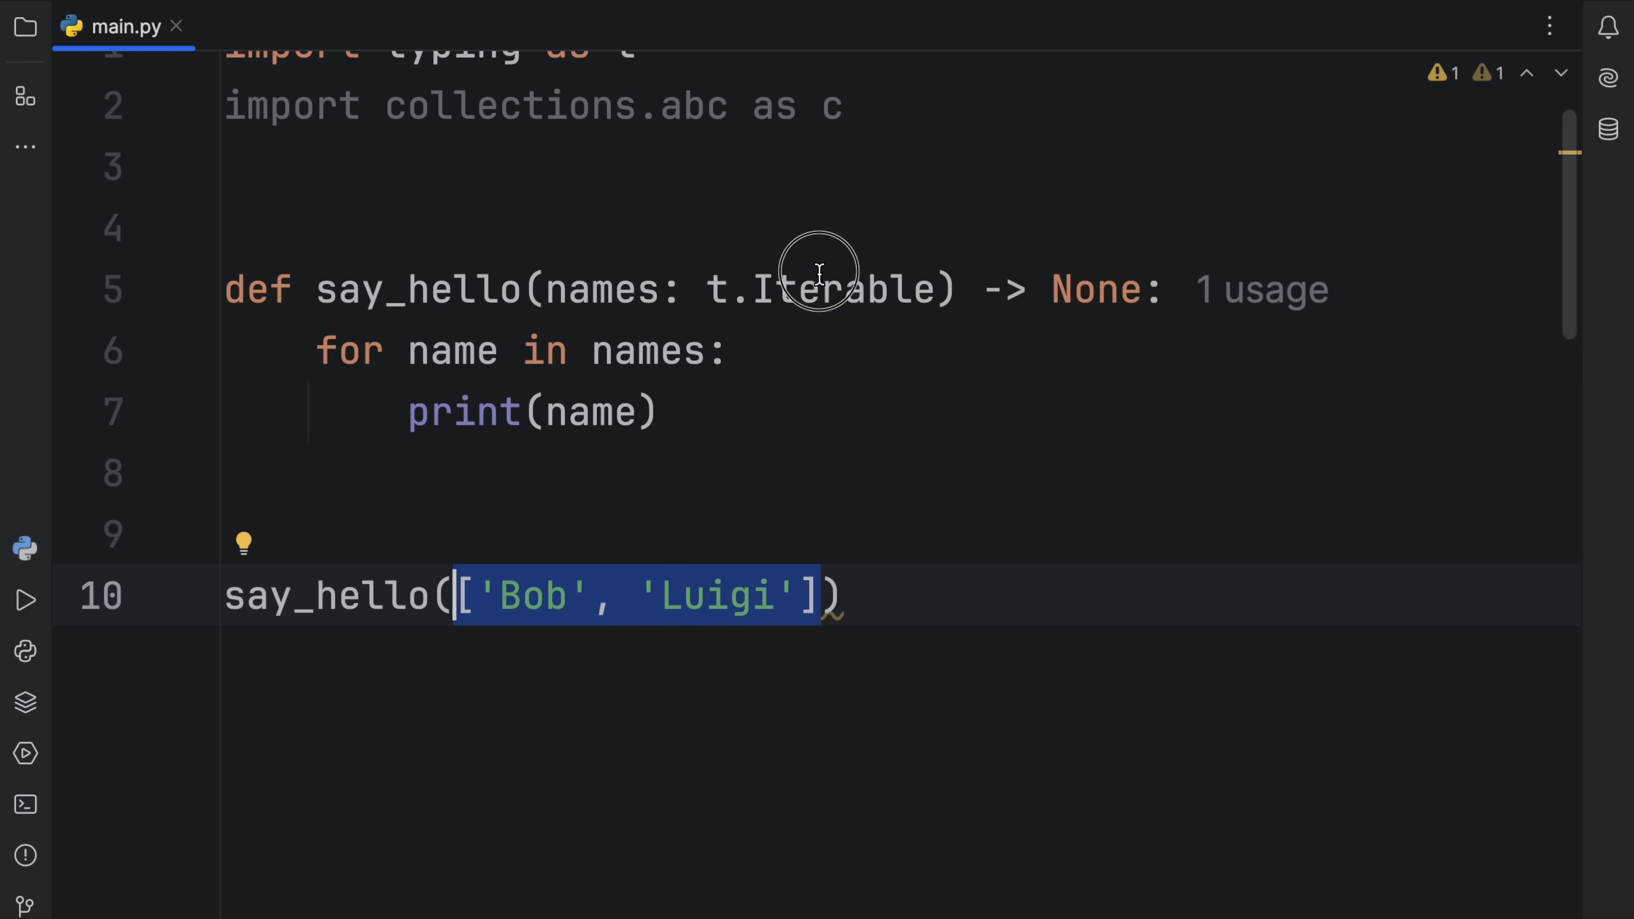
type("123")
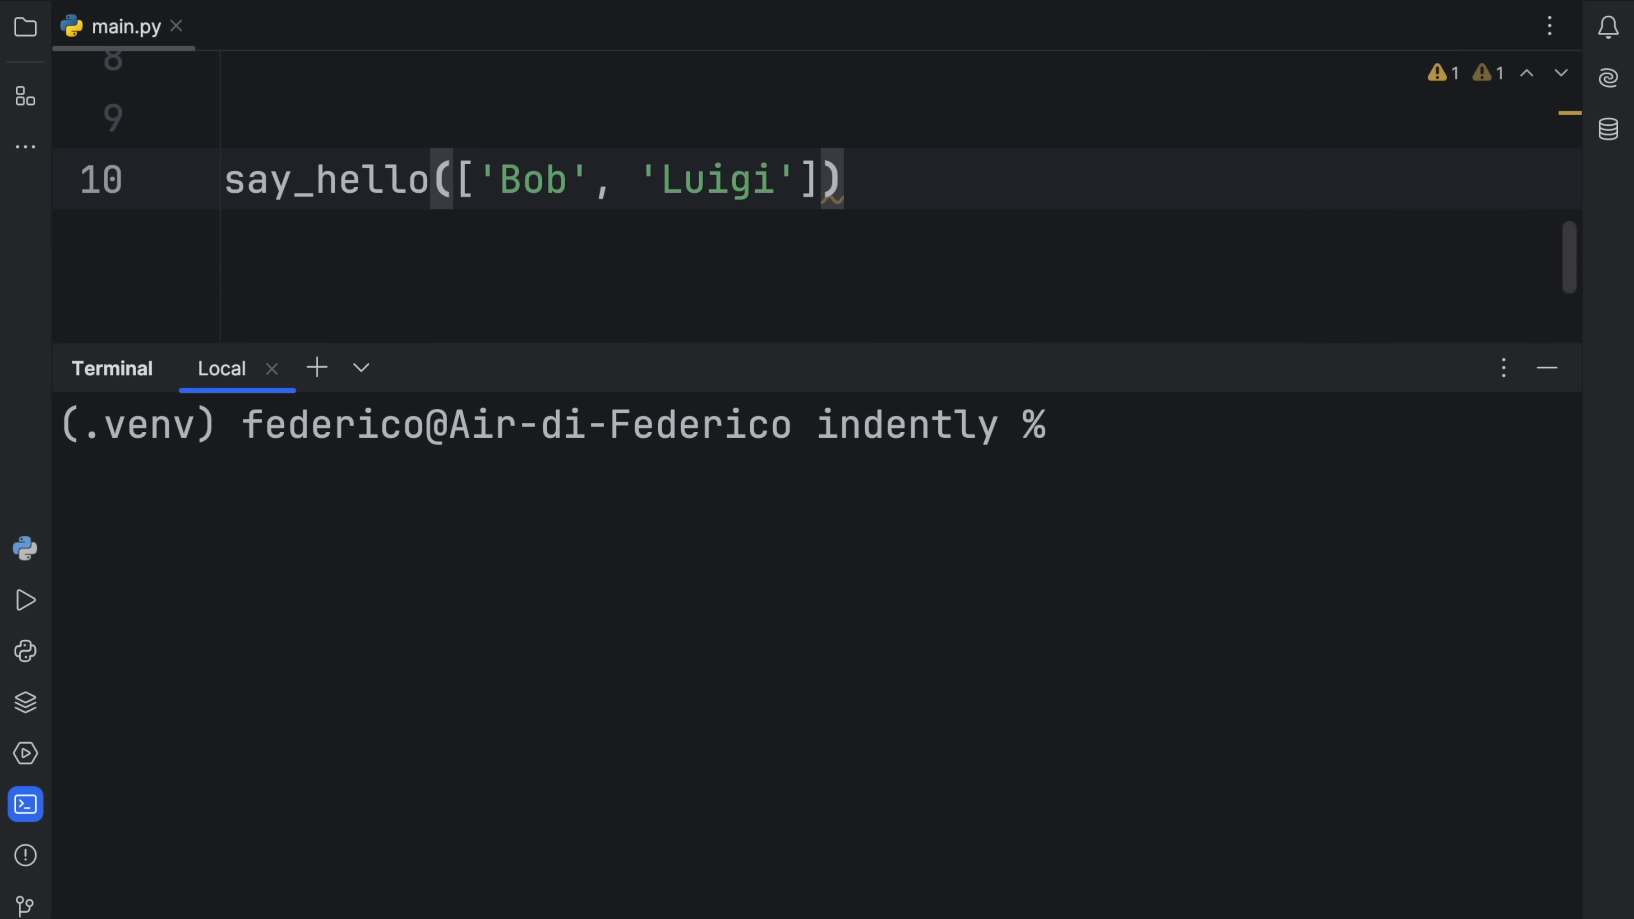
Run 'mypy main.py' in the terminal, then select the t.Iterable annotation in the editor.
type("mypy main.p")
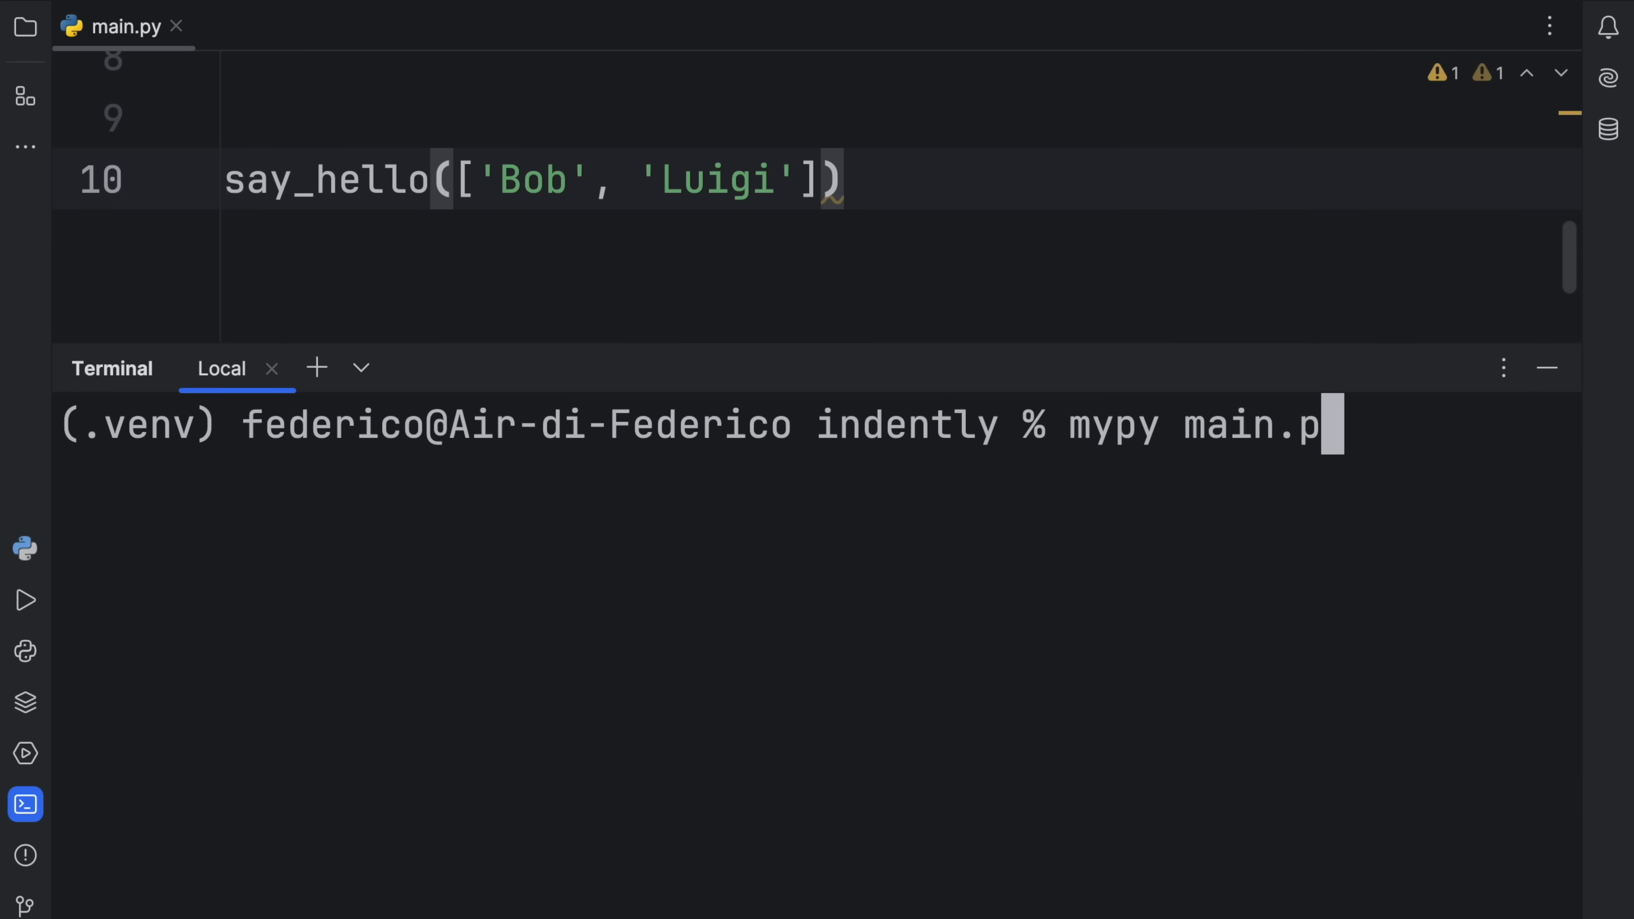
key("Enter")
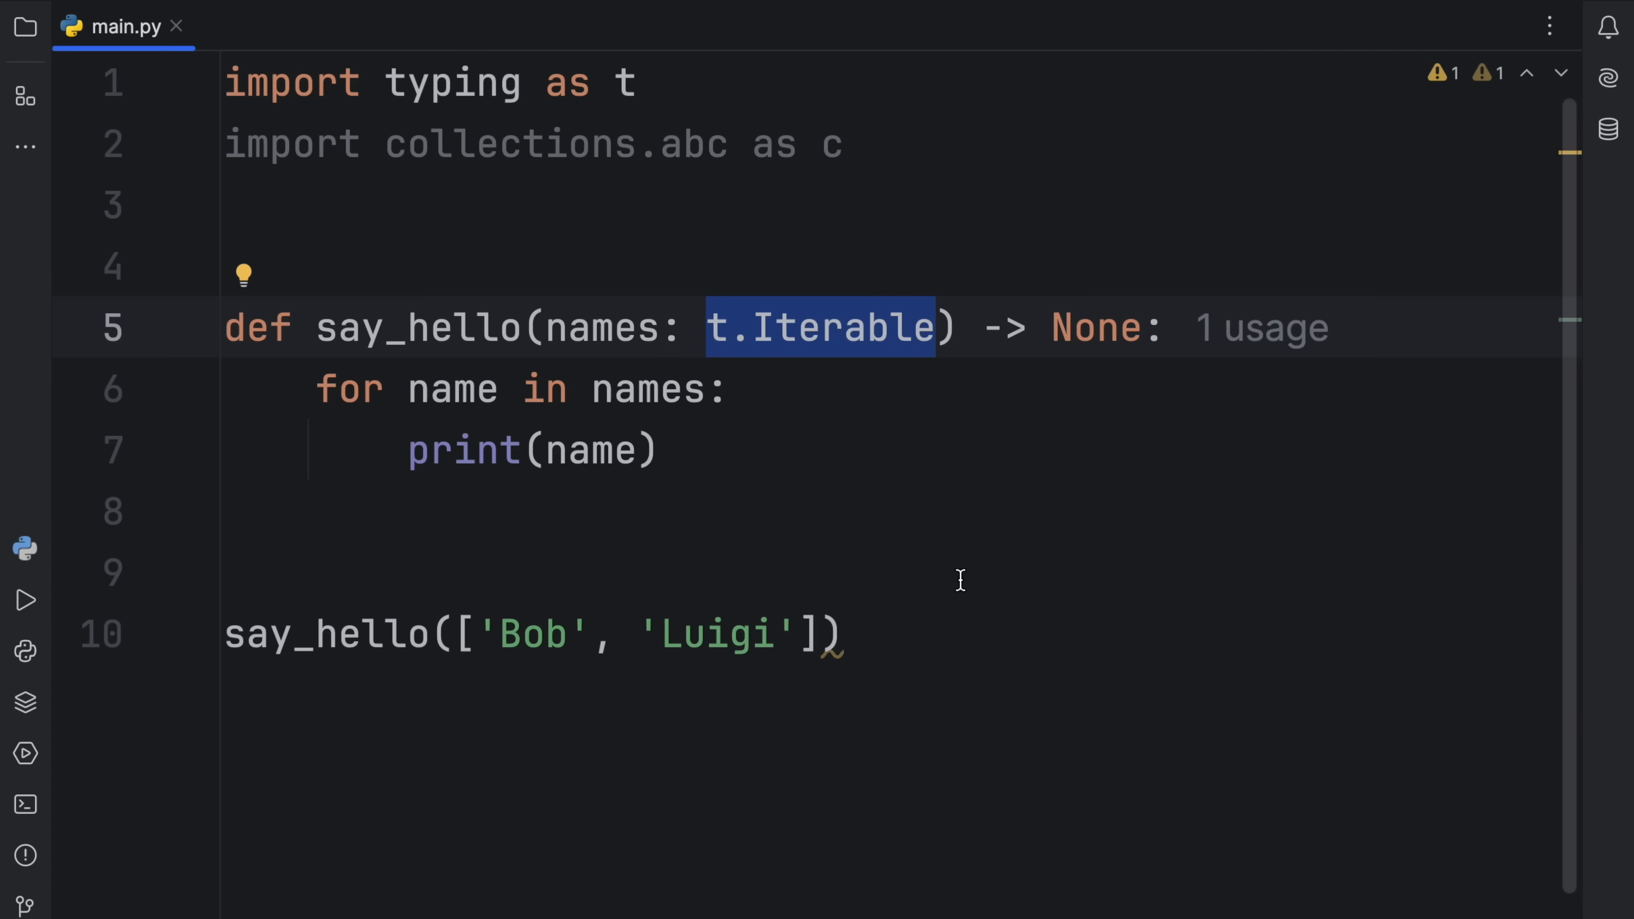
left_click(883, 327)
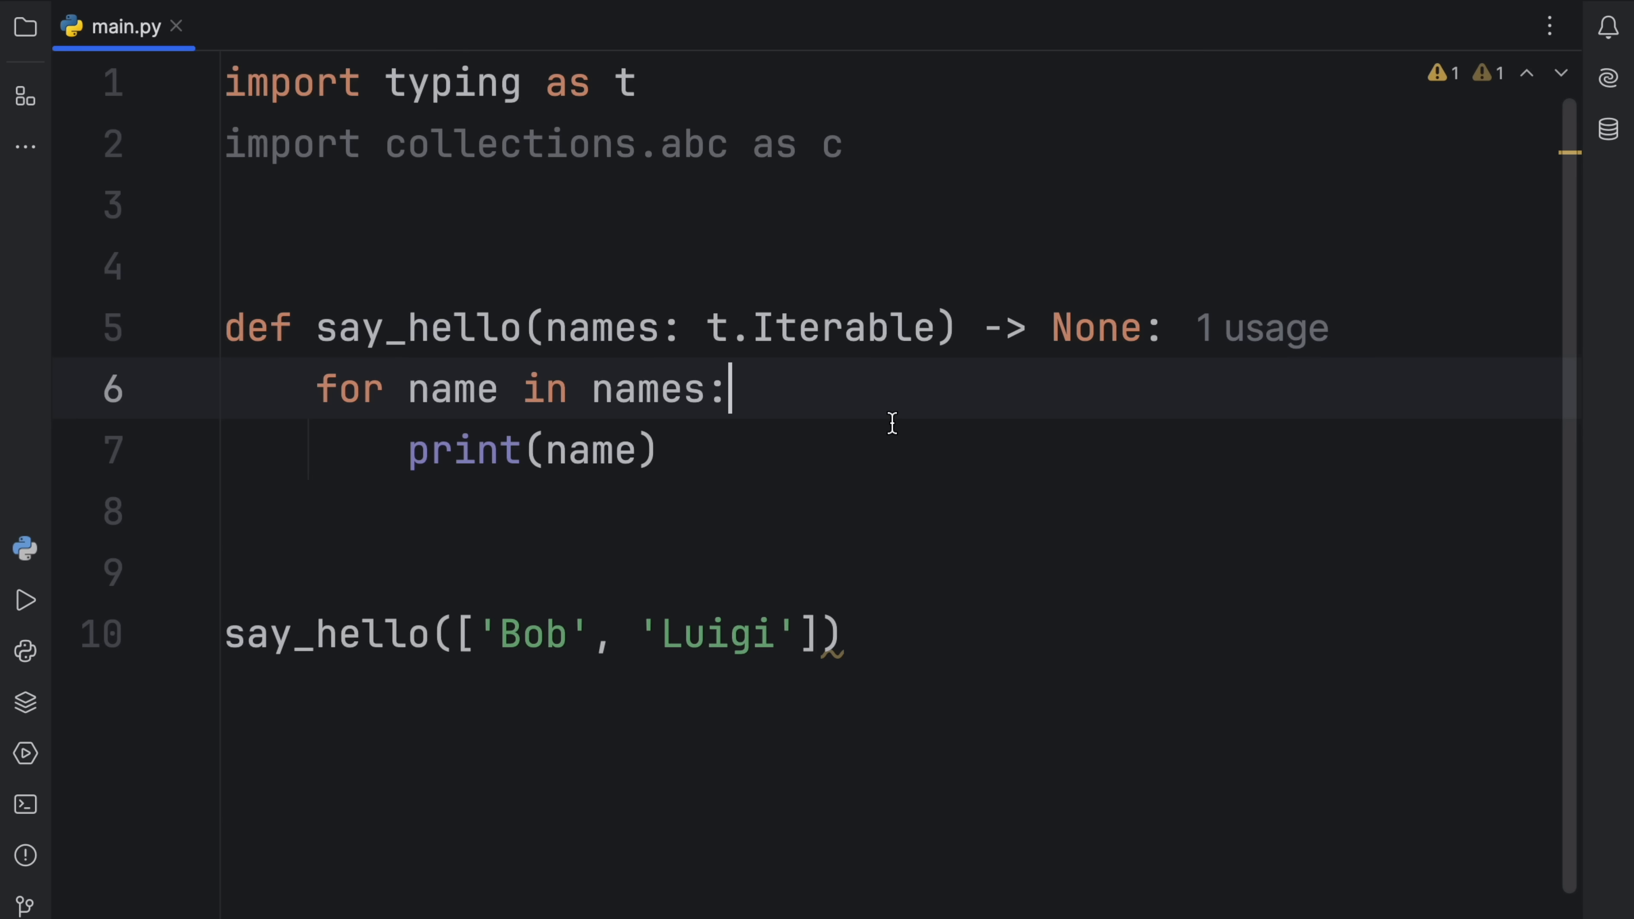
mouse_move(867, 326)
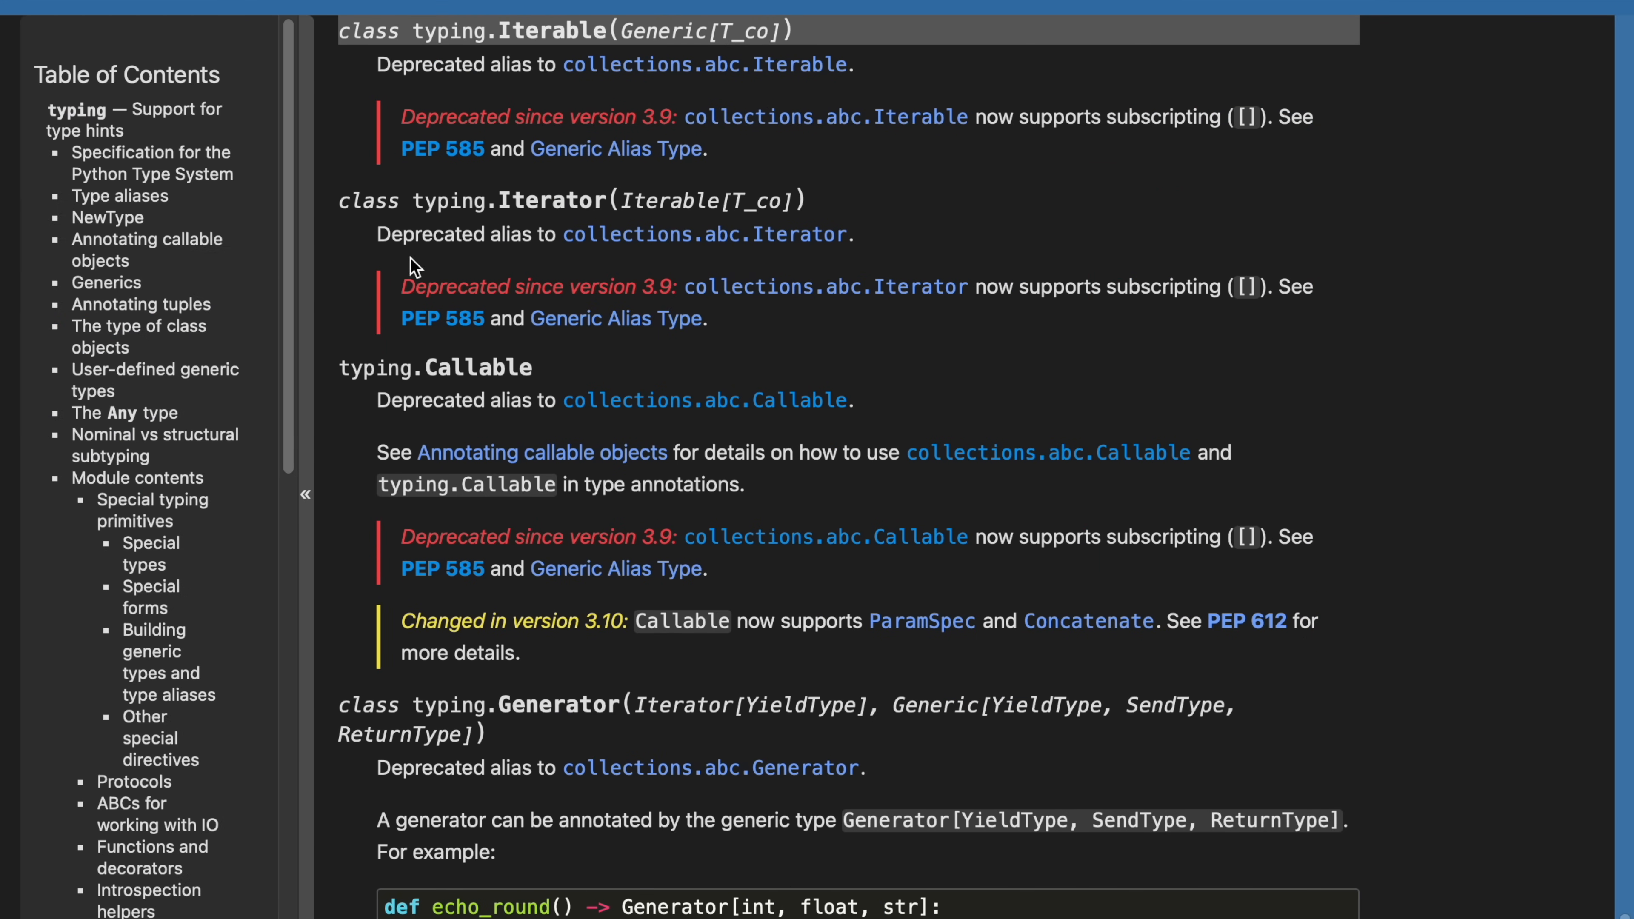
mouse_move(438, 295)
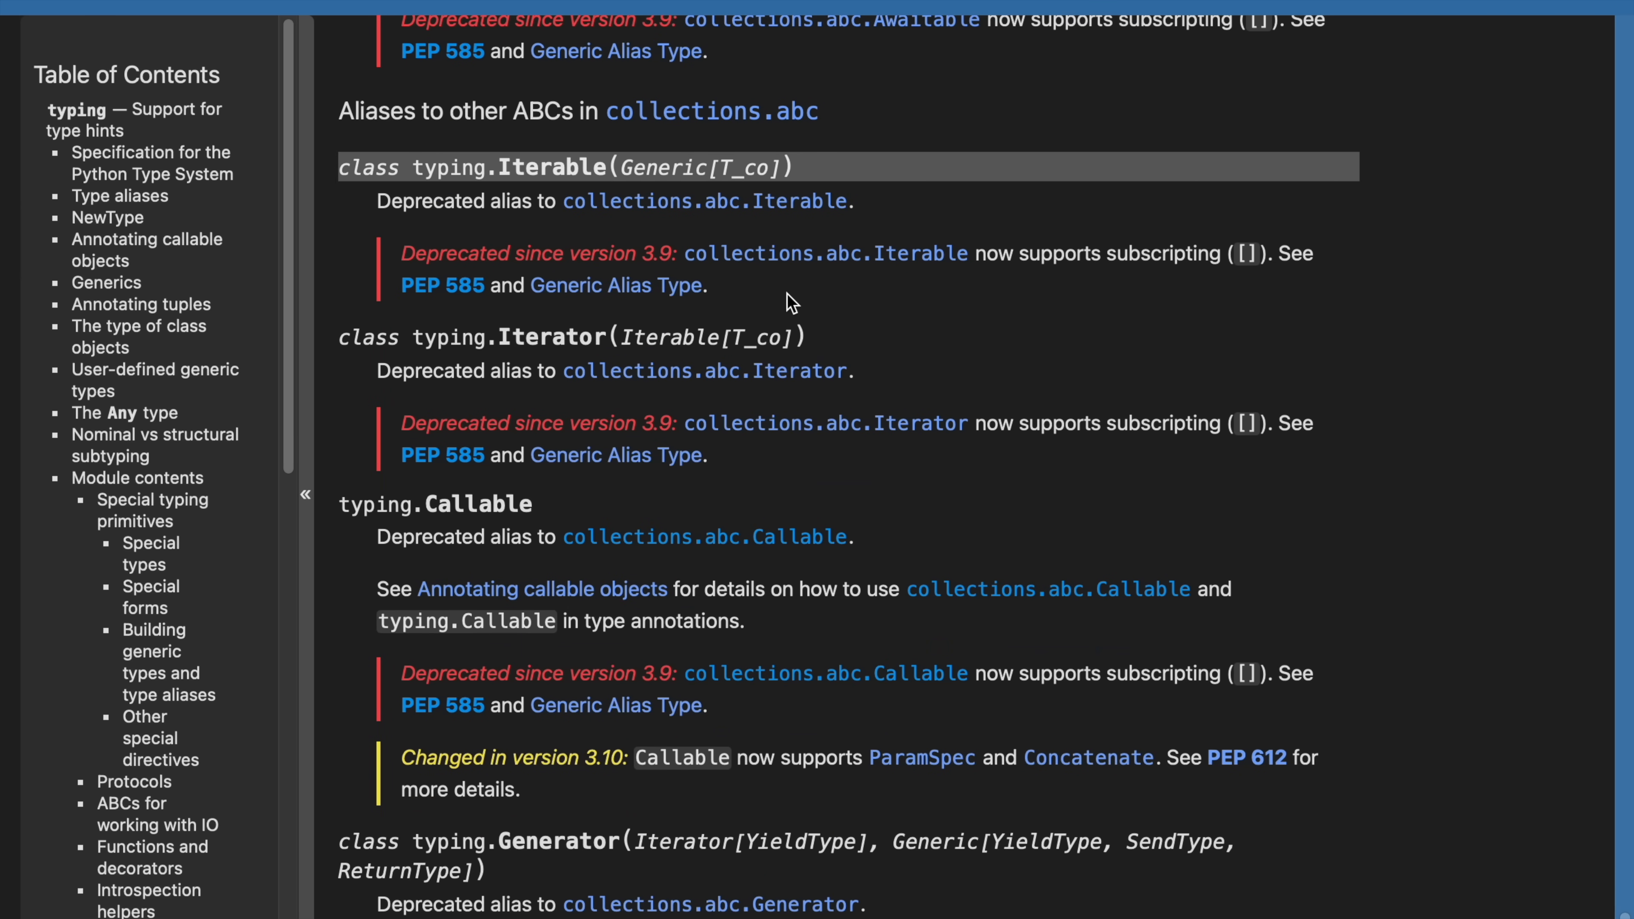
Highlight the docs line stating typing.Iterable is a deprecated alias to collections.abc.Iterable.
left_click_drag(400, 253, 667, 254)
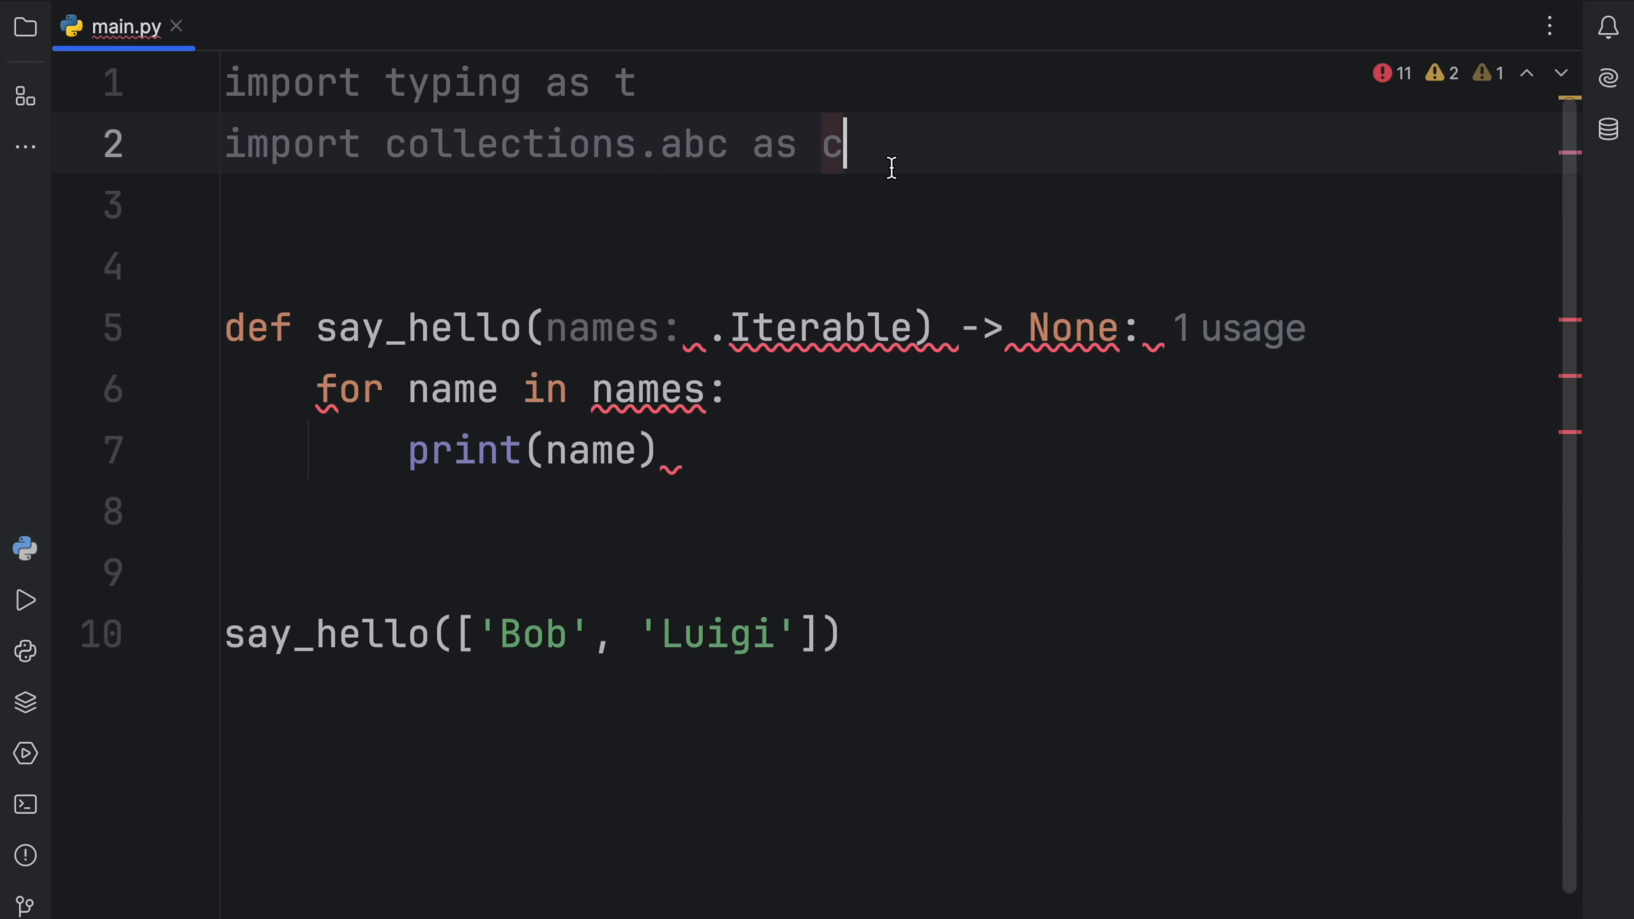
Use the c alias from line 2 so say_hello's parameter reads c.Iterable.
double_click(829, 144)
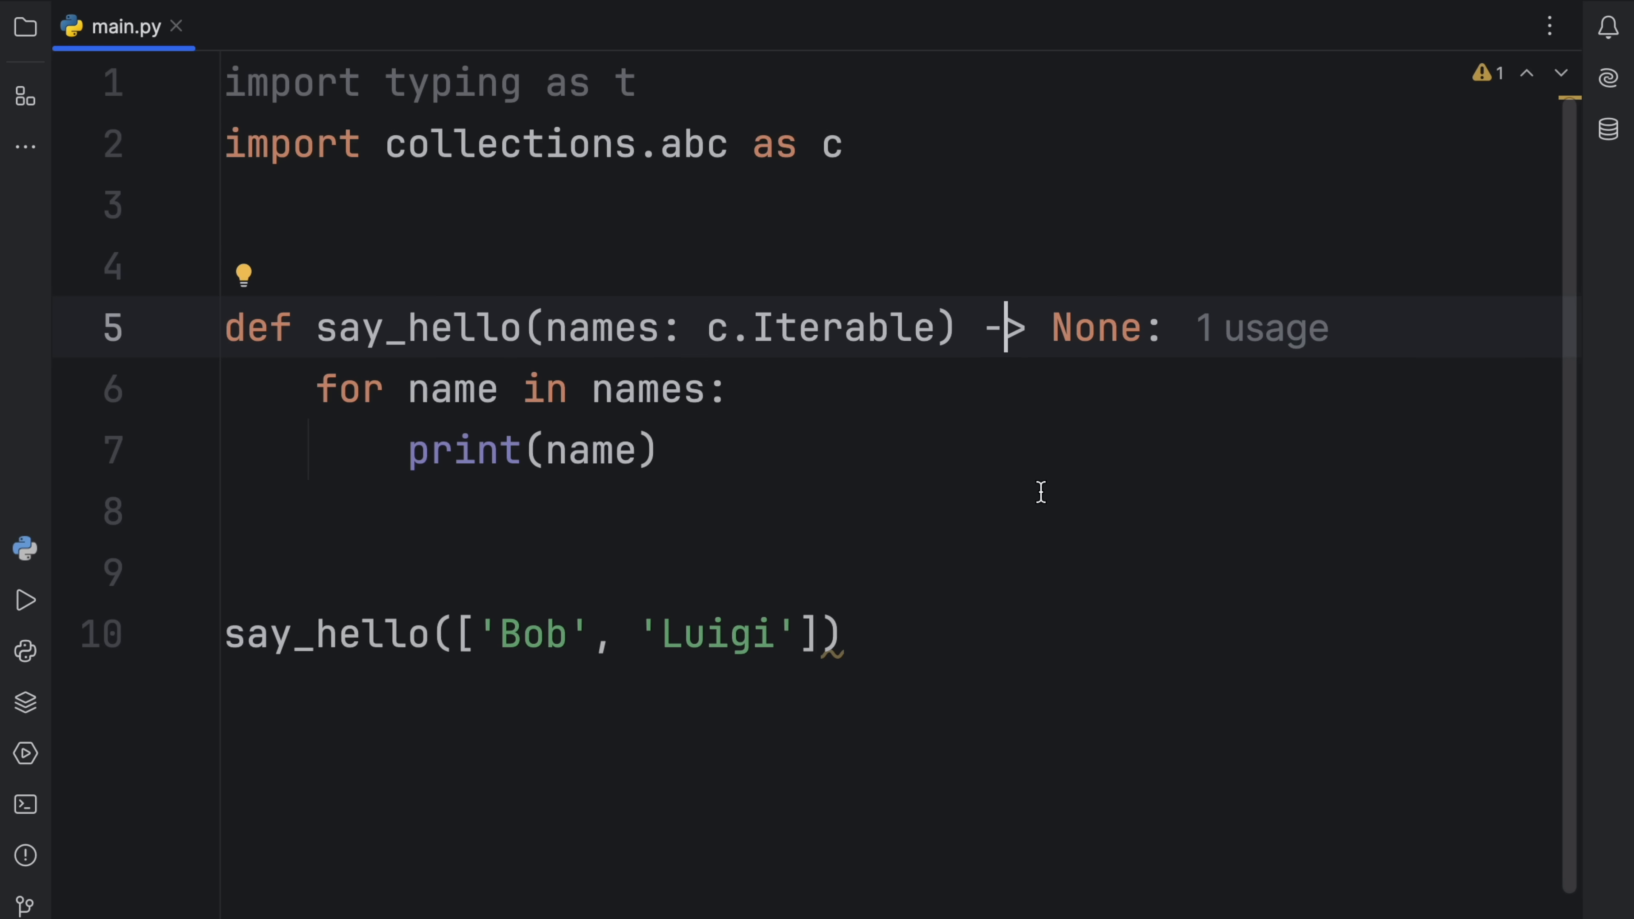
left_click(243, 144)
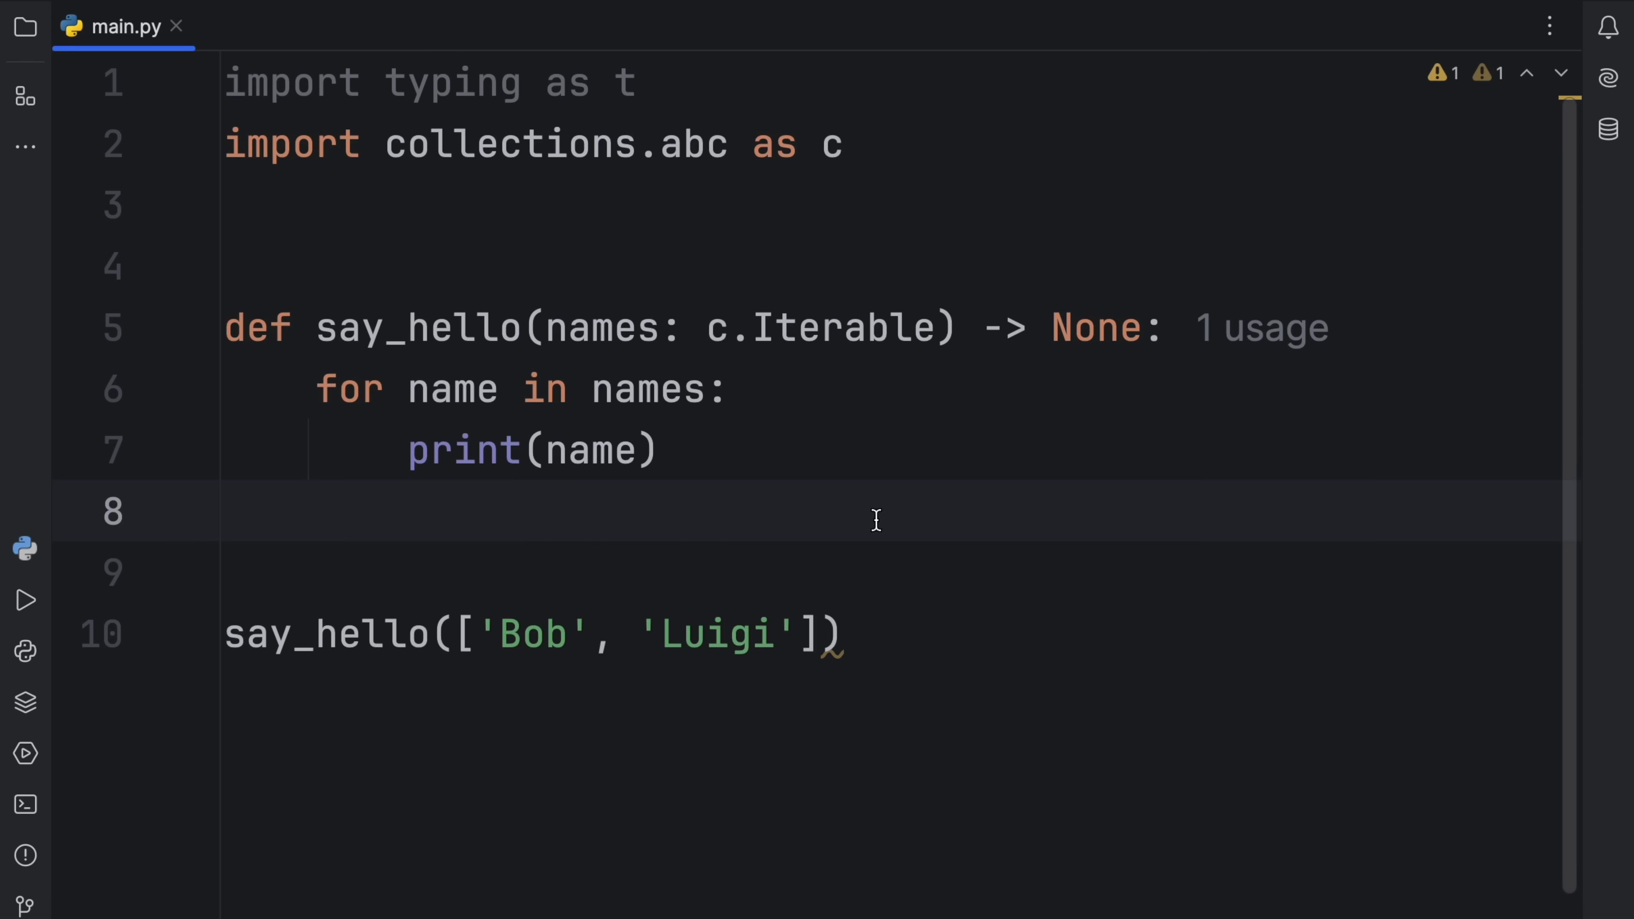
Restore t.Iterable and navigate to Iterable's definition in typing.py.
left_click(224, 511)
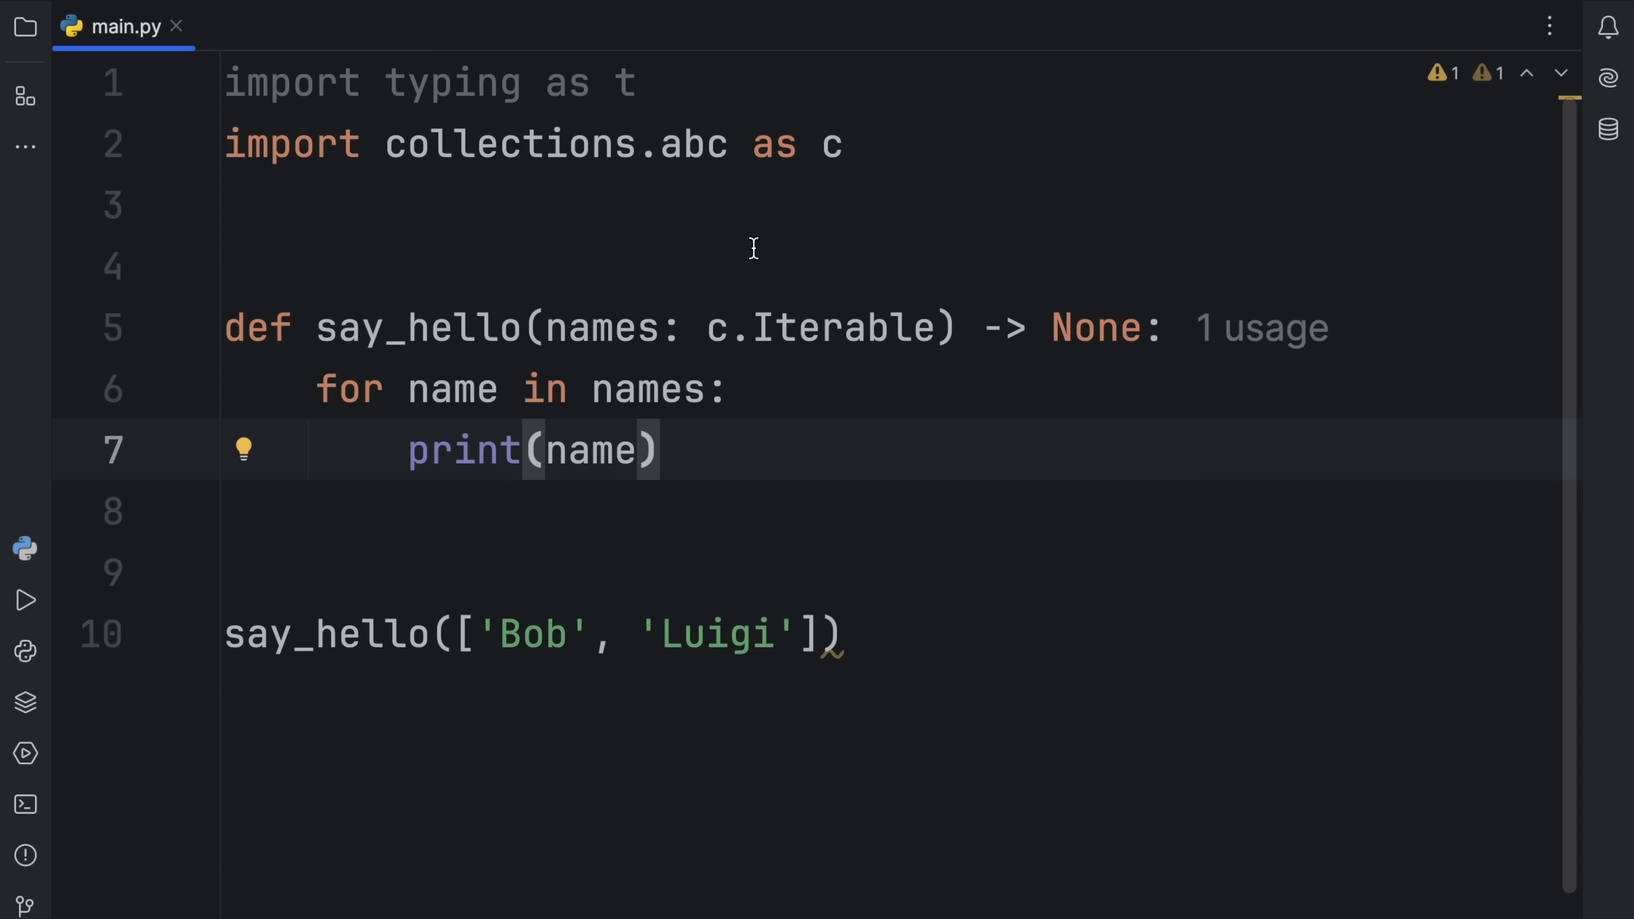
mouse_move(717, 59)
type("t")
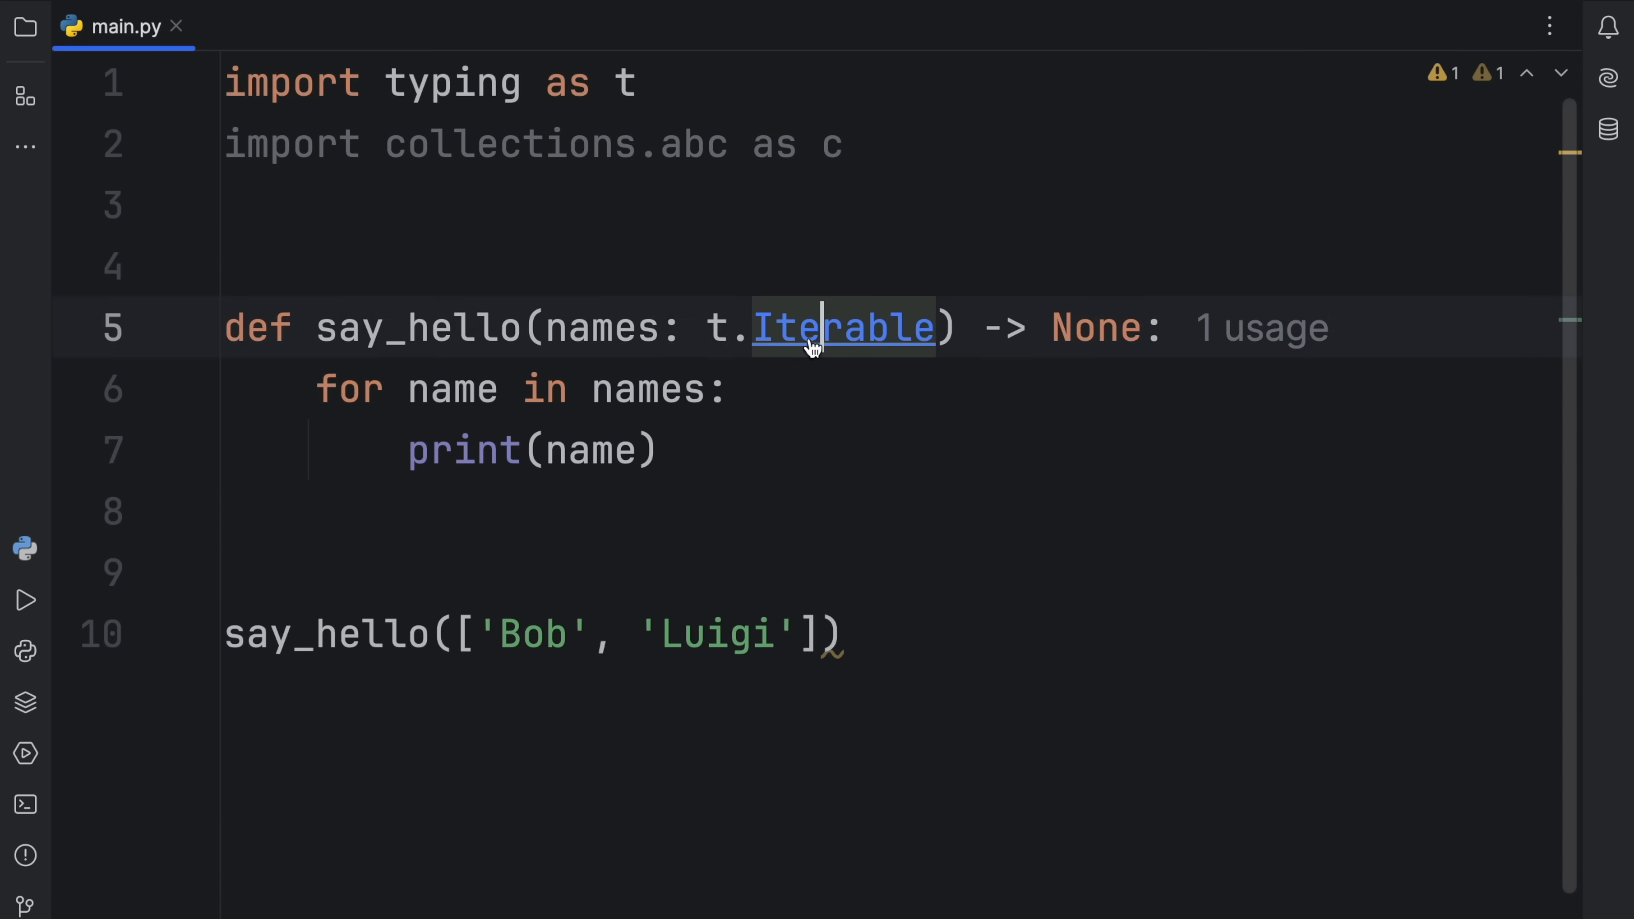
left_click(841, 327)
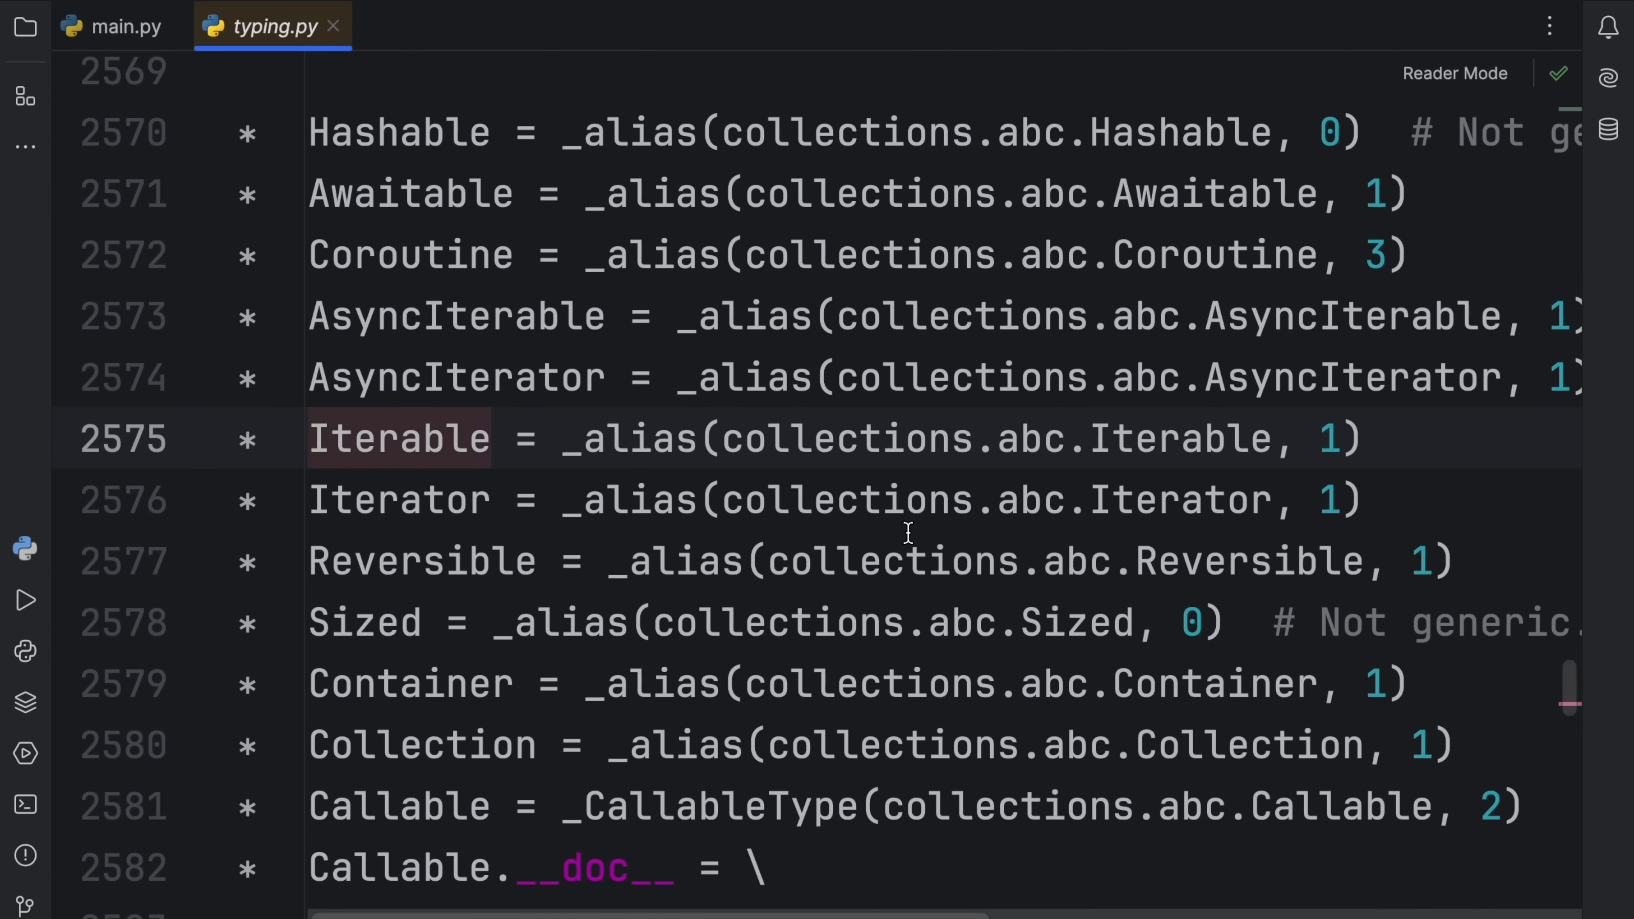
Scroll typing.py to the Callable deprecated-alias definition.
scroll("down", 3)
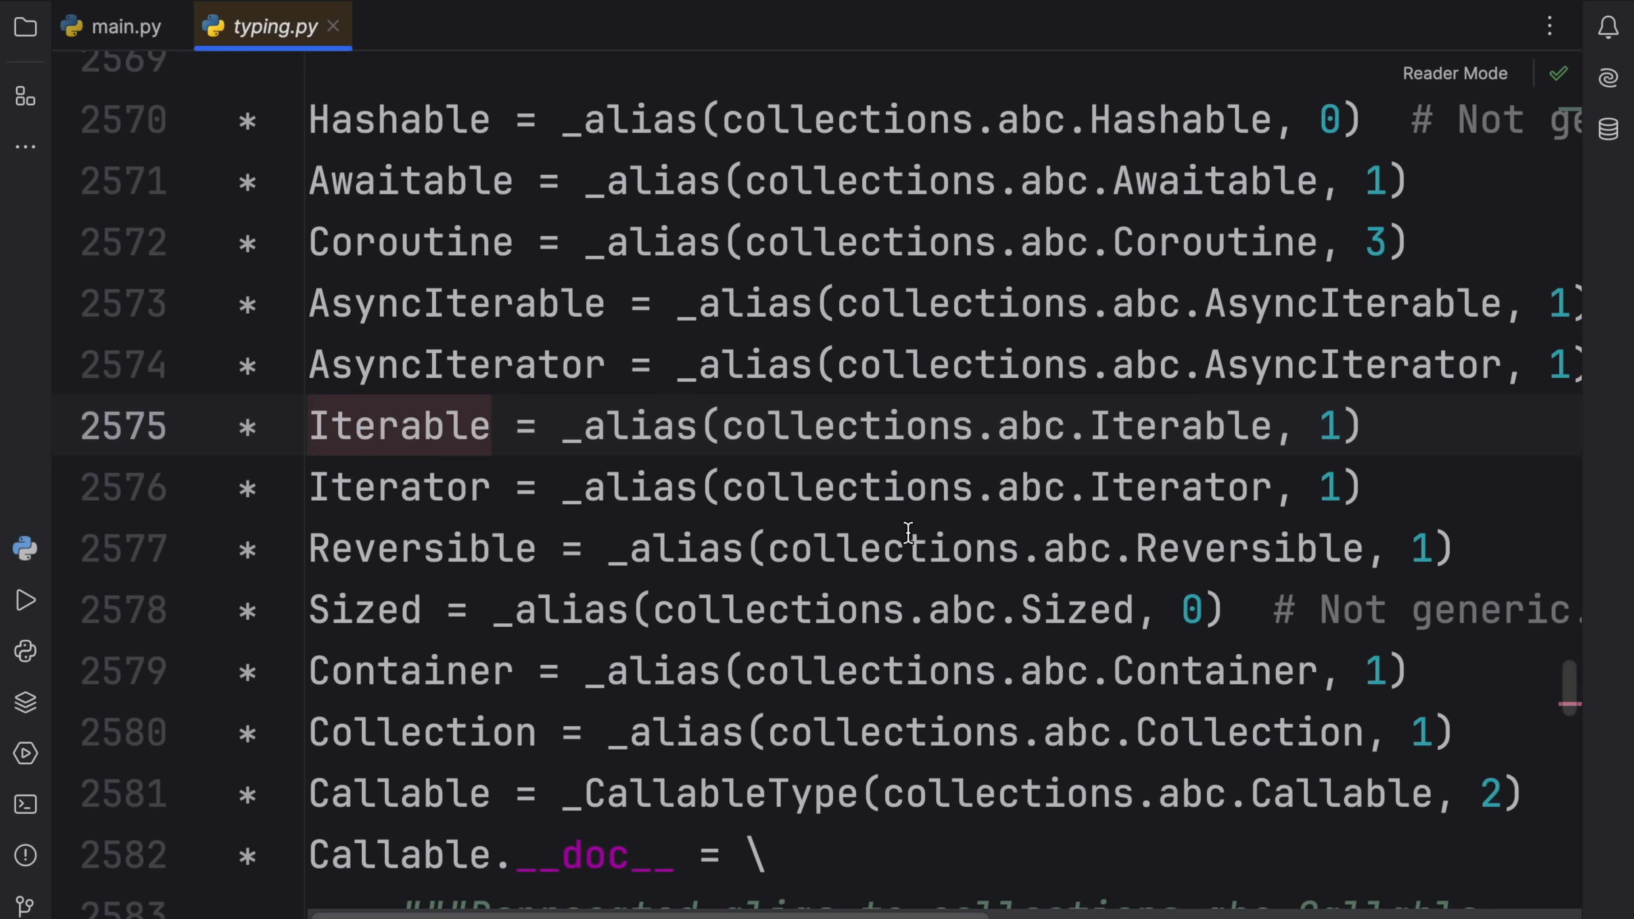
scroll("down", 3)
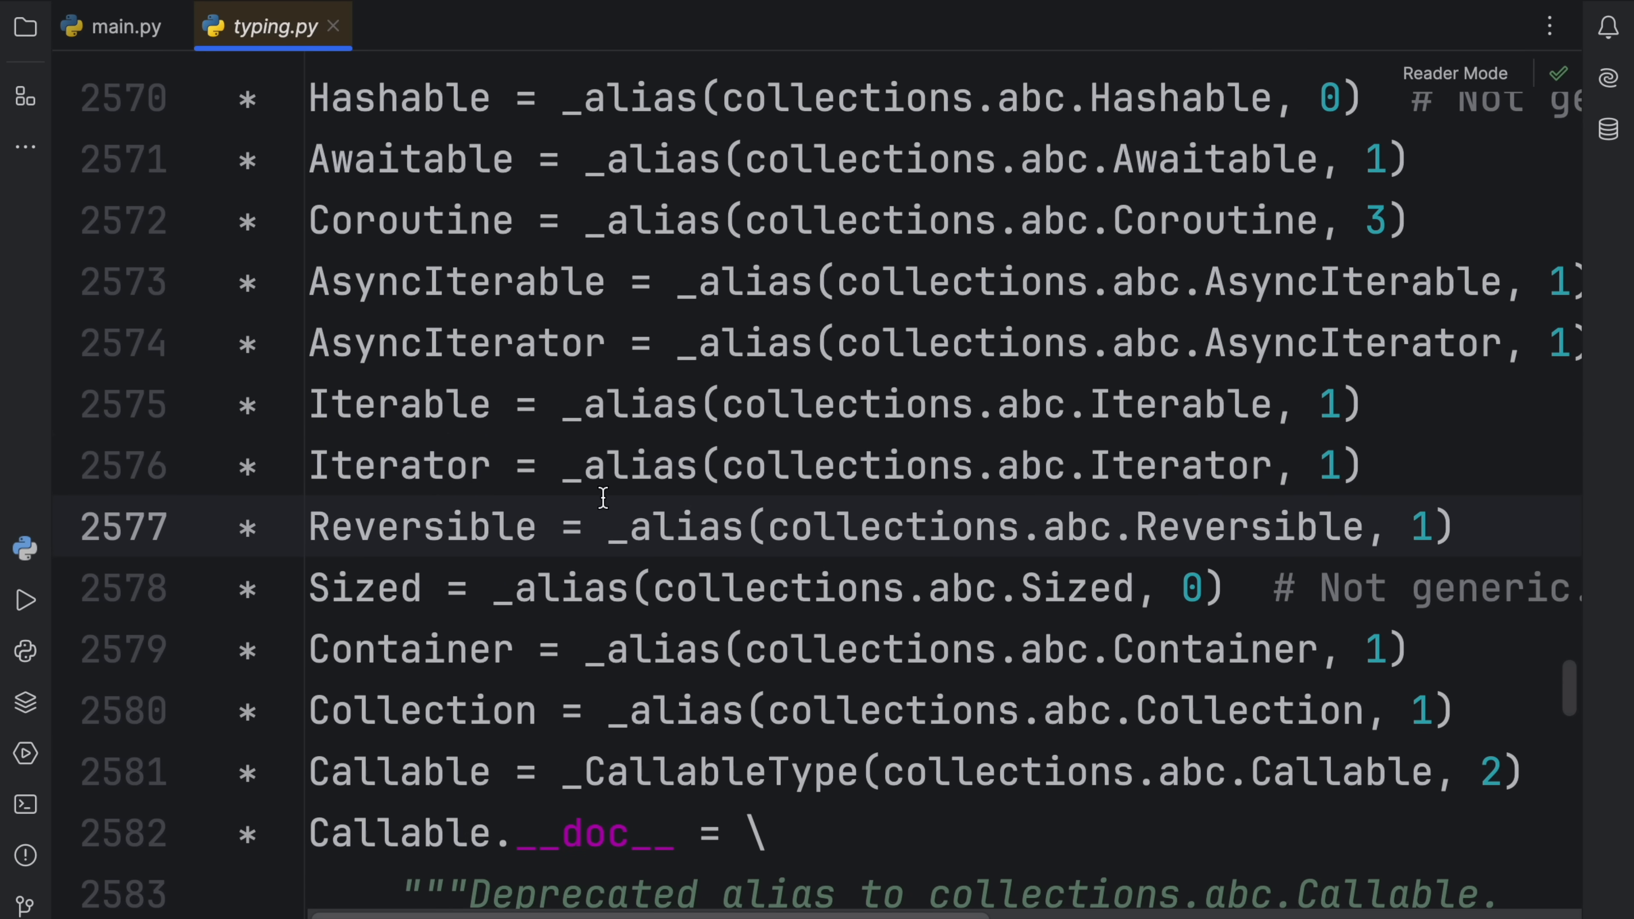
mouse_move(474, 468)
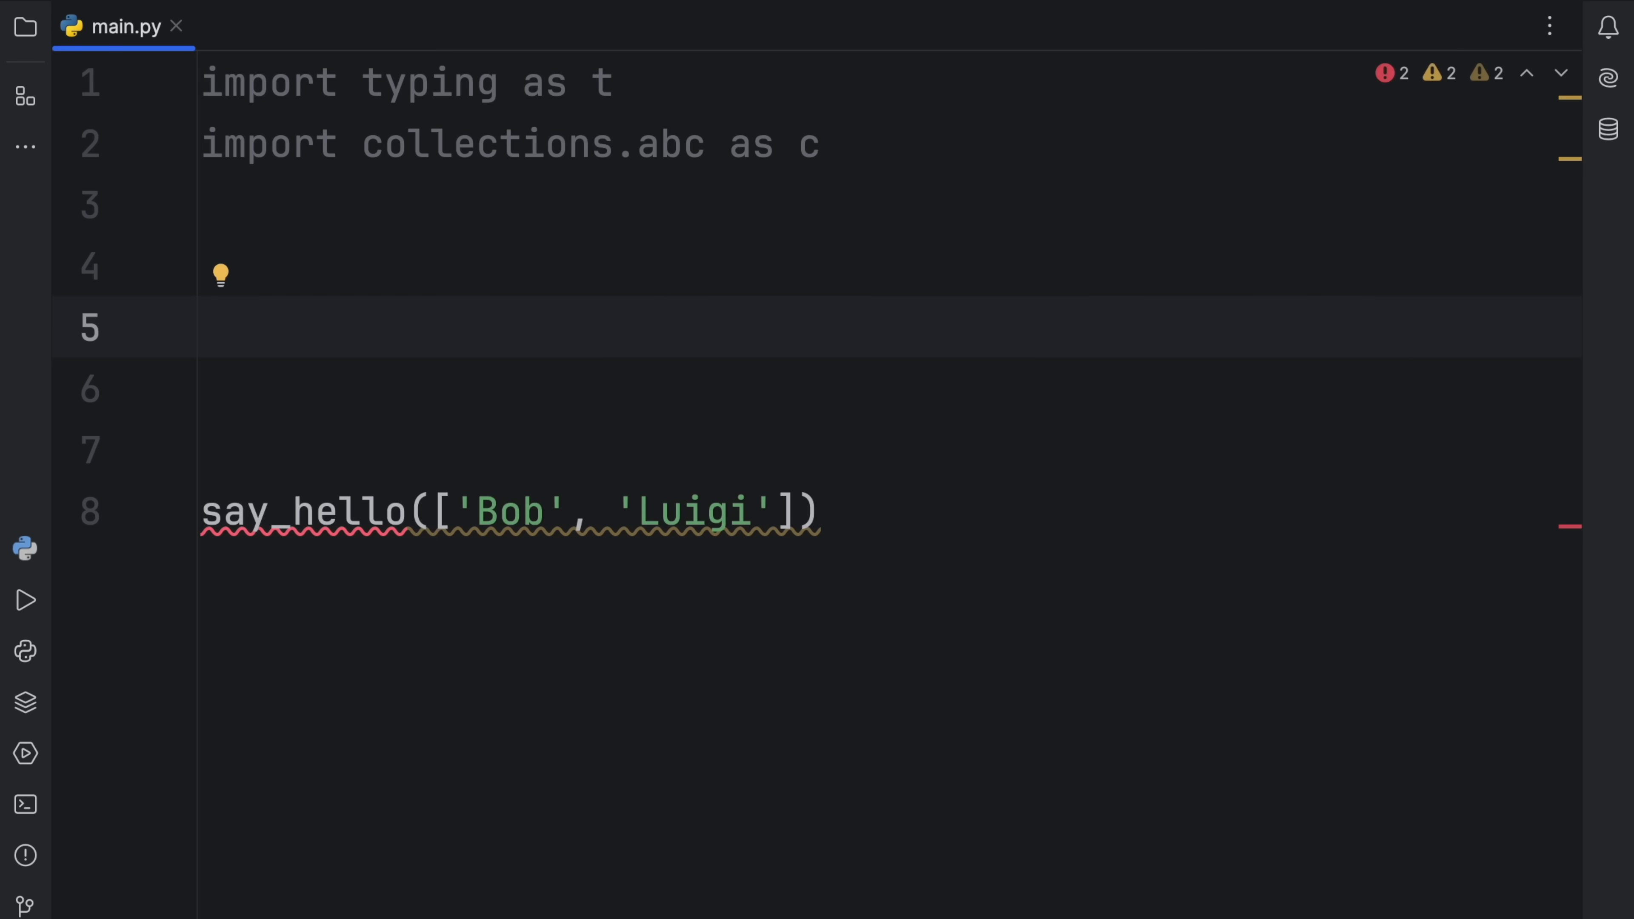
Write def repeat(func: t.Callable, times: int) -> None: looping over range(times) and calling func().
type("def")
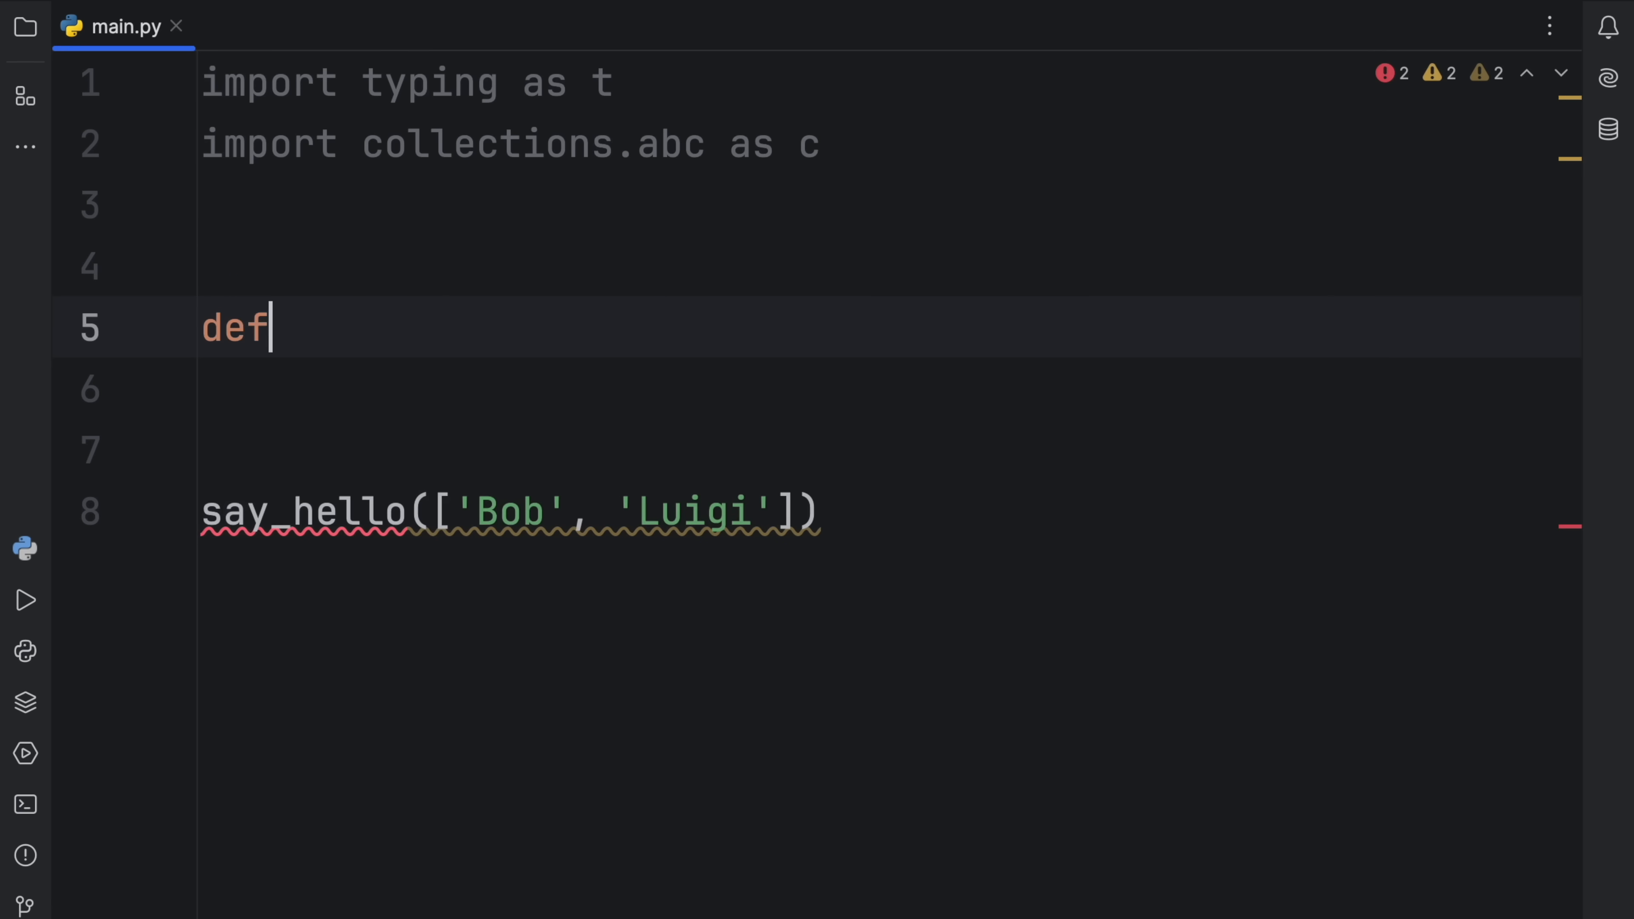
type("repeat")
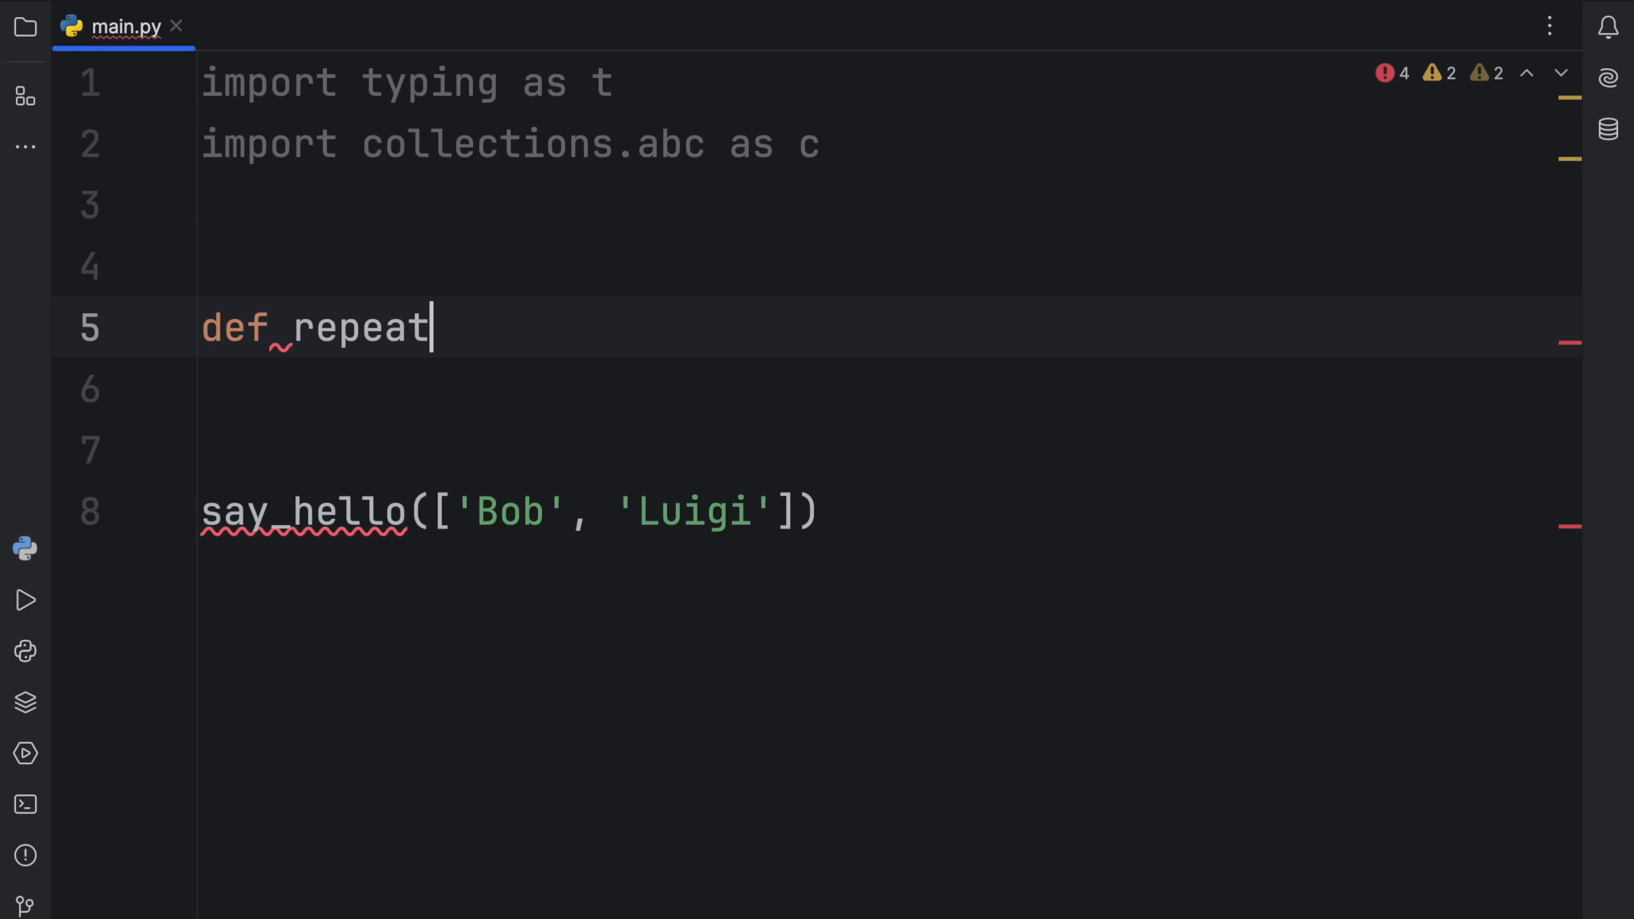
type("(fin")
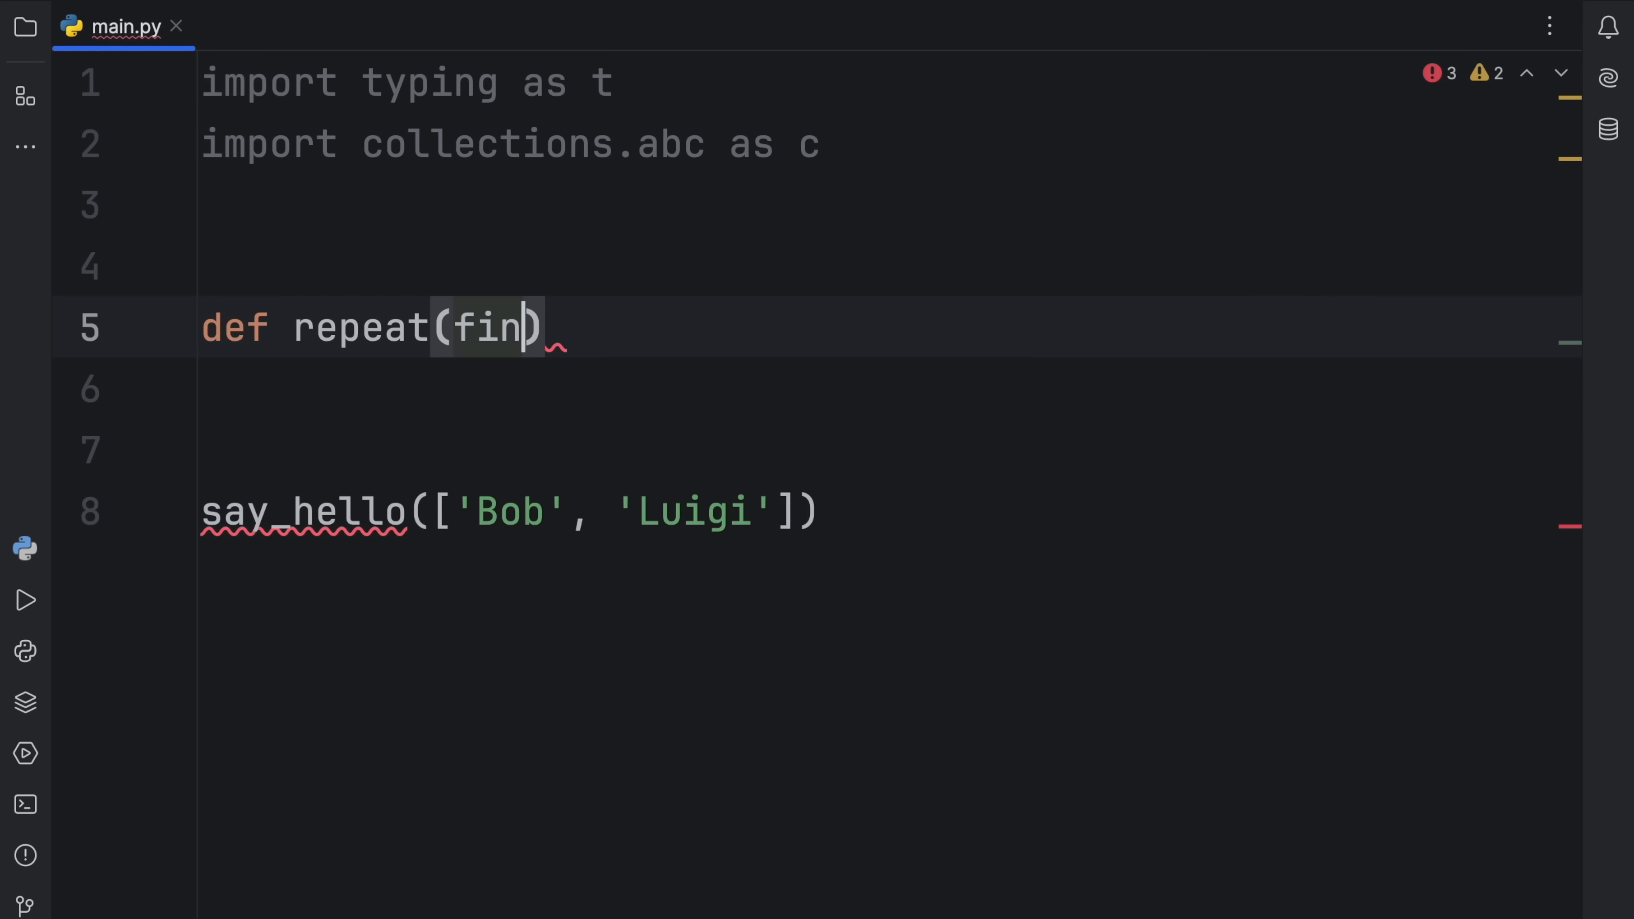
type("func: c.")
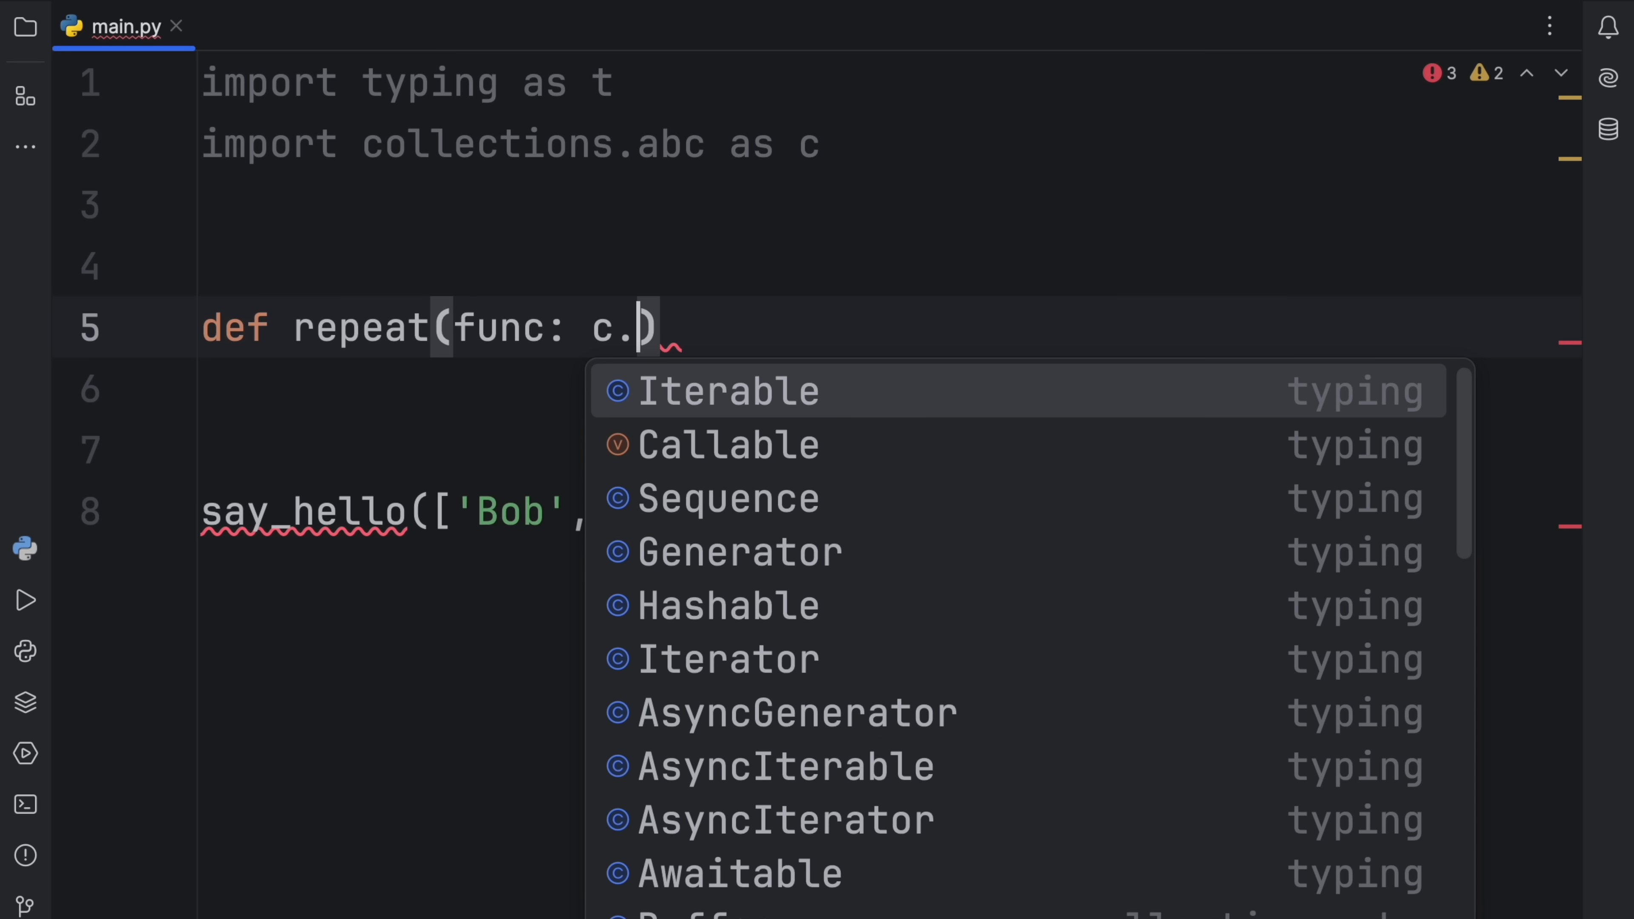
type("t.Callable,")
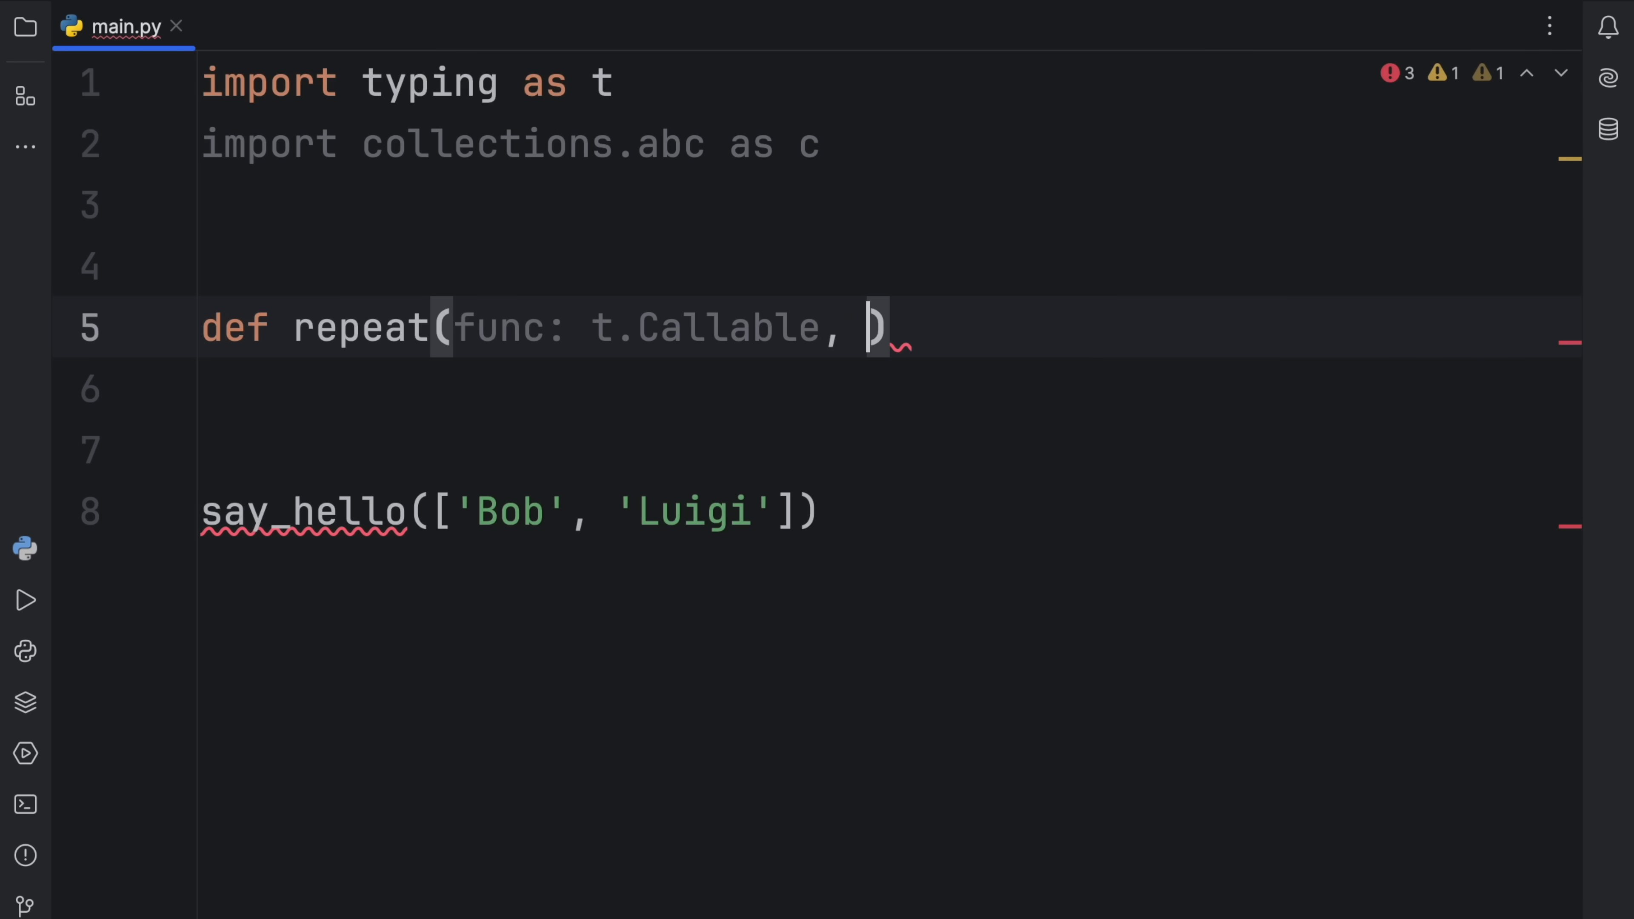
type("times: int")
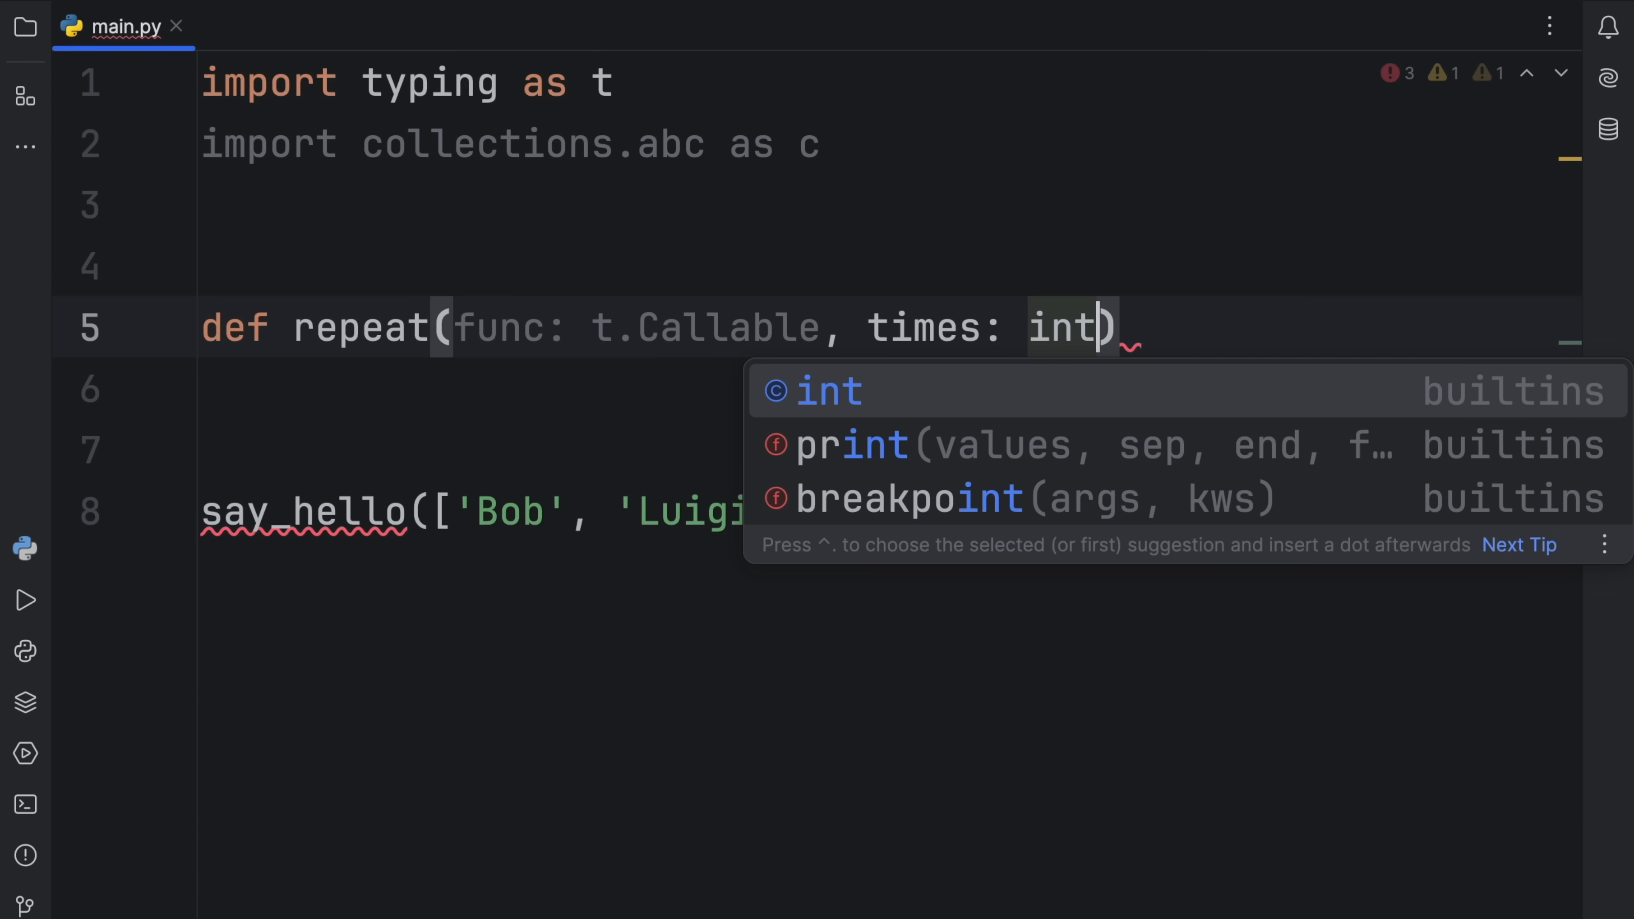
type("-> None:")
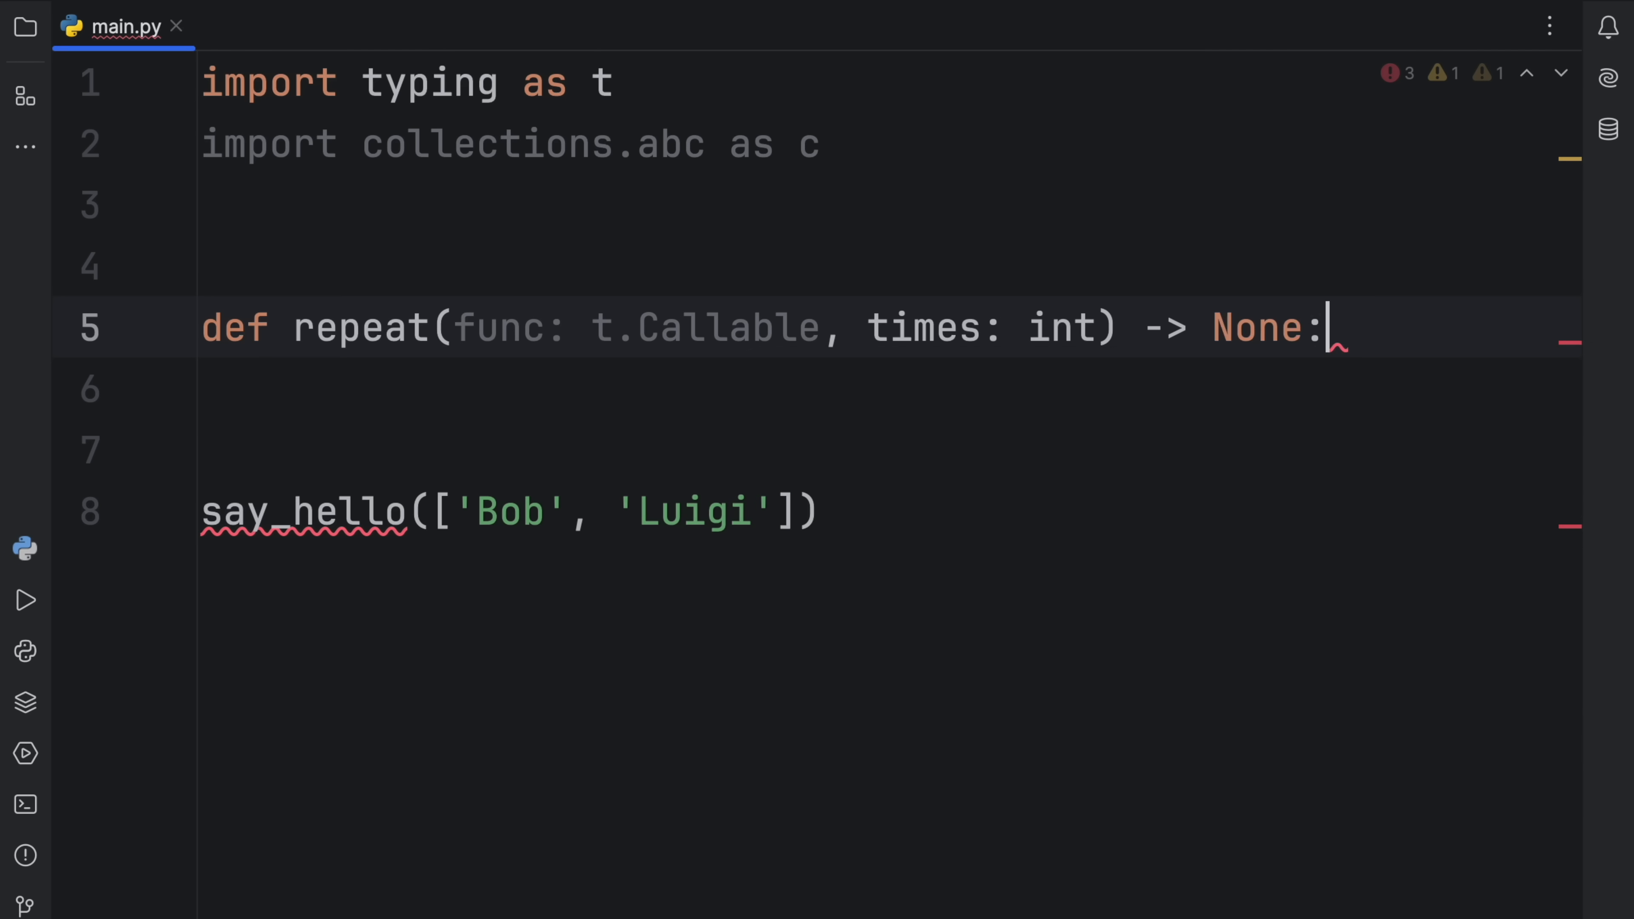
type("for")
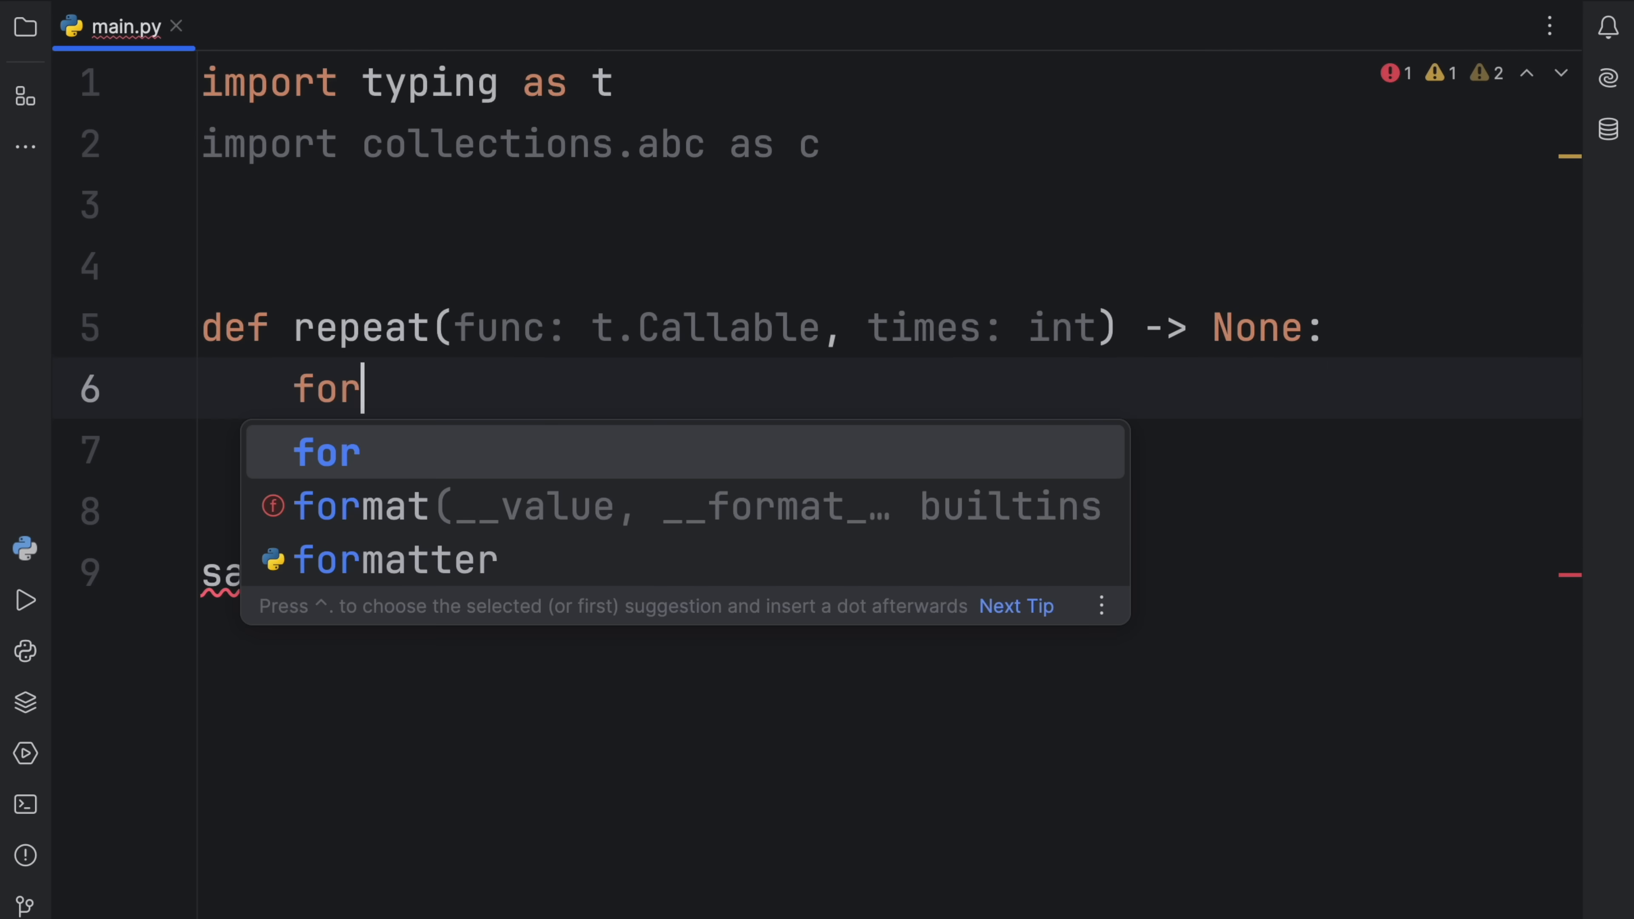
type("i in range(times):")
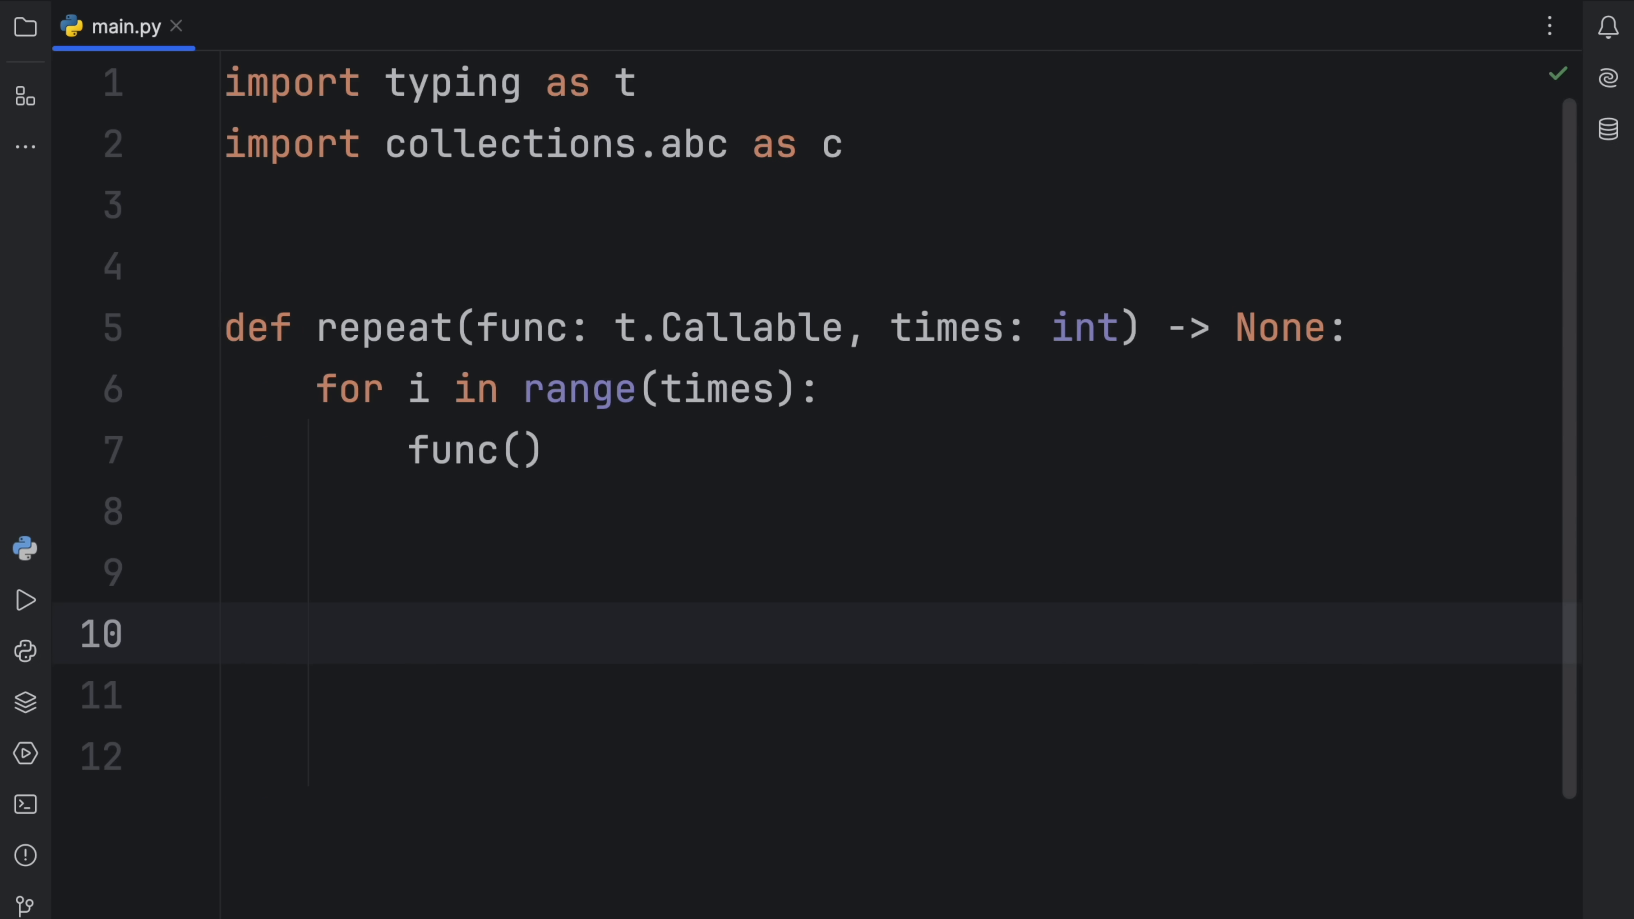
Define hello() printing 'Hello' and call repeat(hello, times=3).
type("def hello")
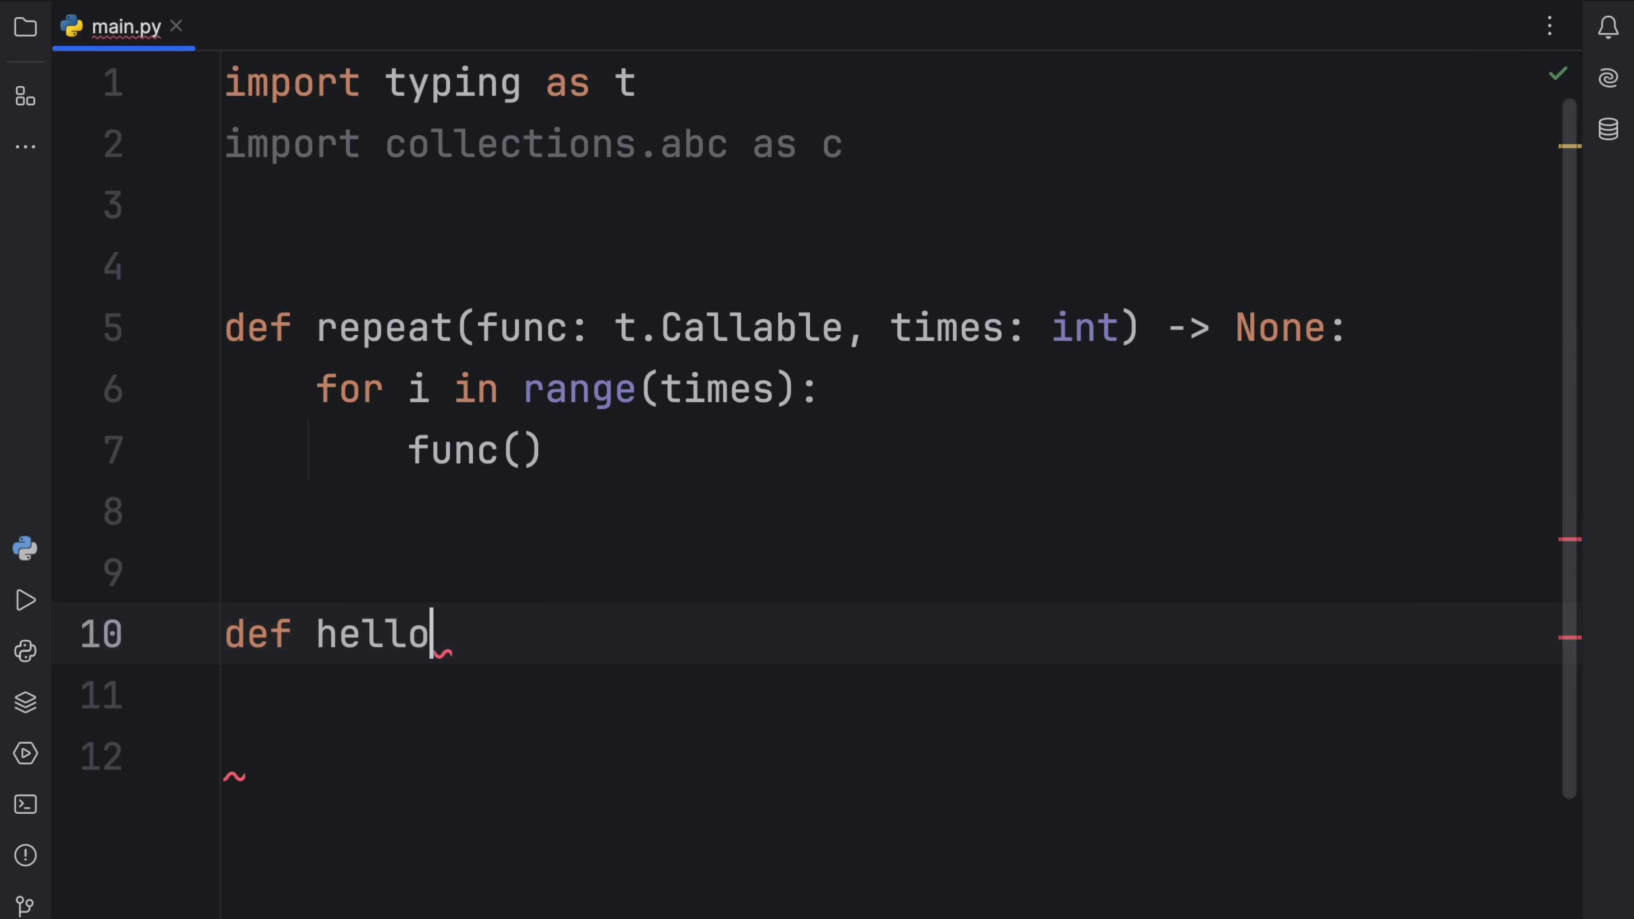
type("() -> None:")
left_click(887, 697)
type("print('")
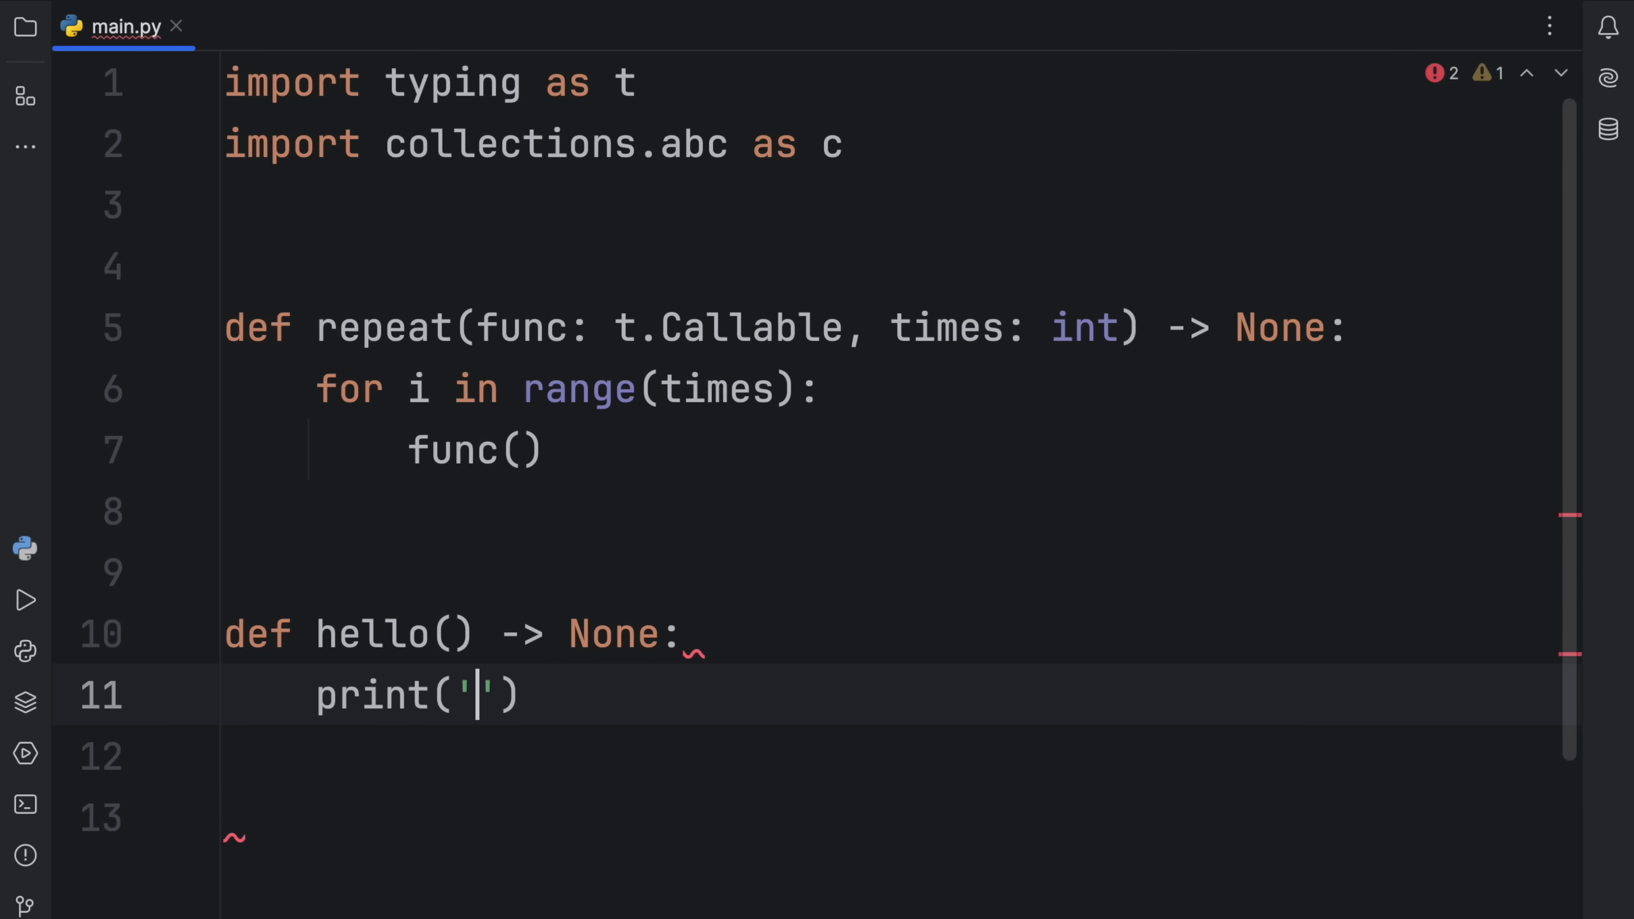
type("Hello")
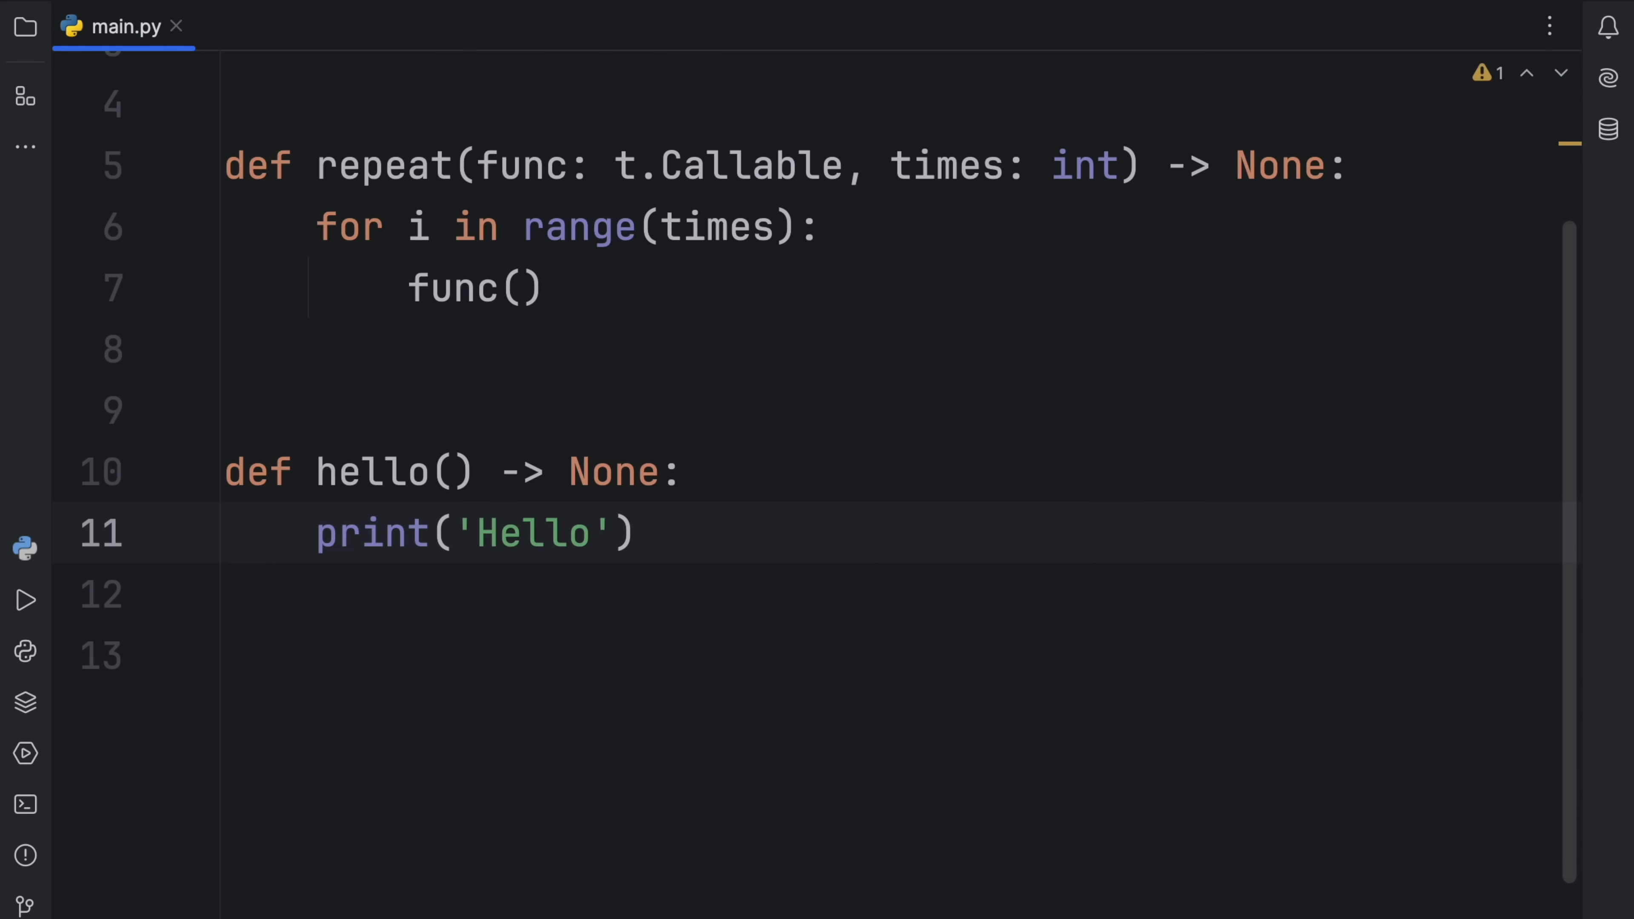
type("repeat(")
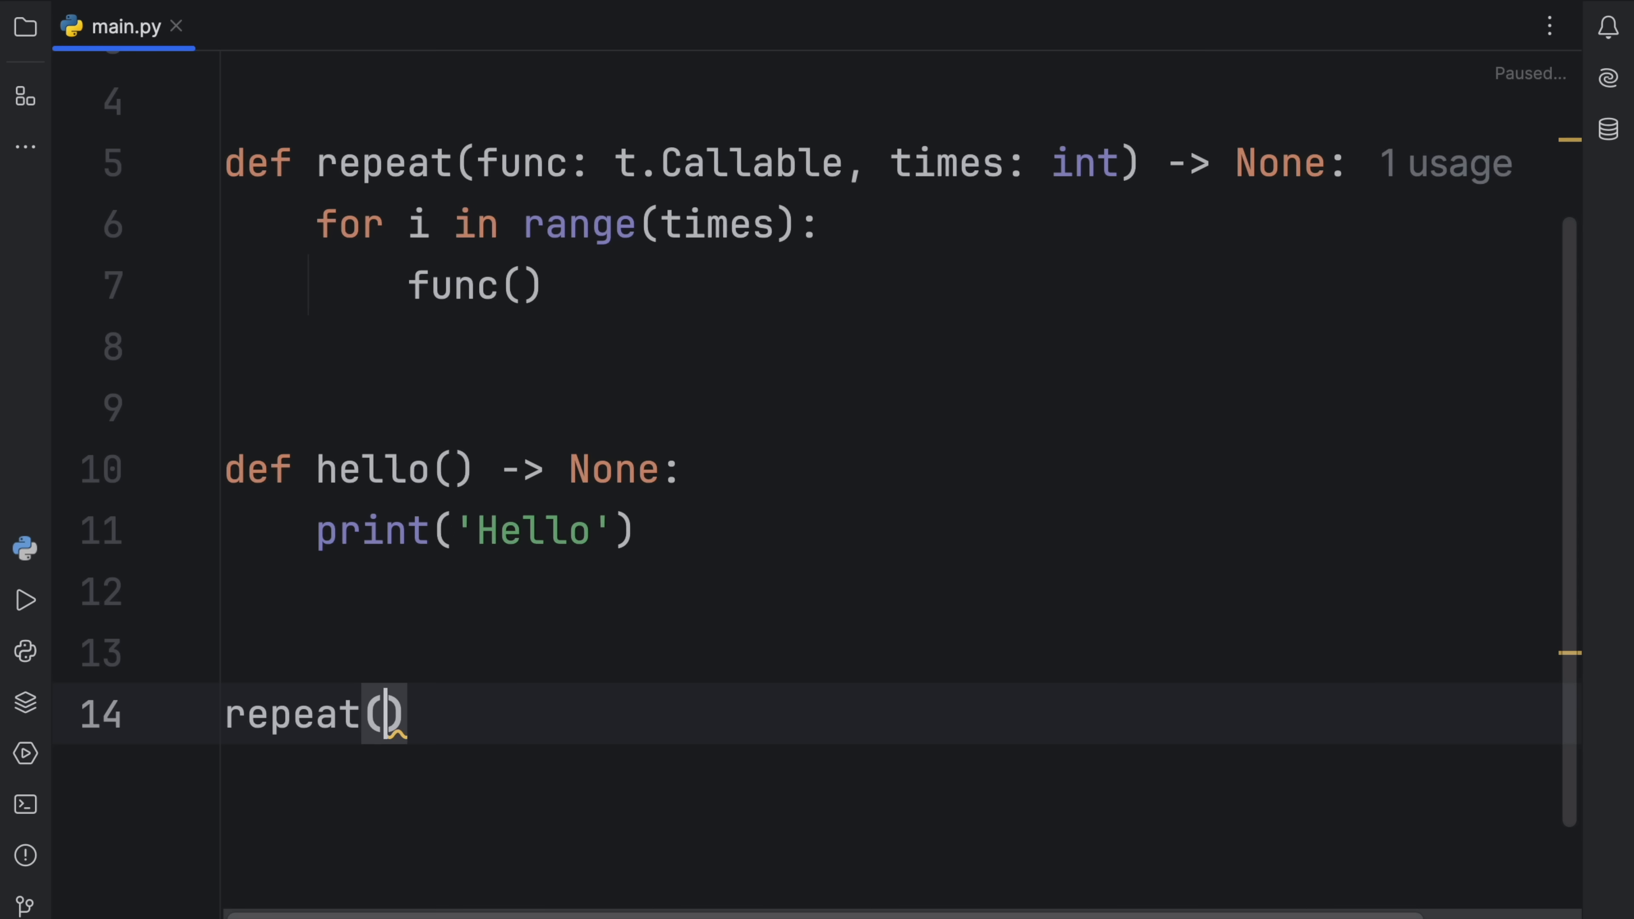
type("hello")
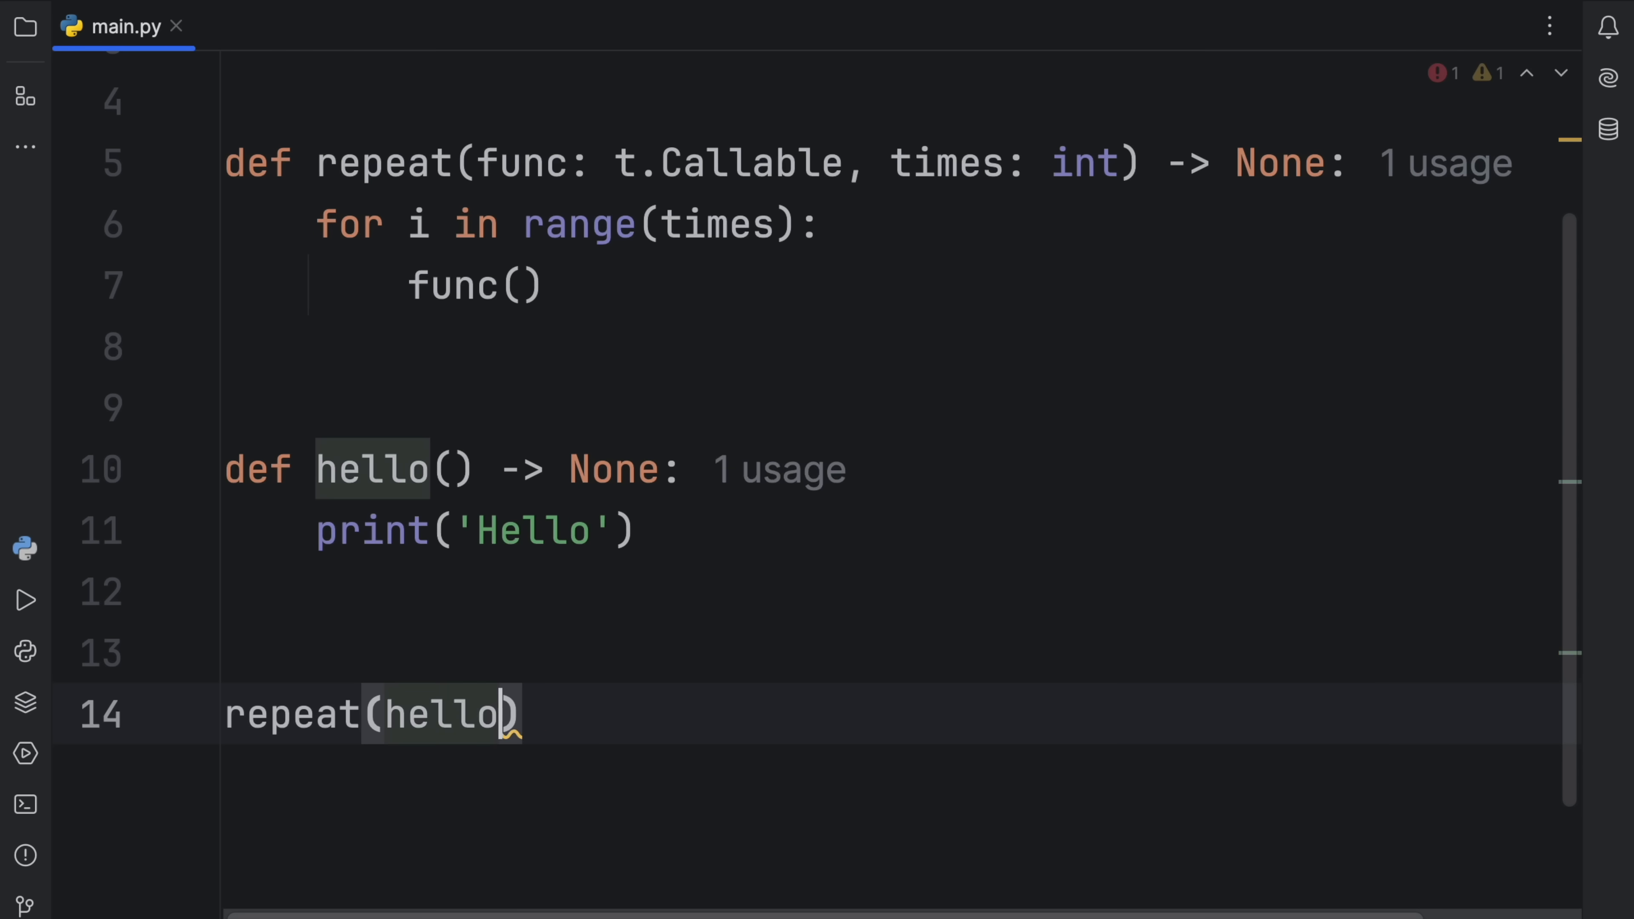
type(", times=3")
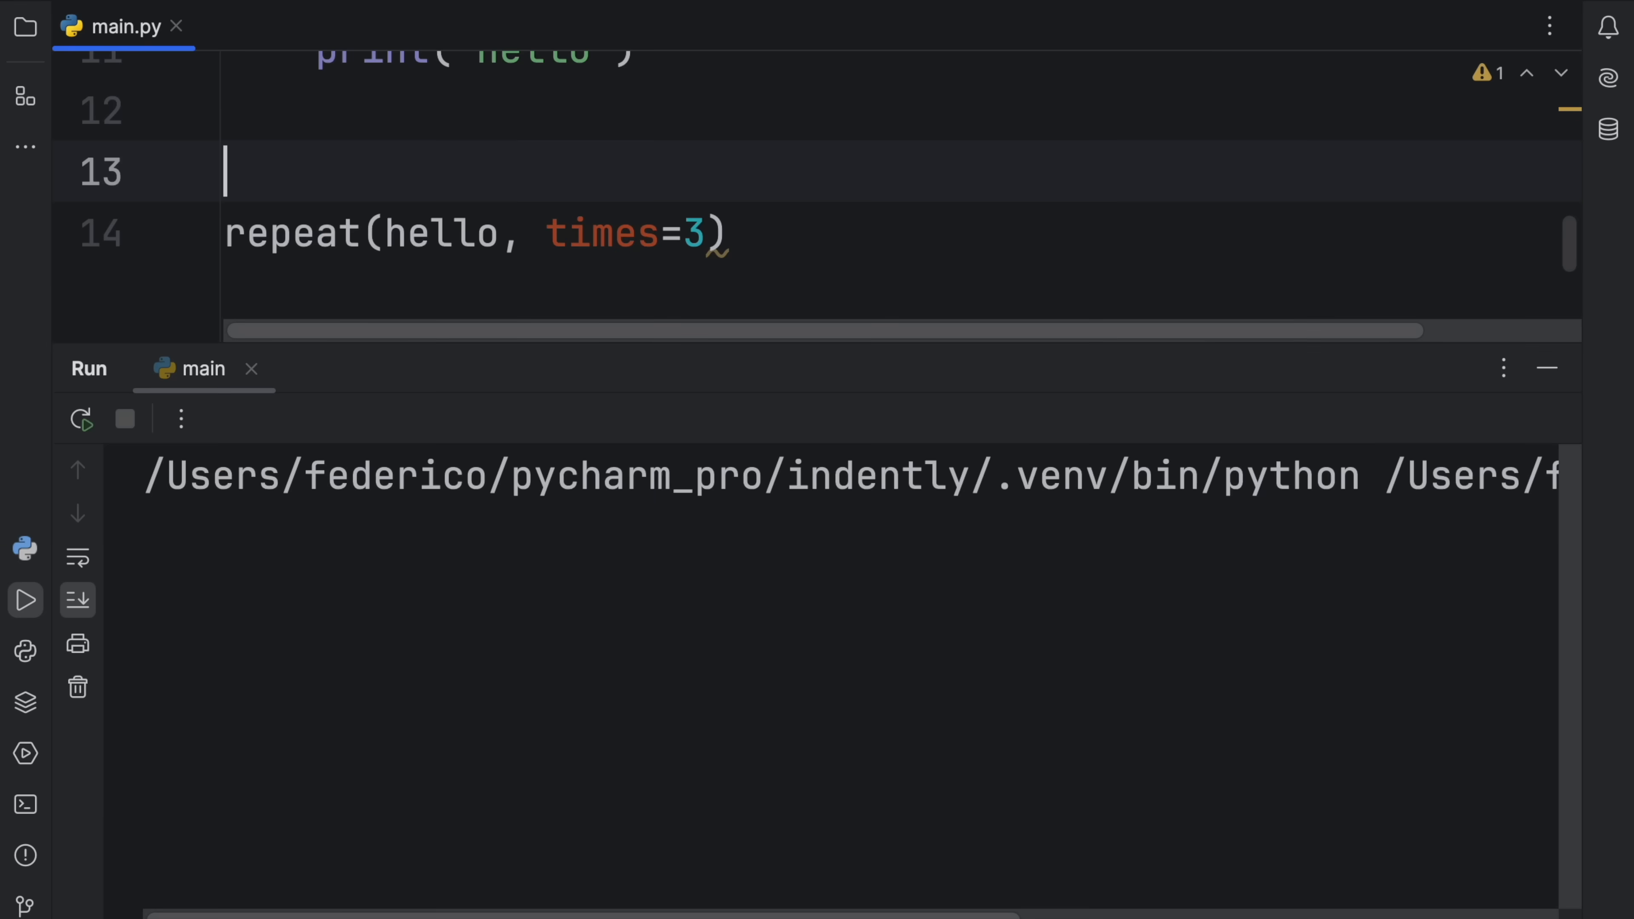
Run mypy main.py in the Terminal and get a success result with no issues found.
left_click(24, 600)
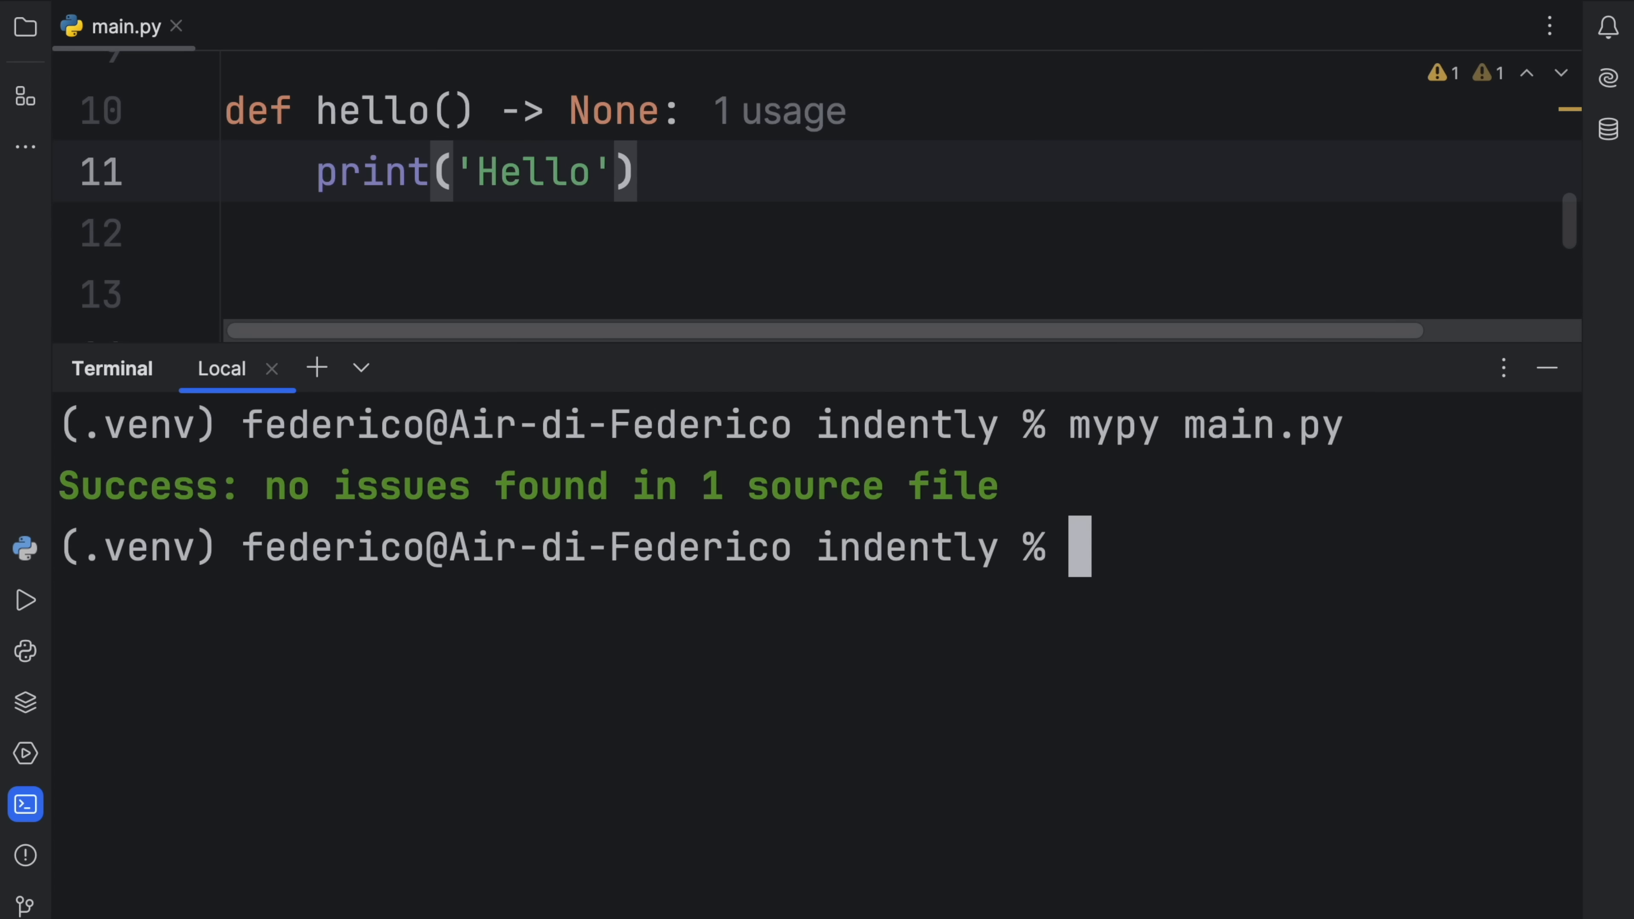
type("mypy main.py")
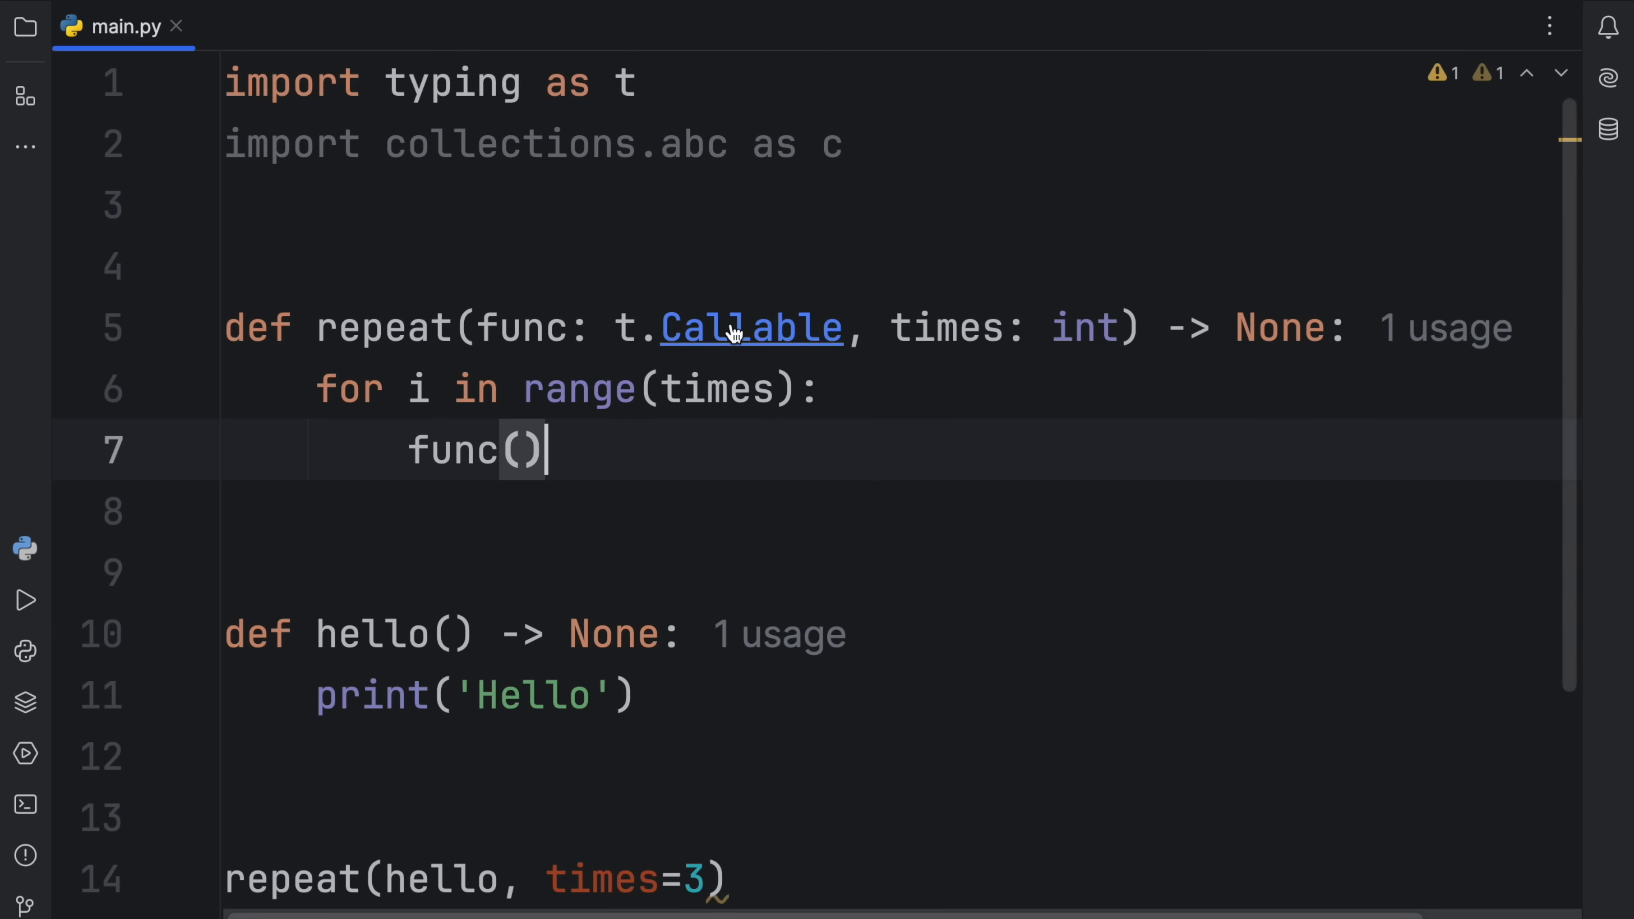
Look up t.Callable to reach its typing.Callable entry on docs.python.org.
left_click(752, 329)
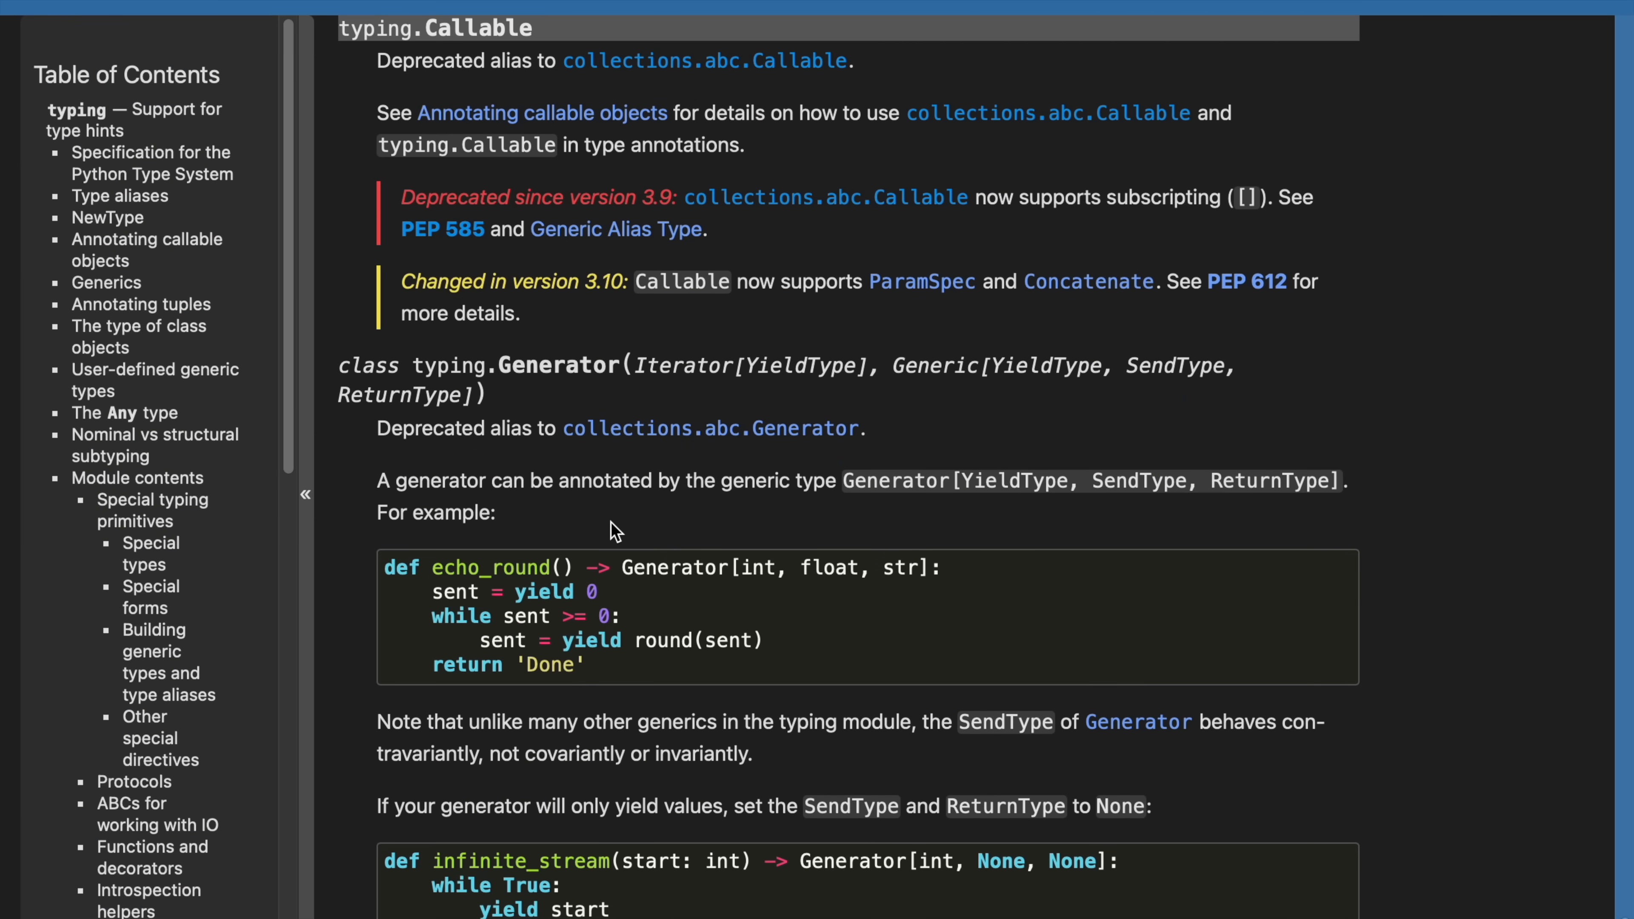
Highlight 'Deprecated since version 3.9' and follow the collections.abc.Callable reference.
left_click_drag(400, 196, 663, 205)
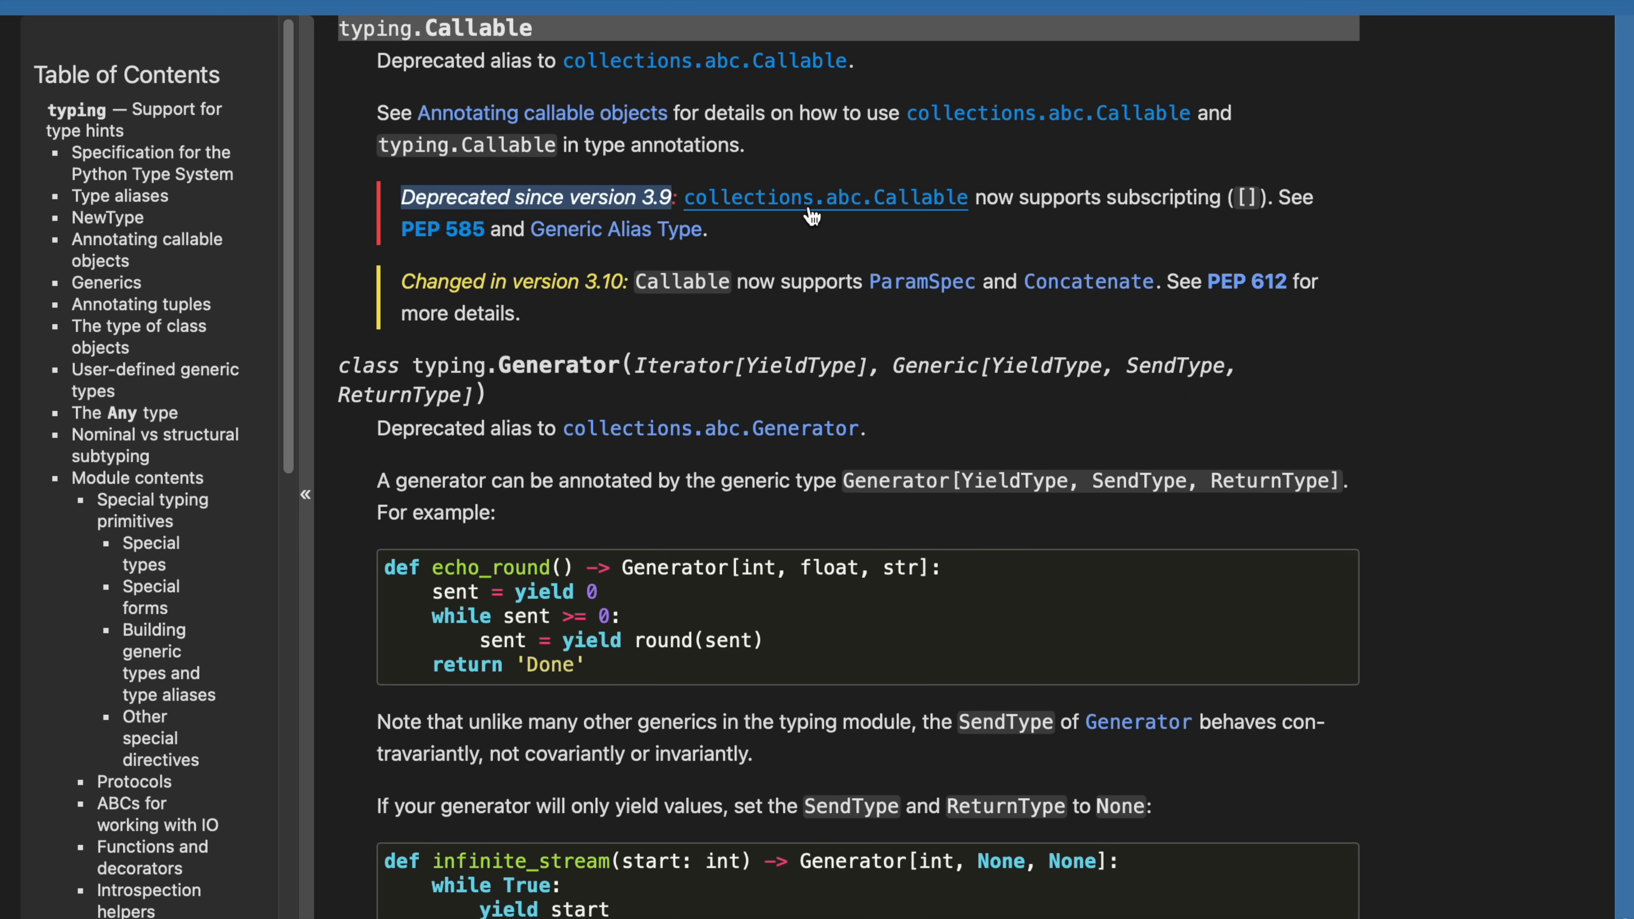
left_click(813, 208)
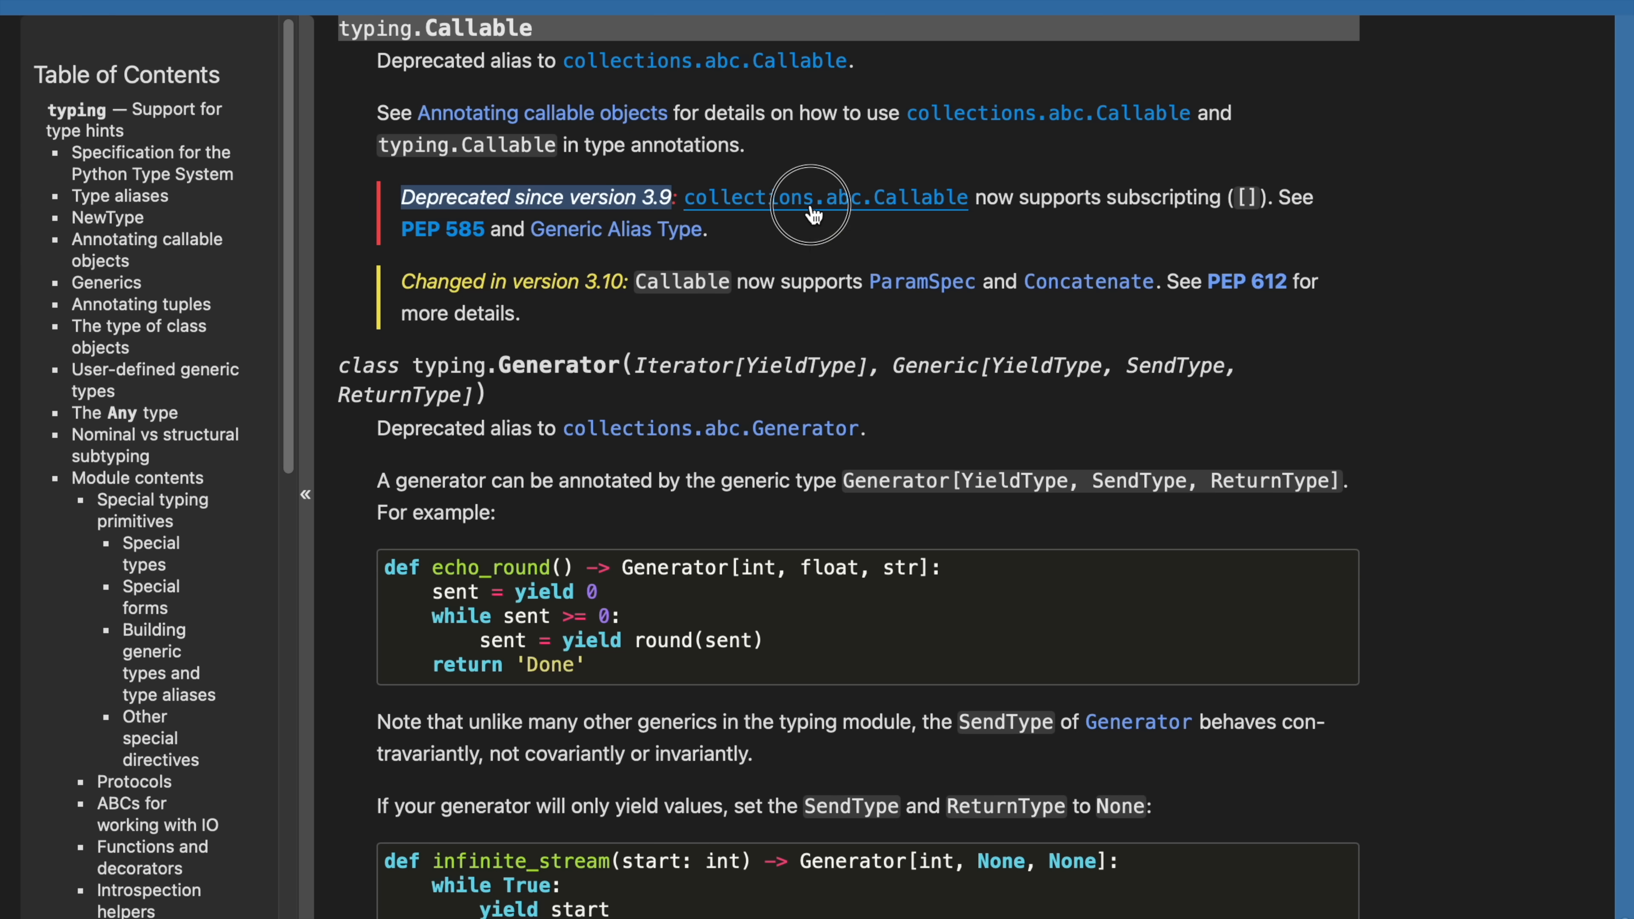
left_click(825, 197)
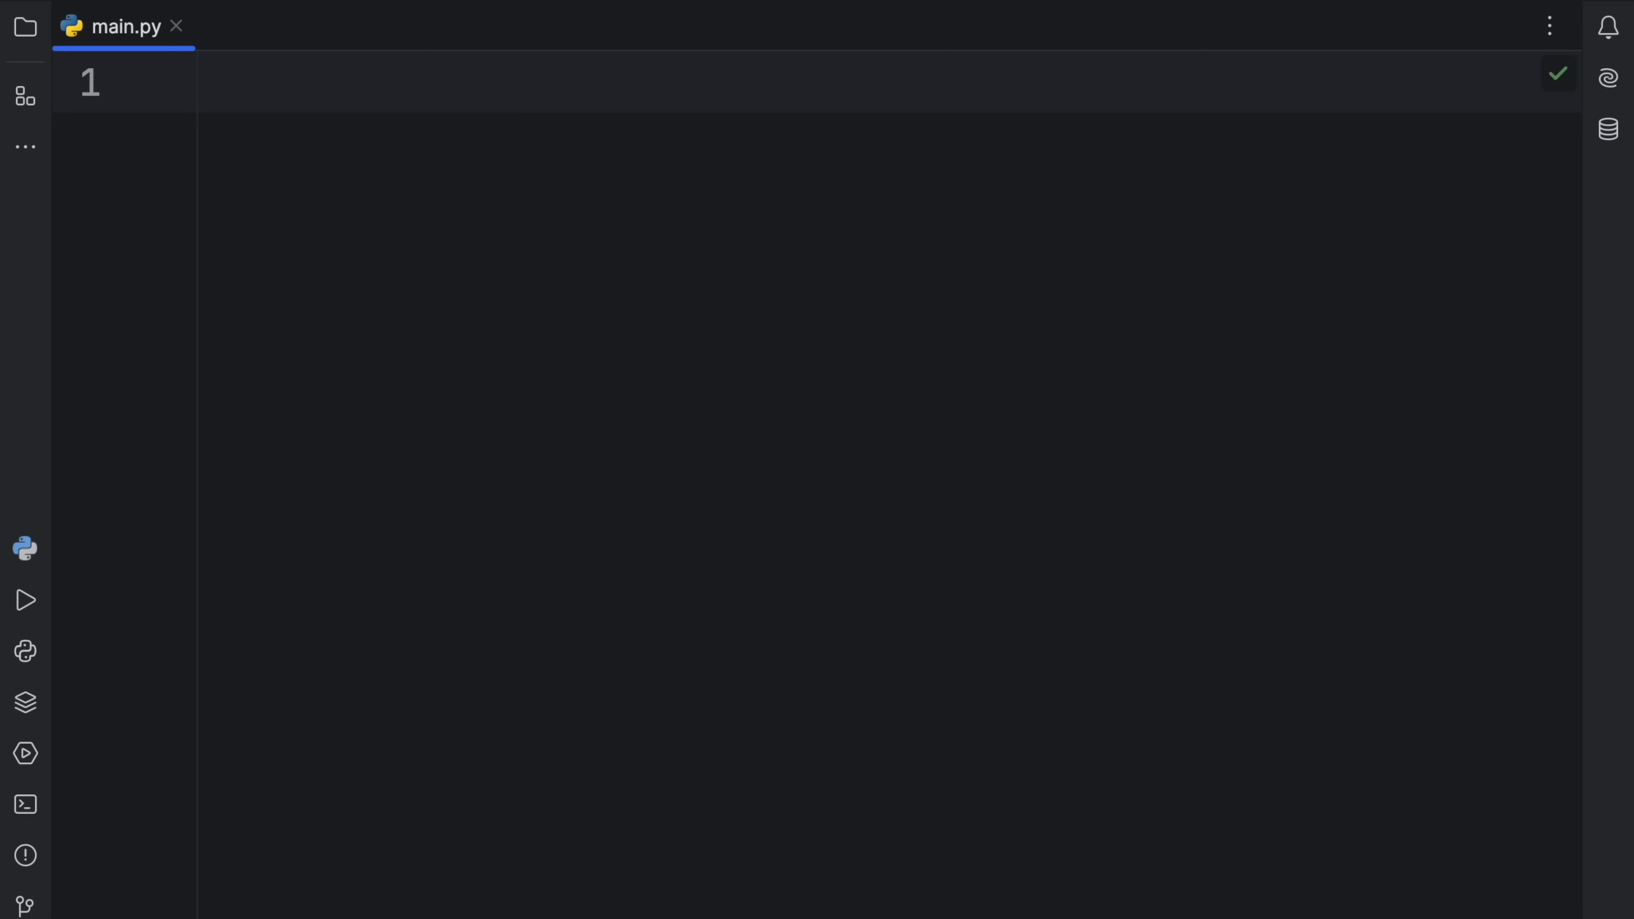
Return to the emptied main.py in PyCharm ready for the next example.
left_click(203, 82)
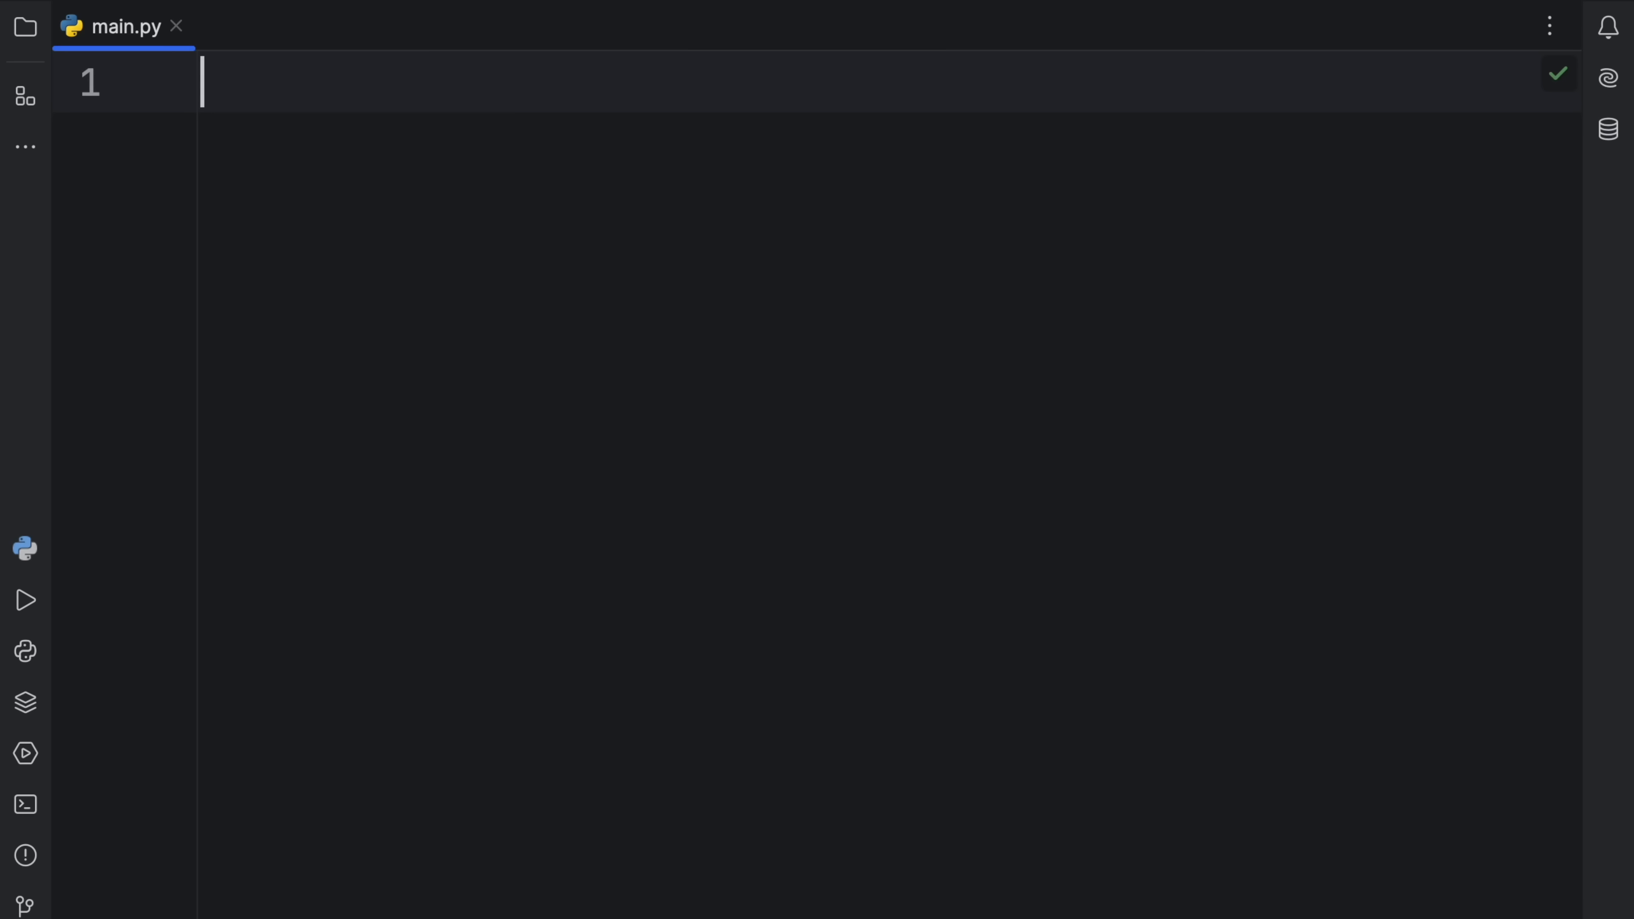